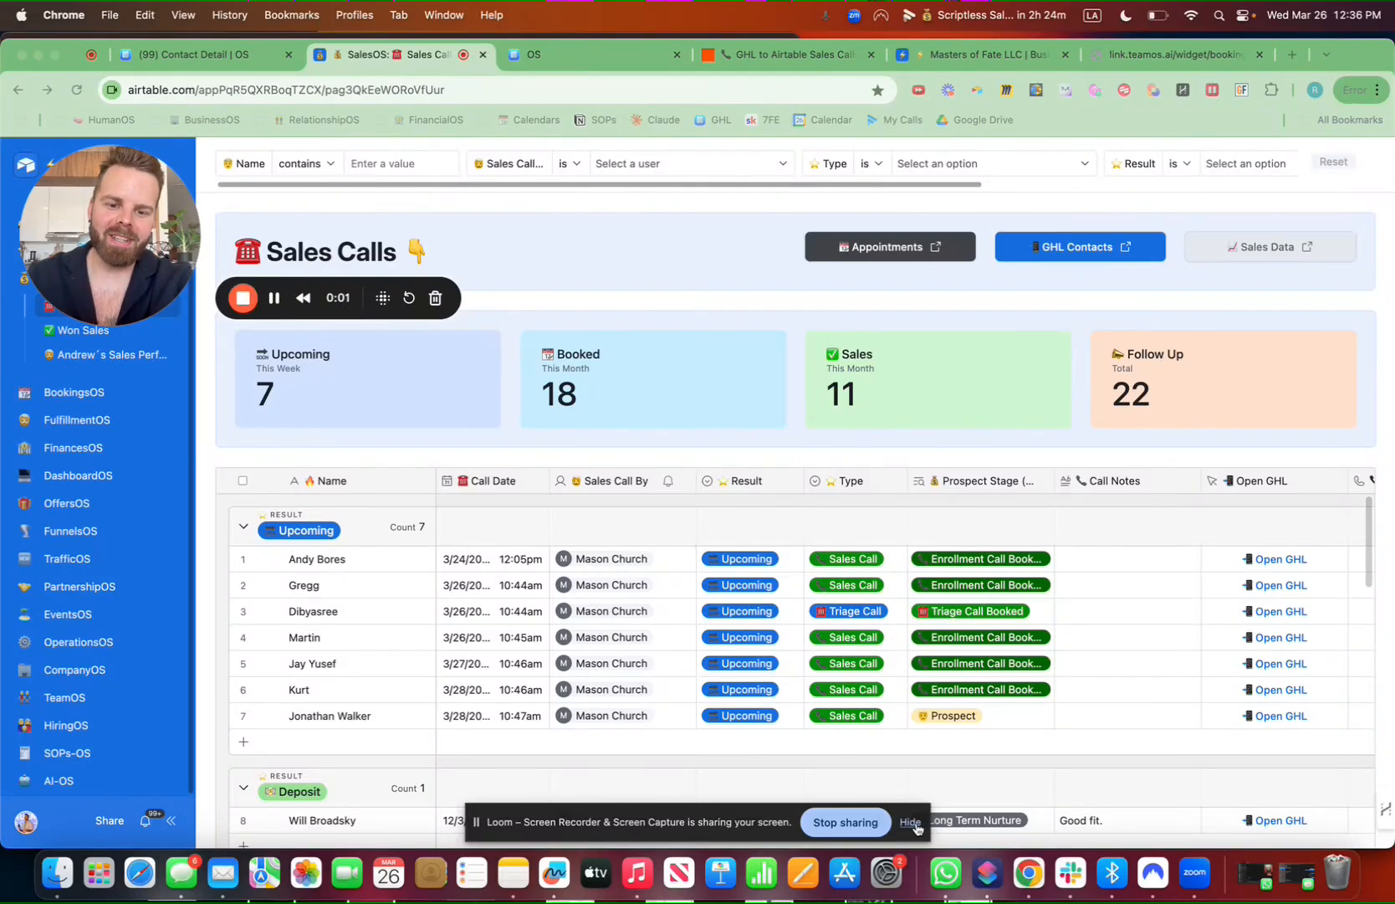
Step: Select the 4:30 PM slot on March 26 in the TeamOS booking widget
left_click(910, 822)
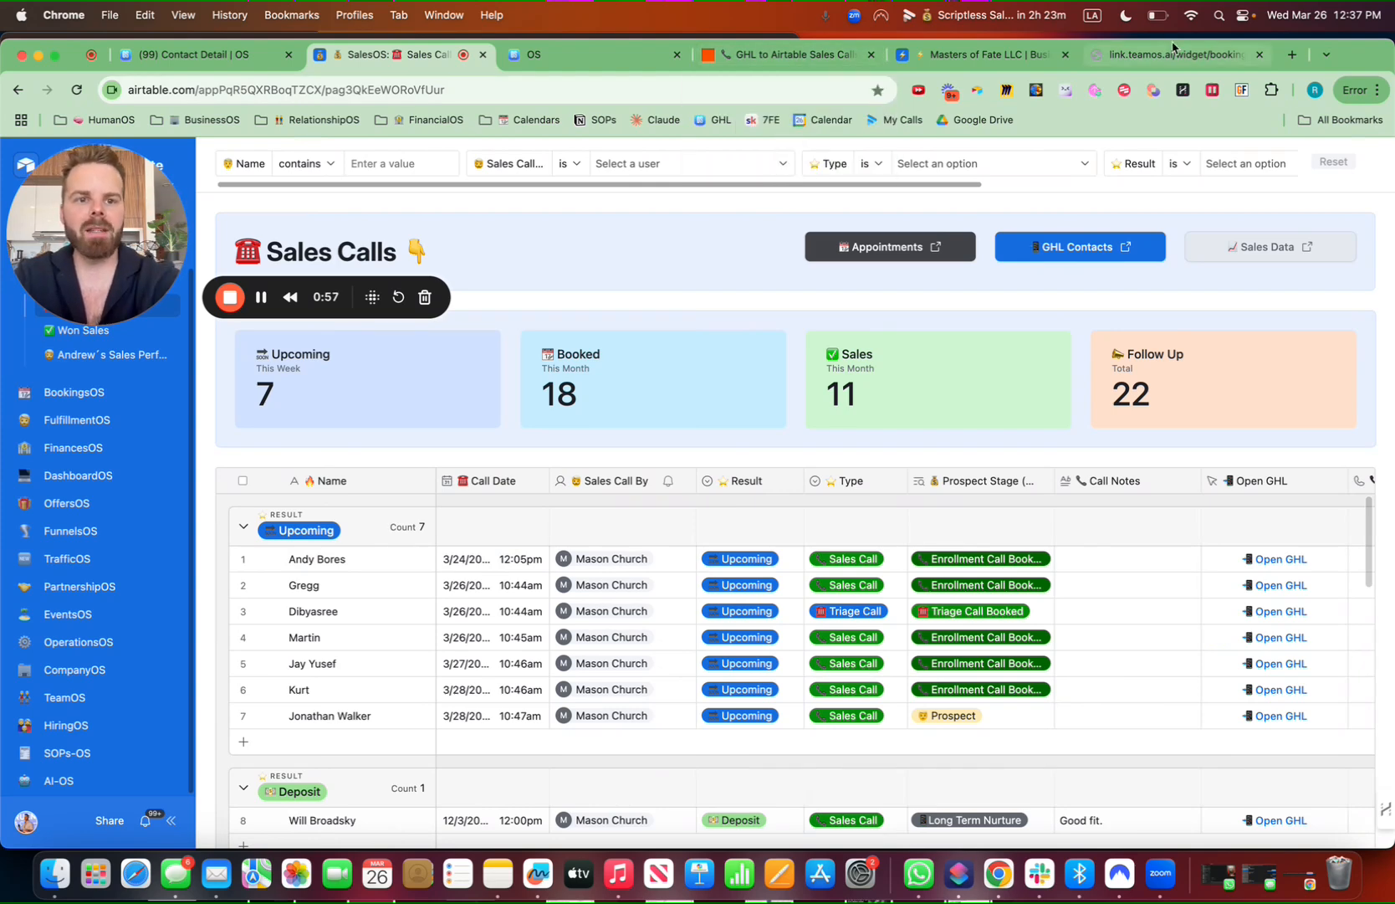
left_click(1172, 53)
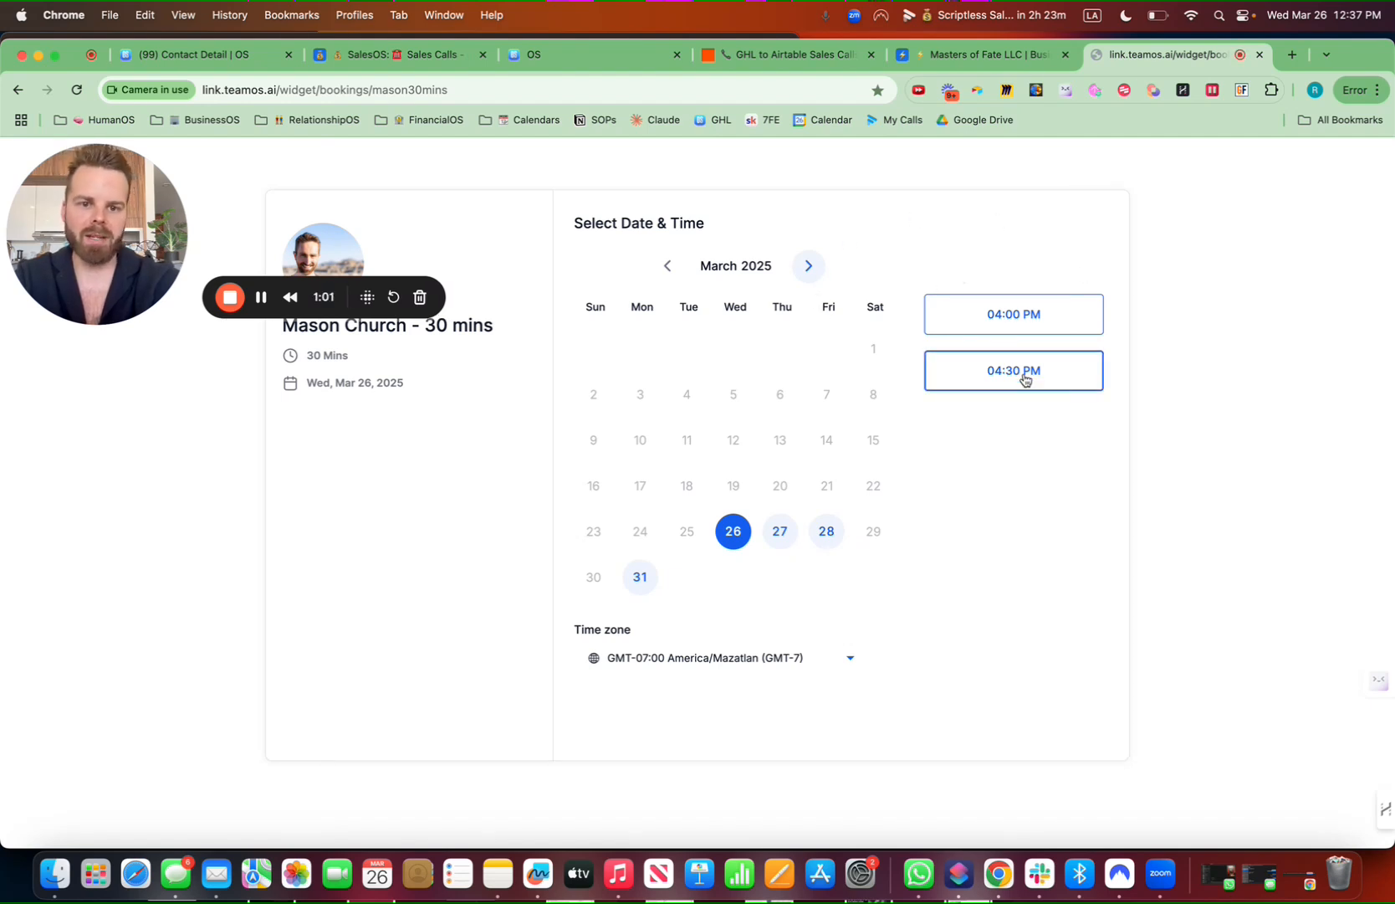
left_click(1012, 370)
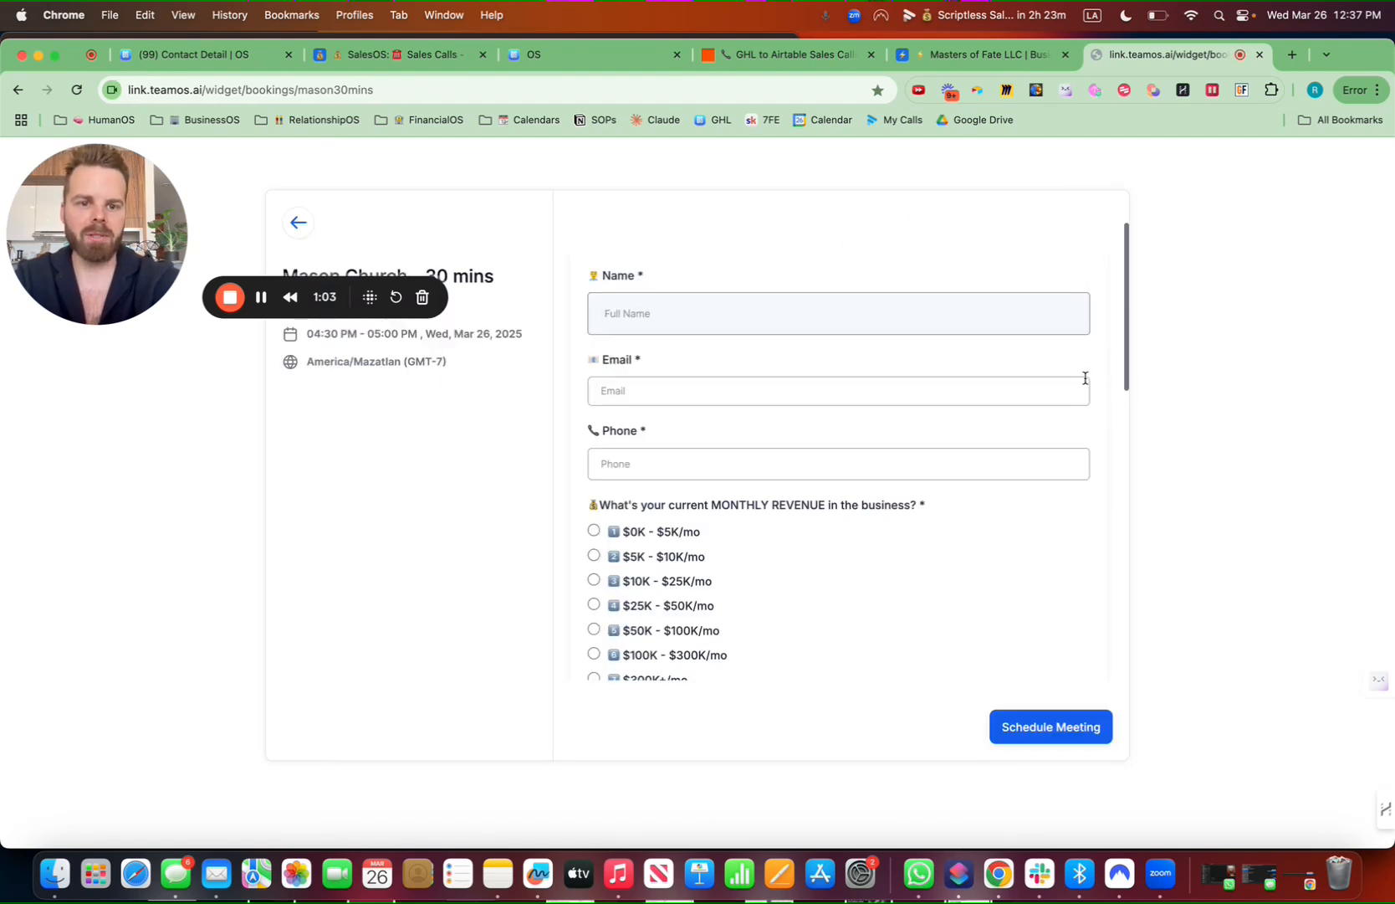
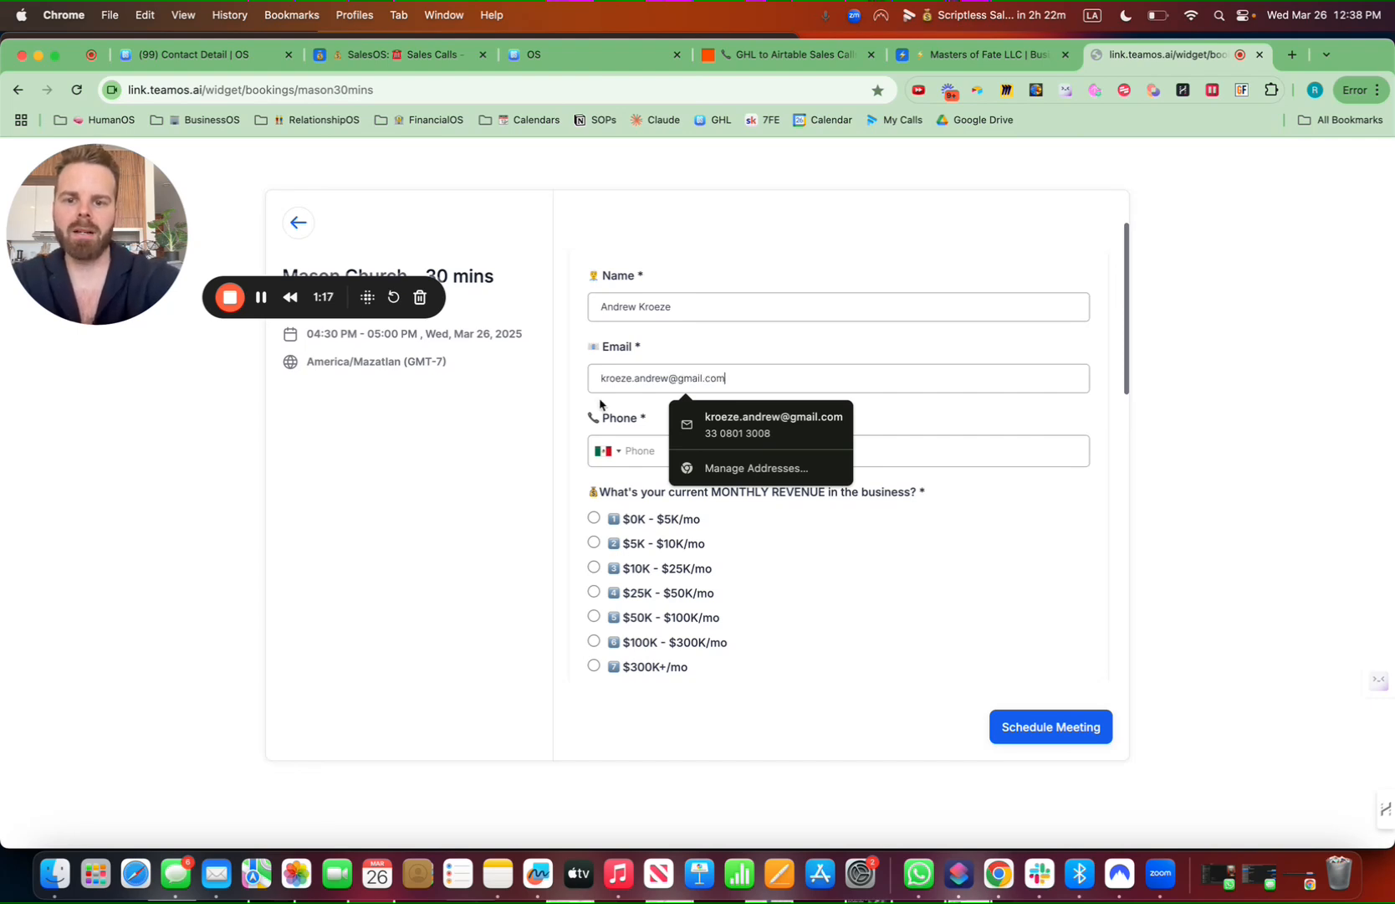
left_click(605, 450)
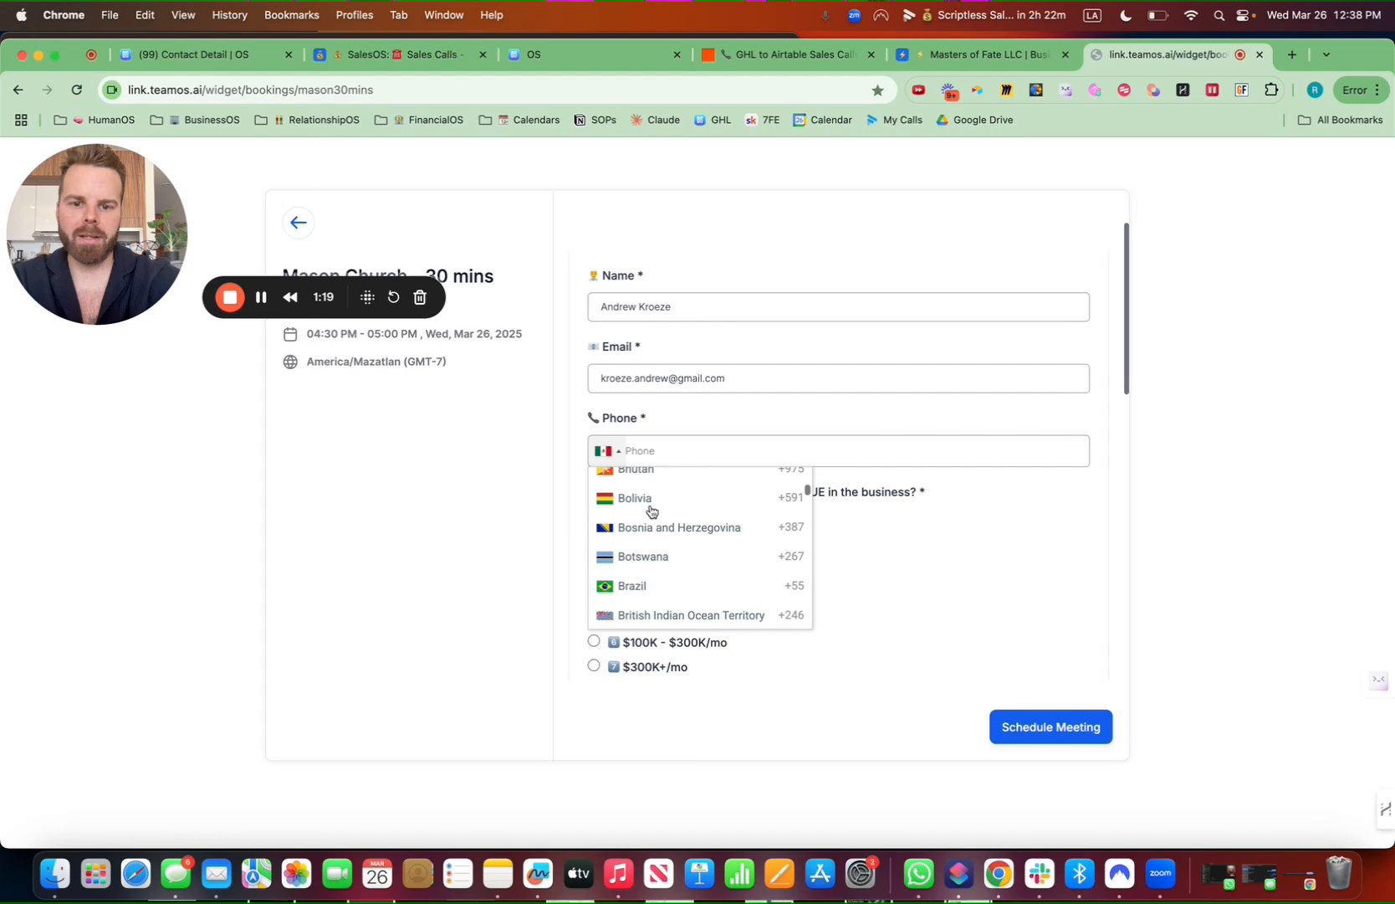
left_click(838, 450)
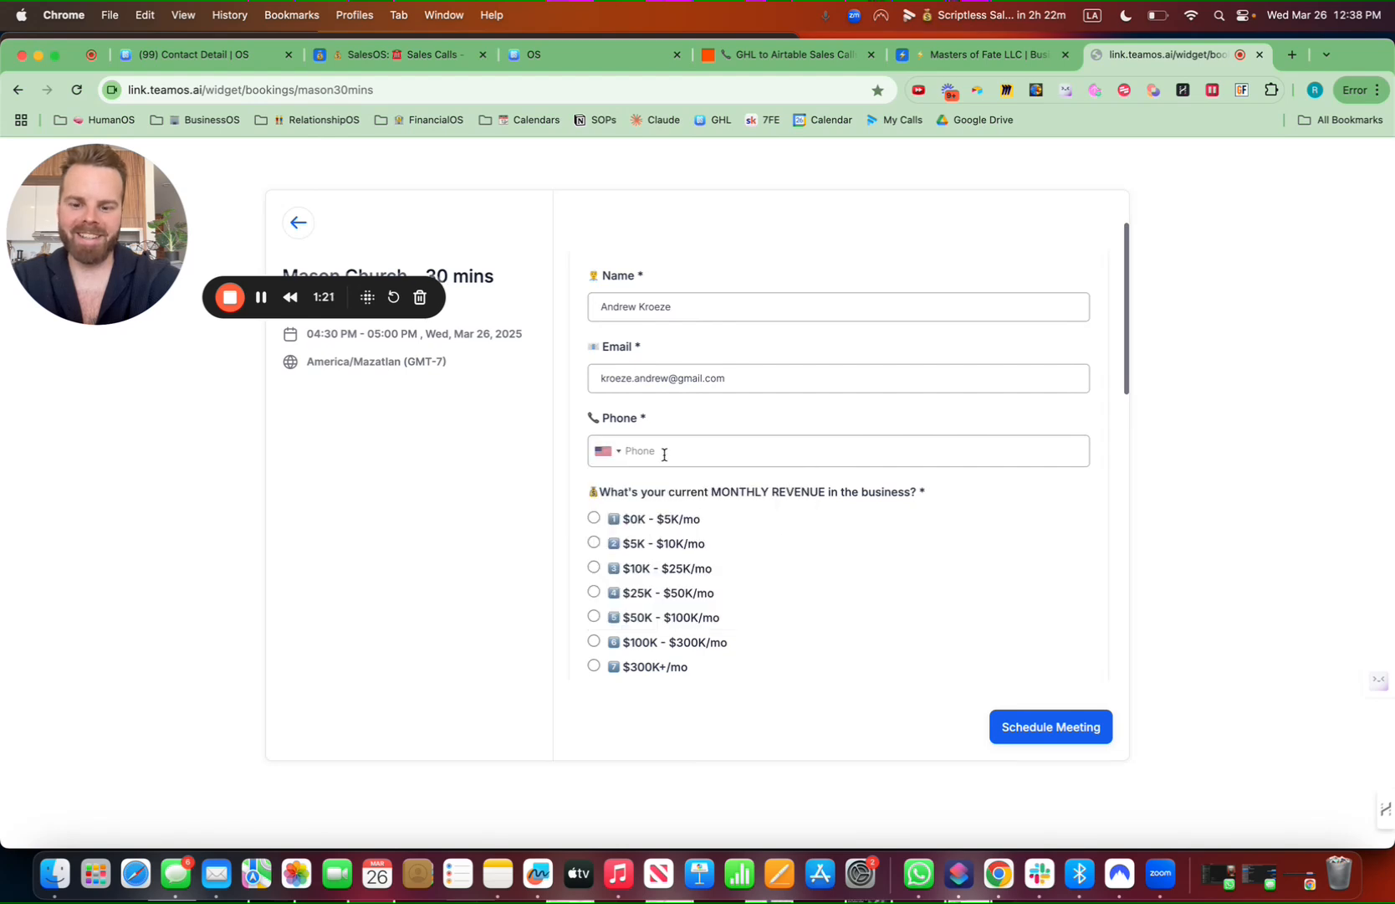
type("5555555")
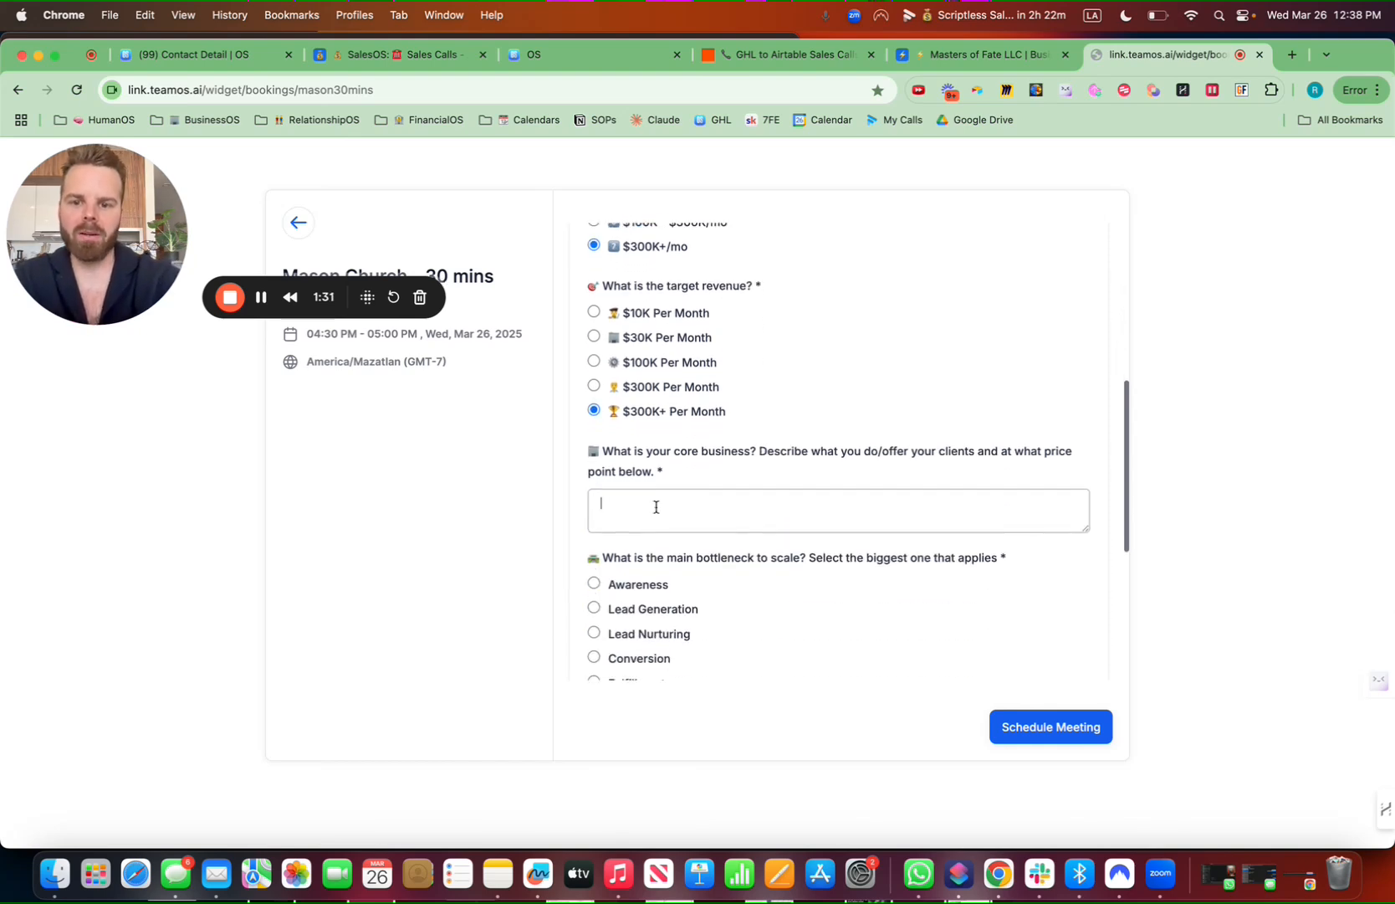
type("My offer")
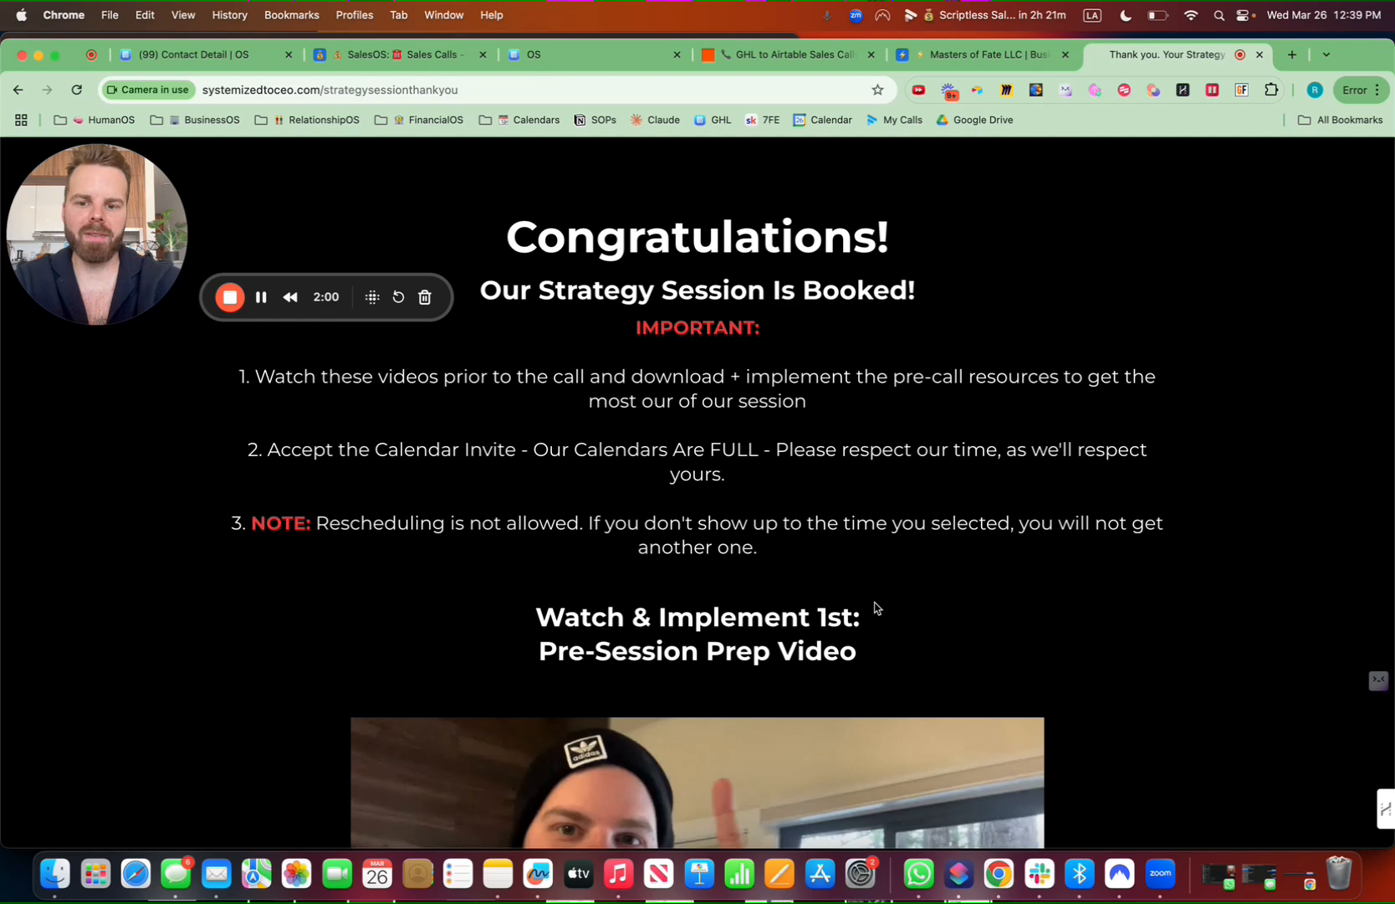
Step: Leave the thank-you page for the GoHighLevel Workflows browser tab
scroll("down", 3)
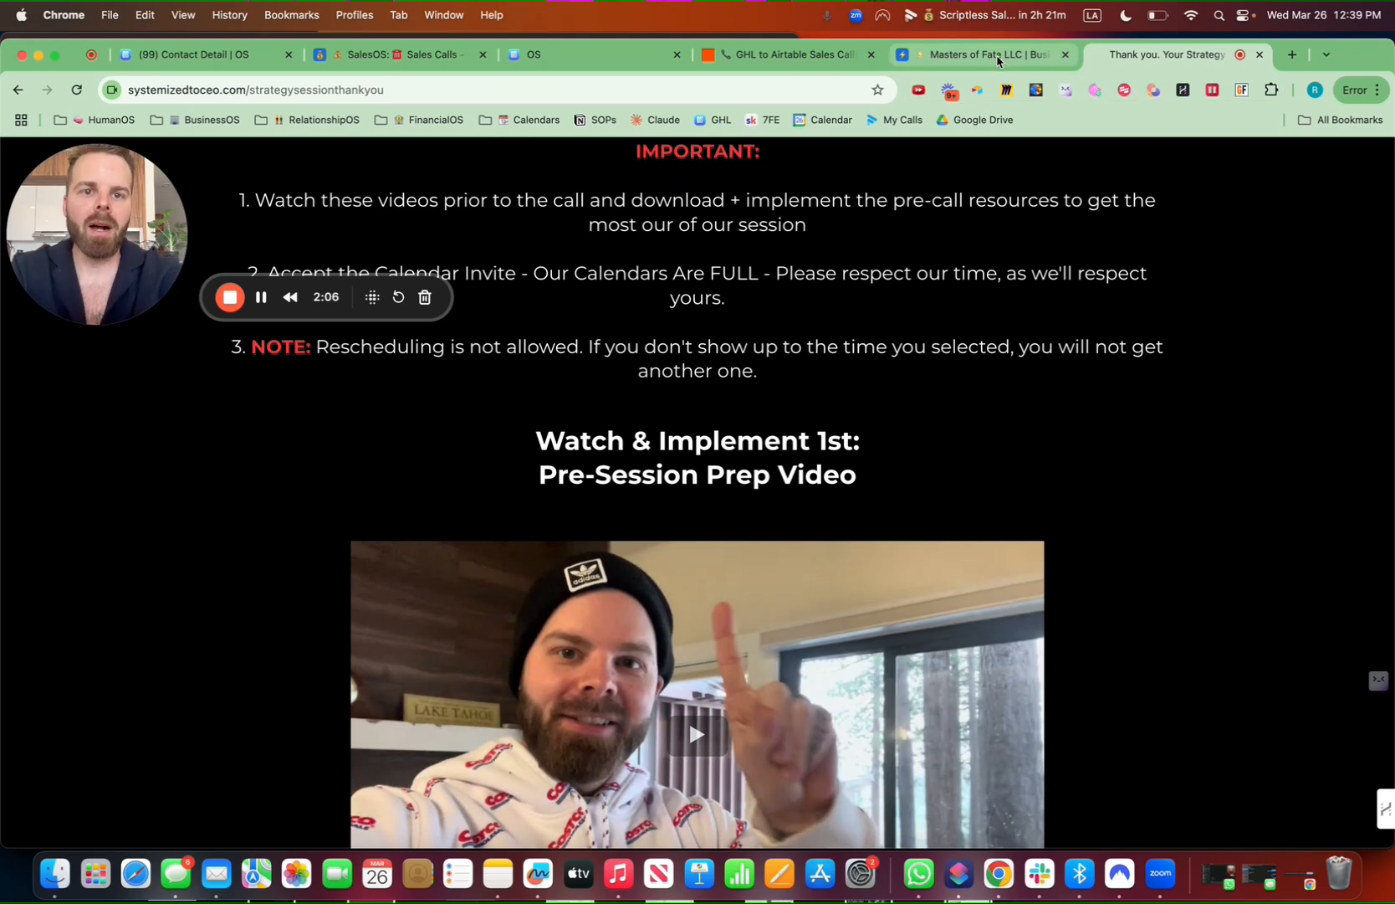
mouse_move(982, 54)
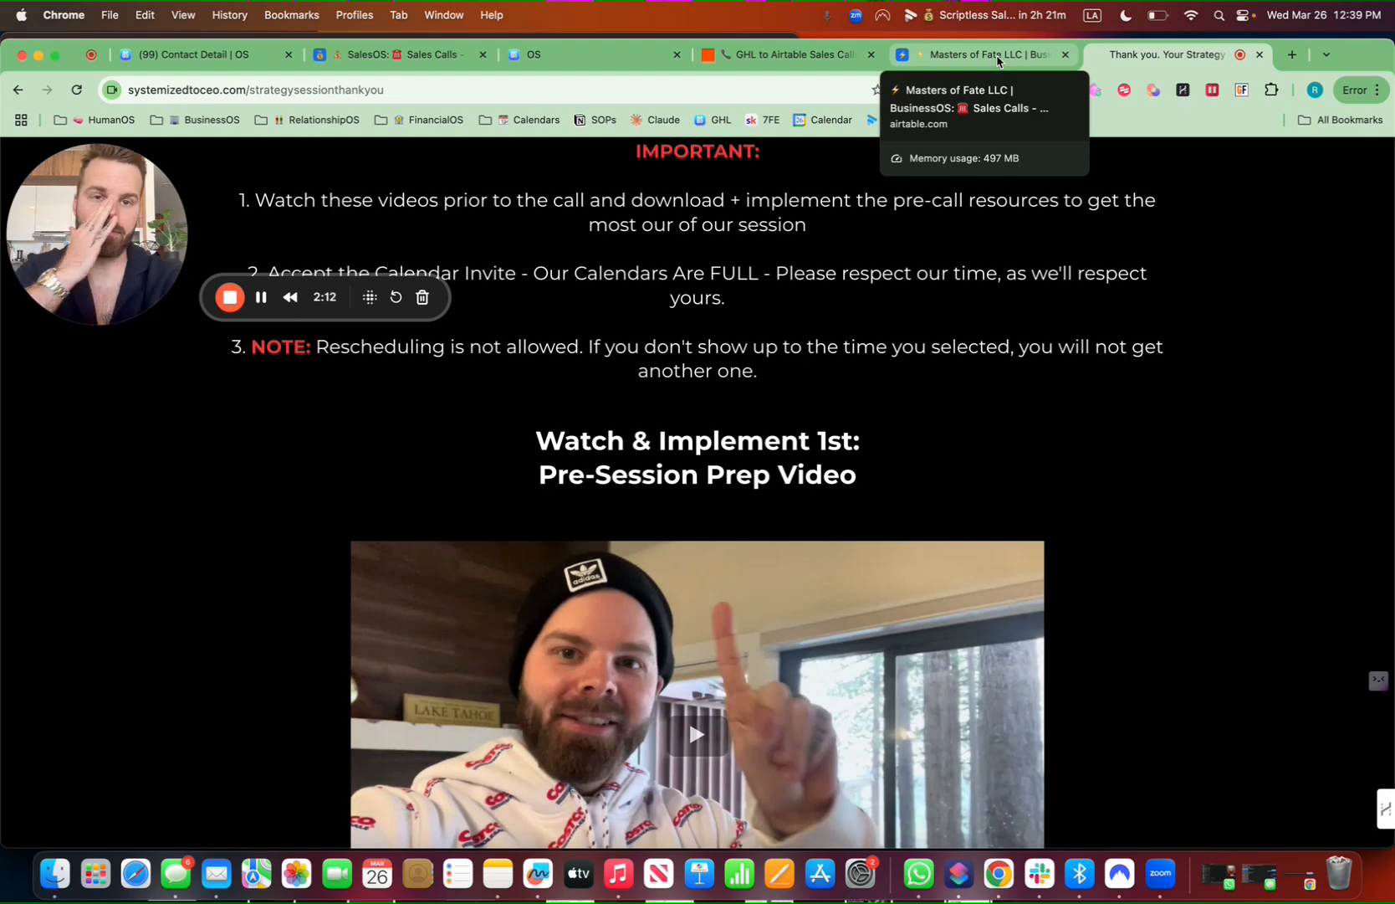
left_click(783, 54)
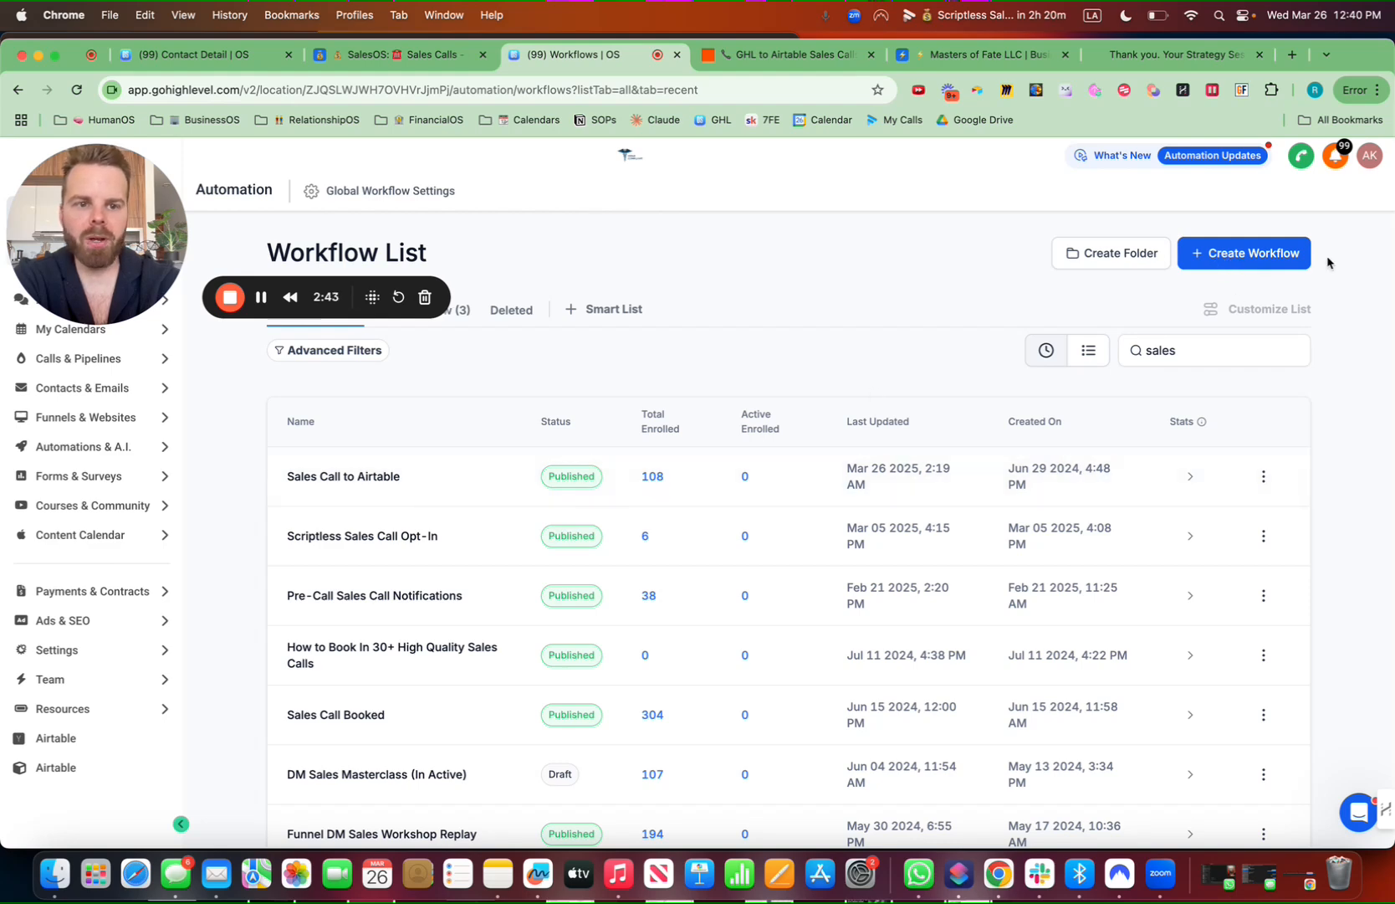
mouse_move(982, 345)
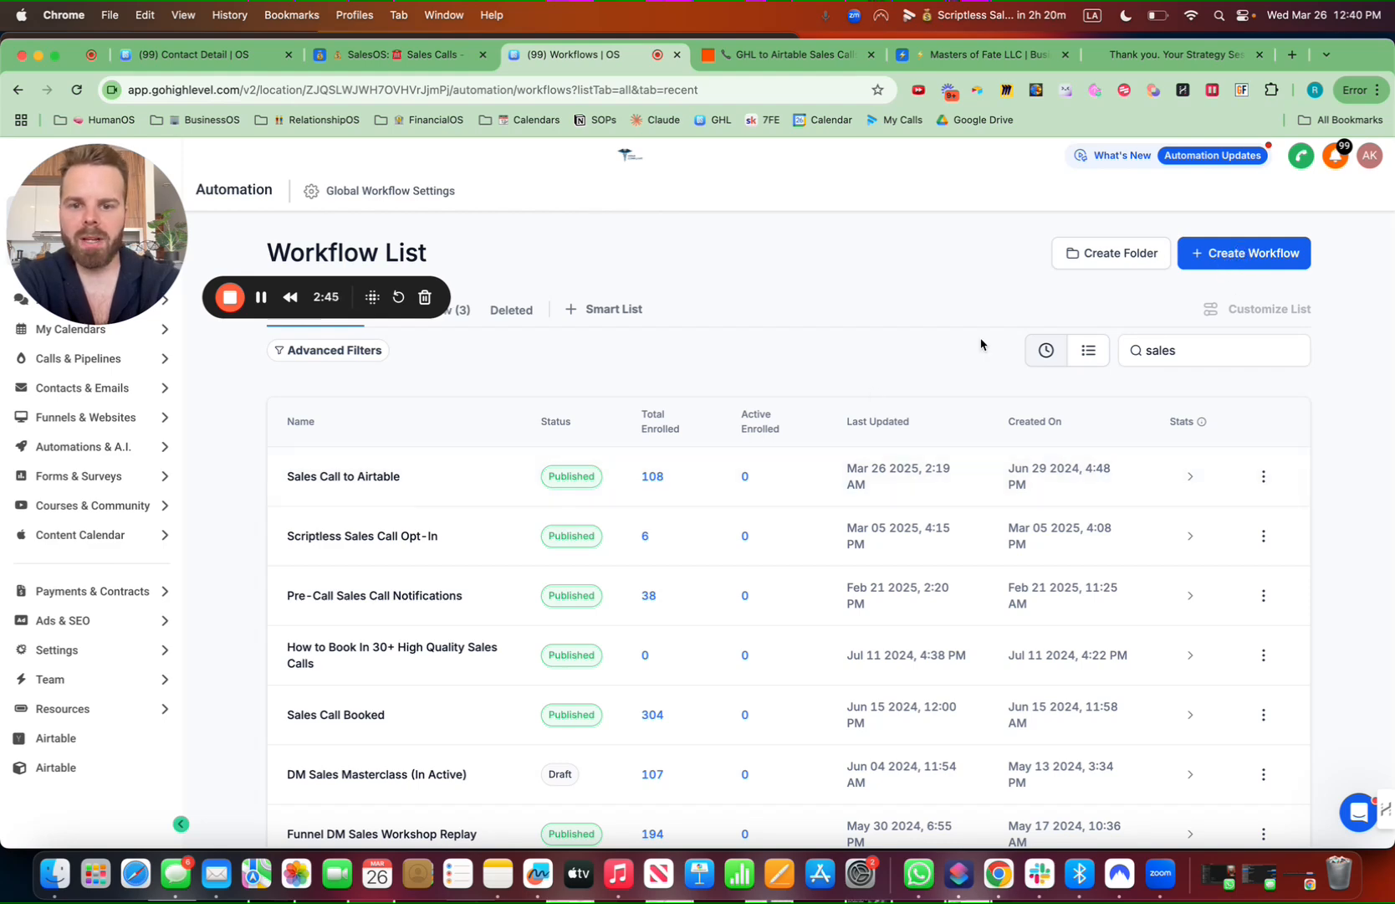
Step: Review and save the Form Submitted trigger of the Sales Call to Airtable workflow
left_click(343, 477)
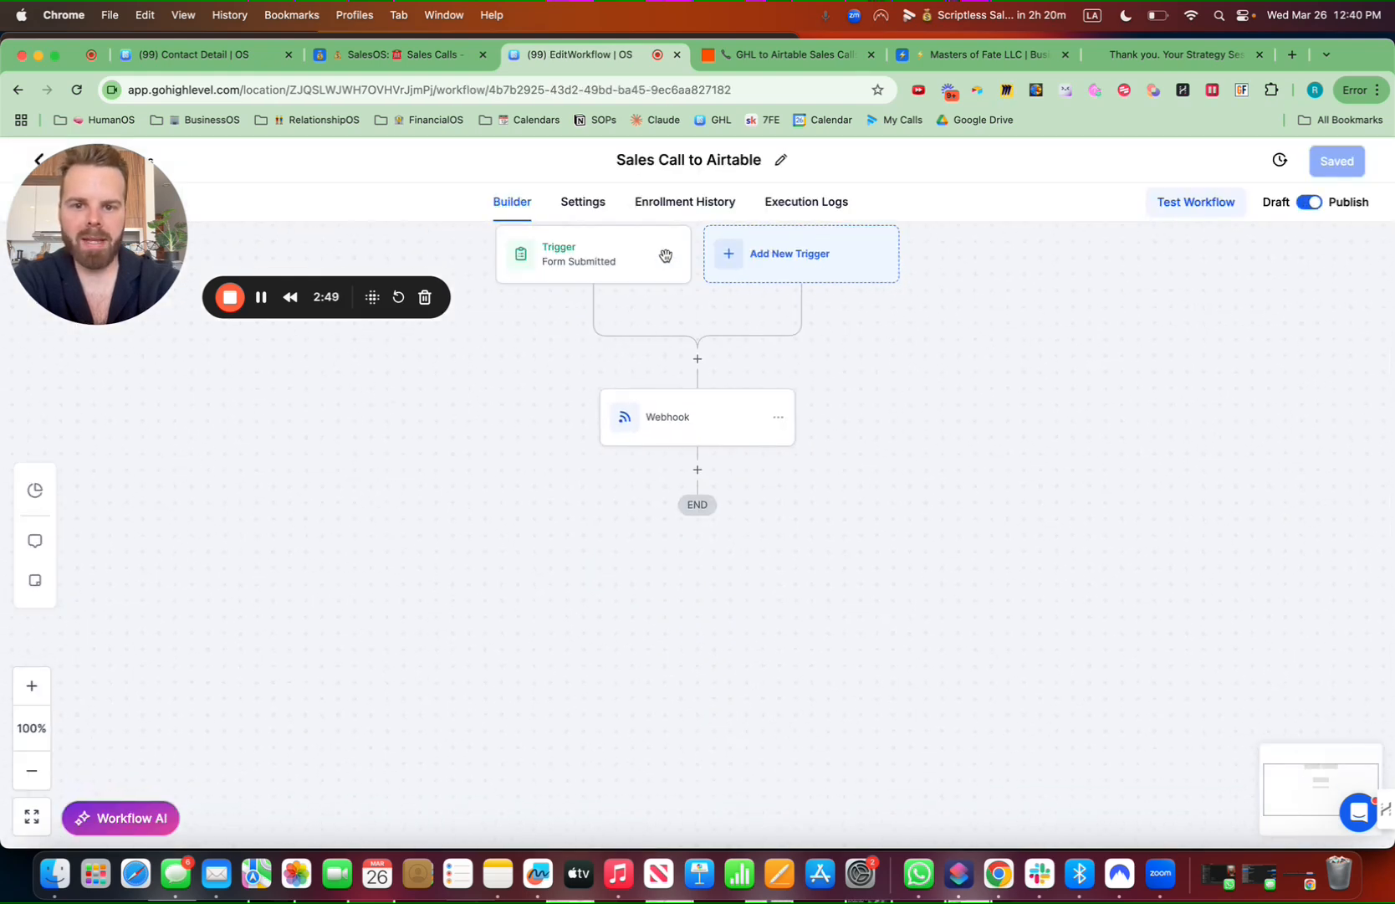
left_click(579, 254)
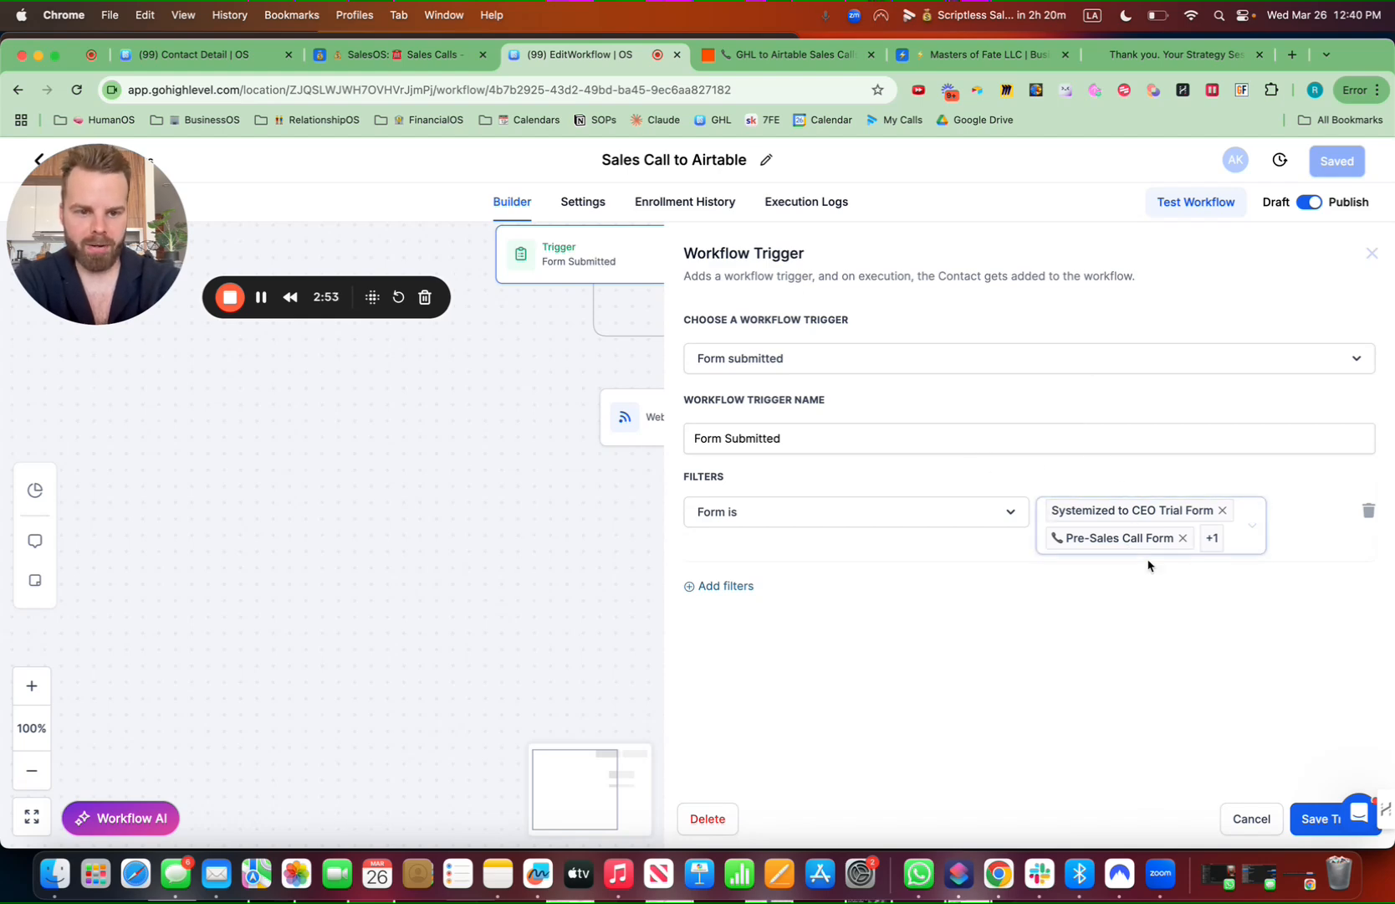
mouse_move(1078, 495)
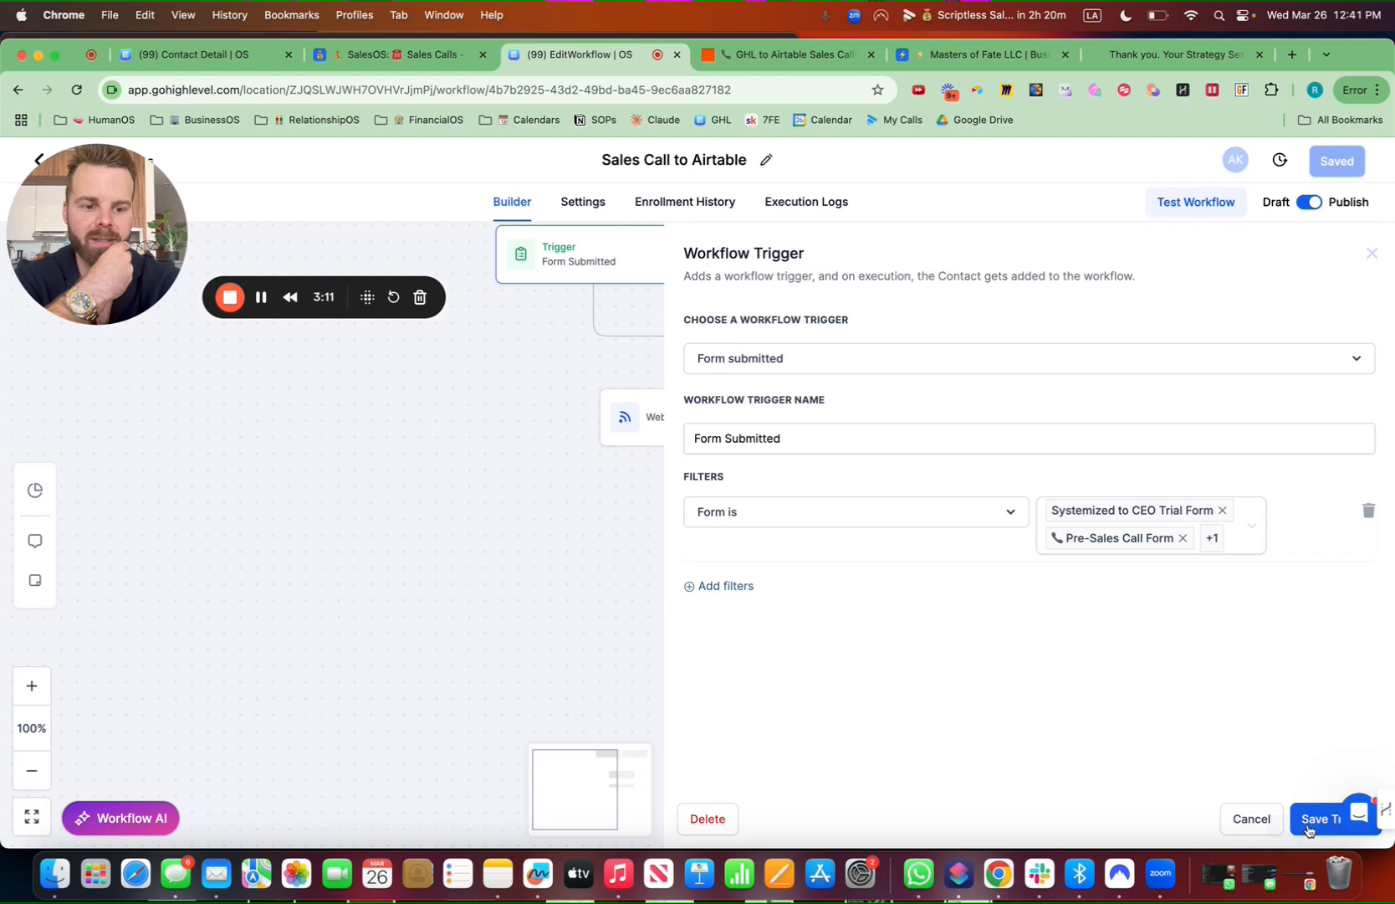
left_click(1326, 818)
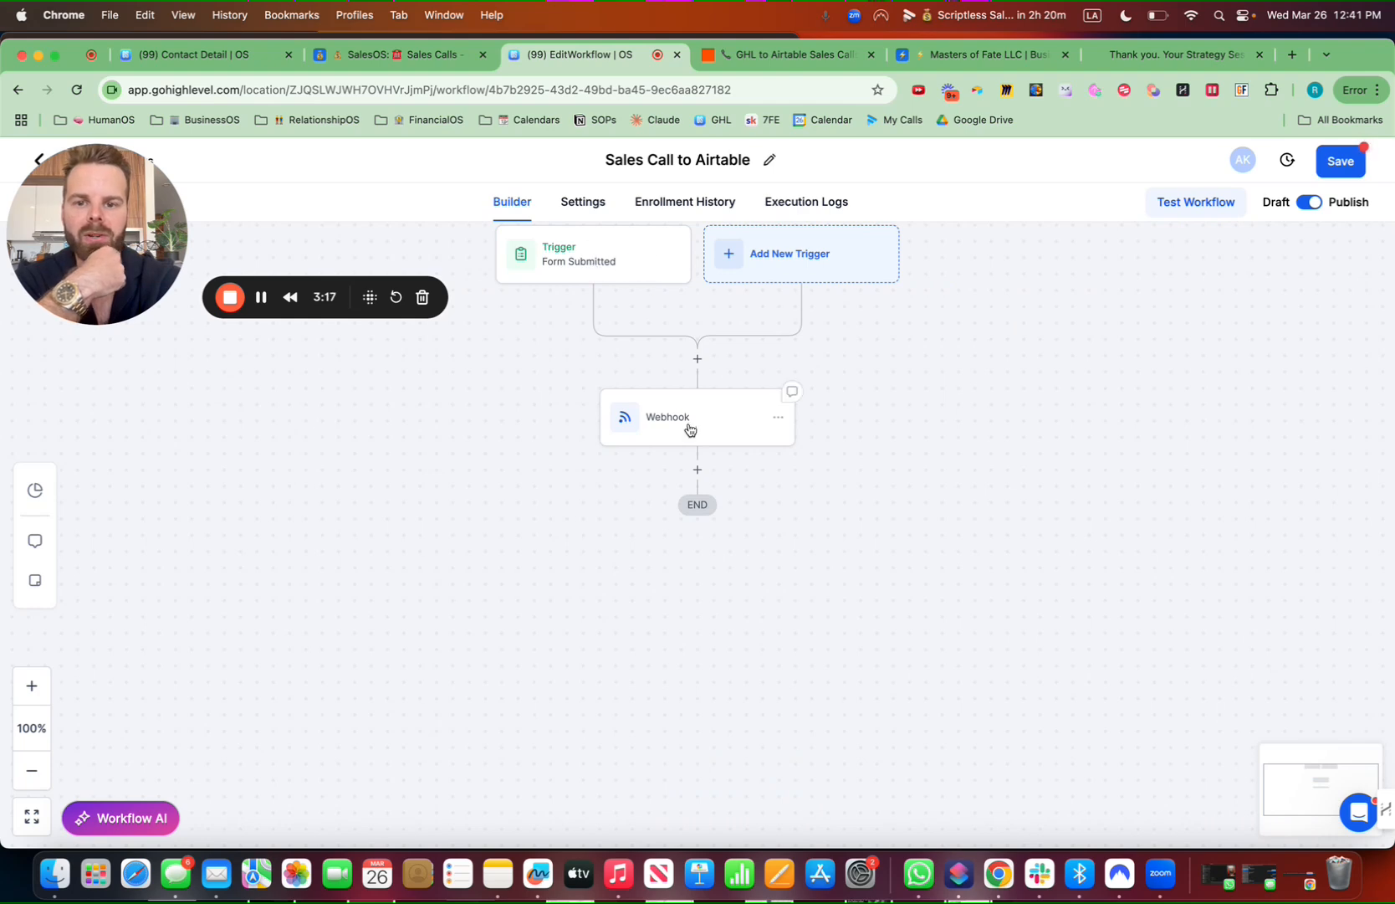
Step: Search the workflow actions for 'web' and pick the Webhook result
left_click(690, 416)
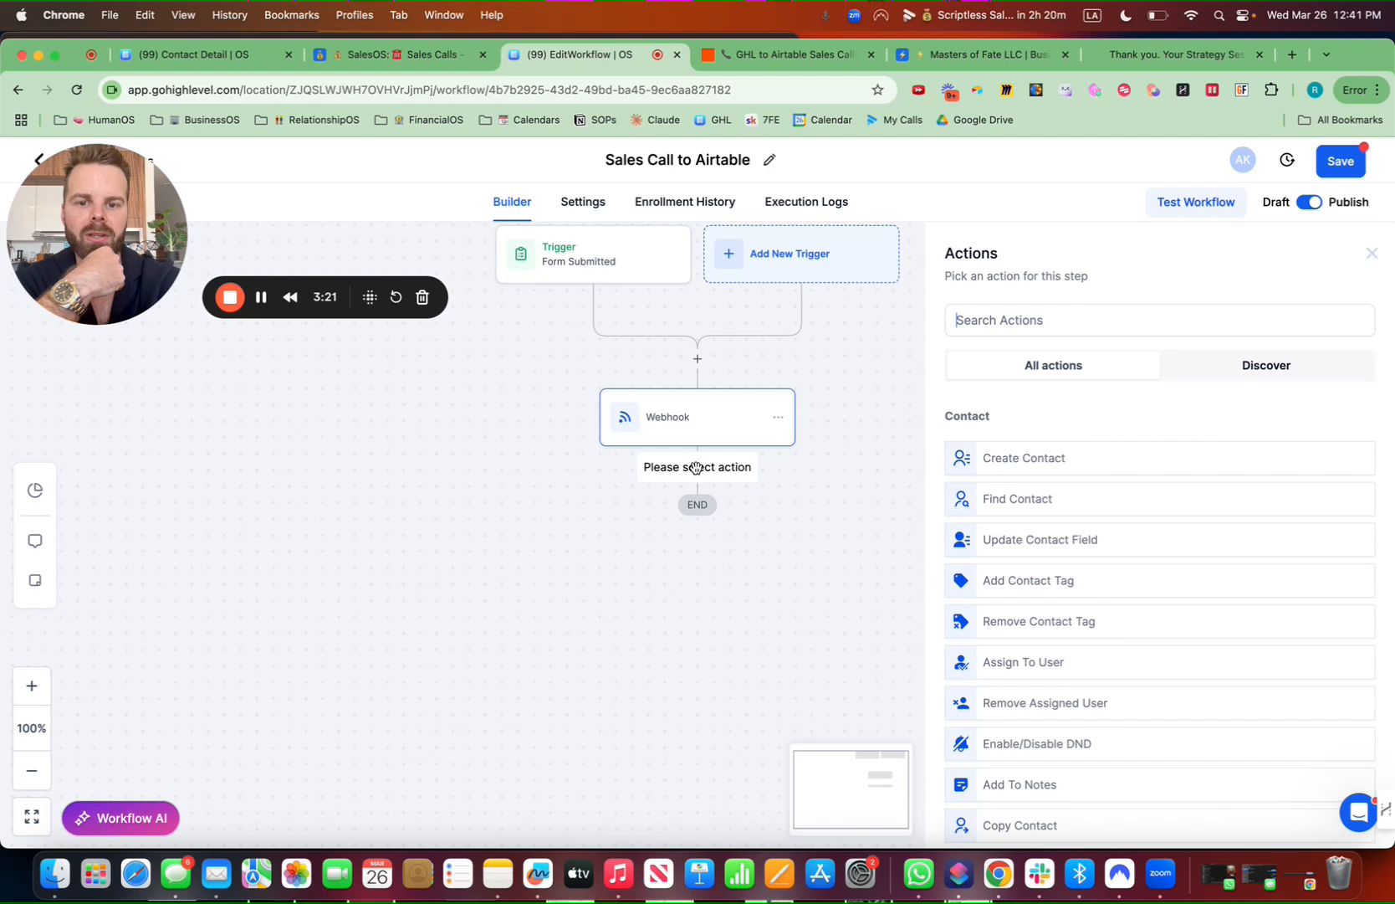
type("web")
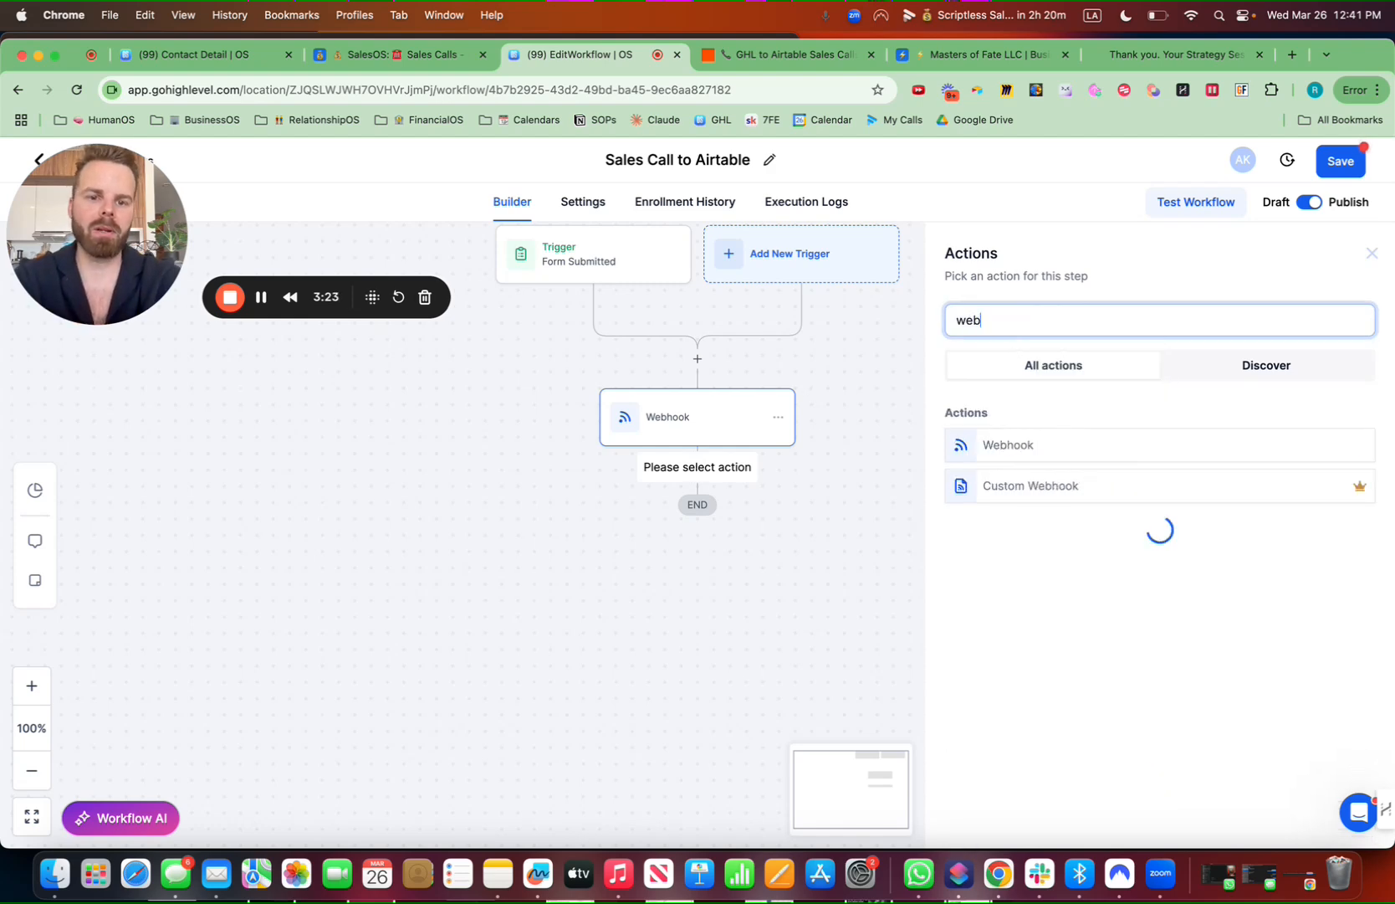
double_click(967, 320)
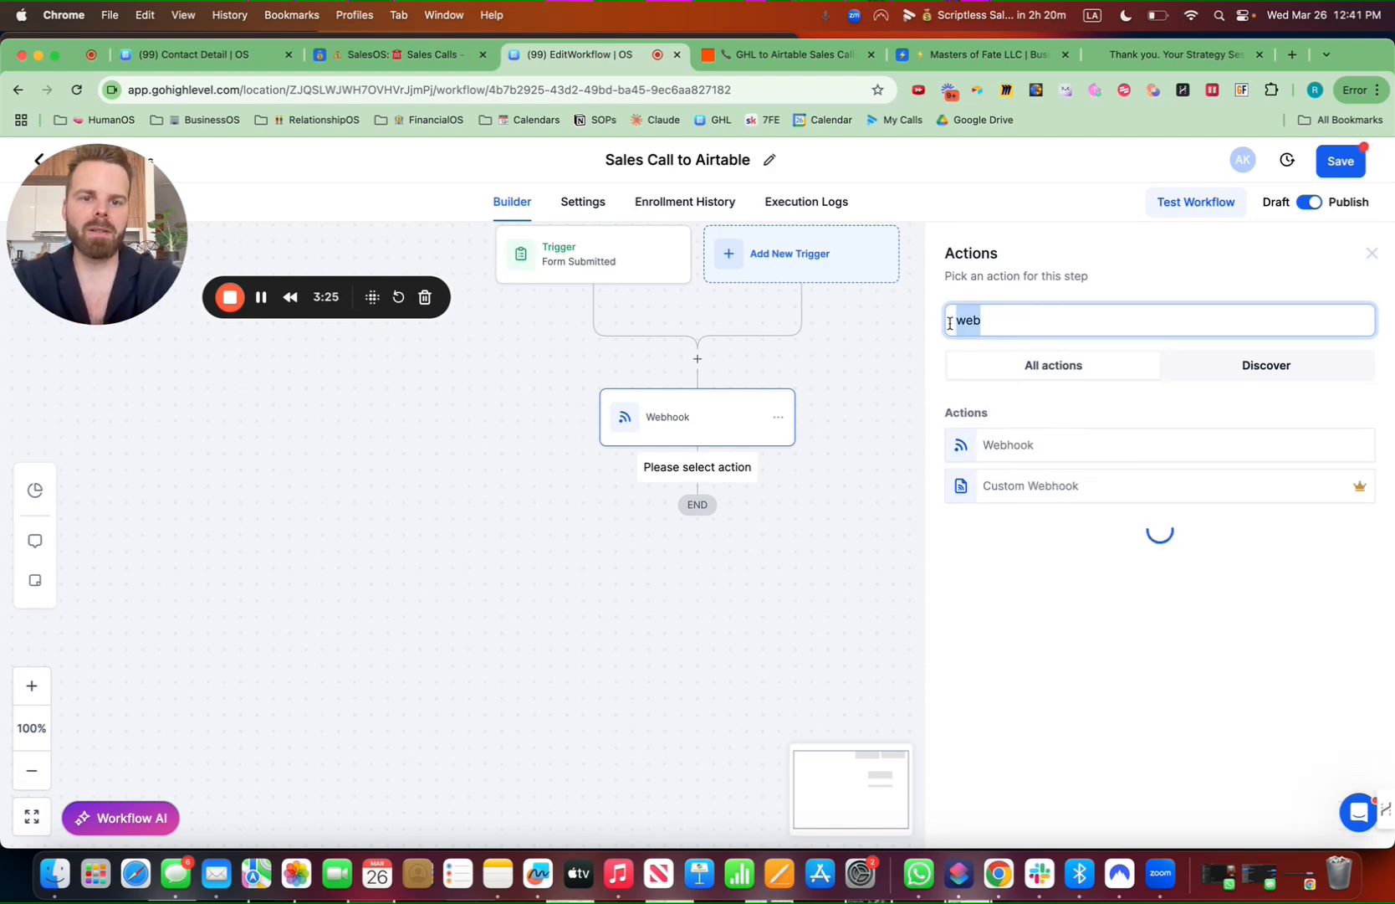
left_click(1007, 443)
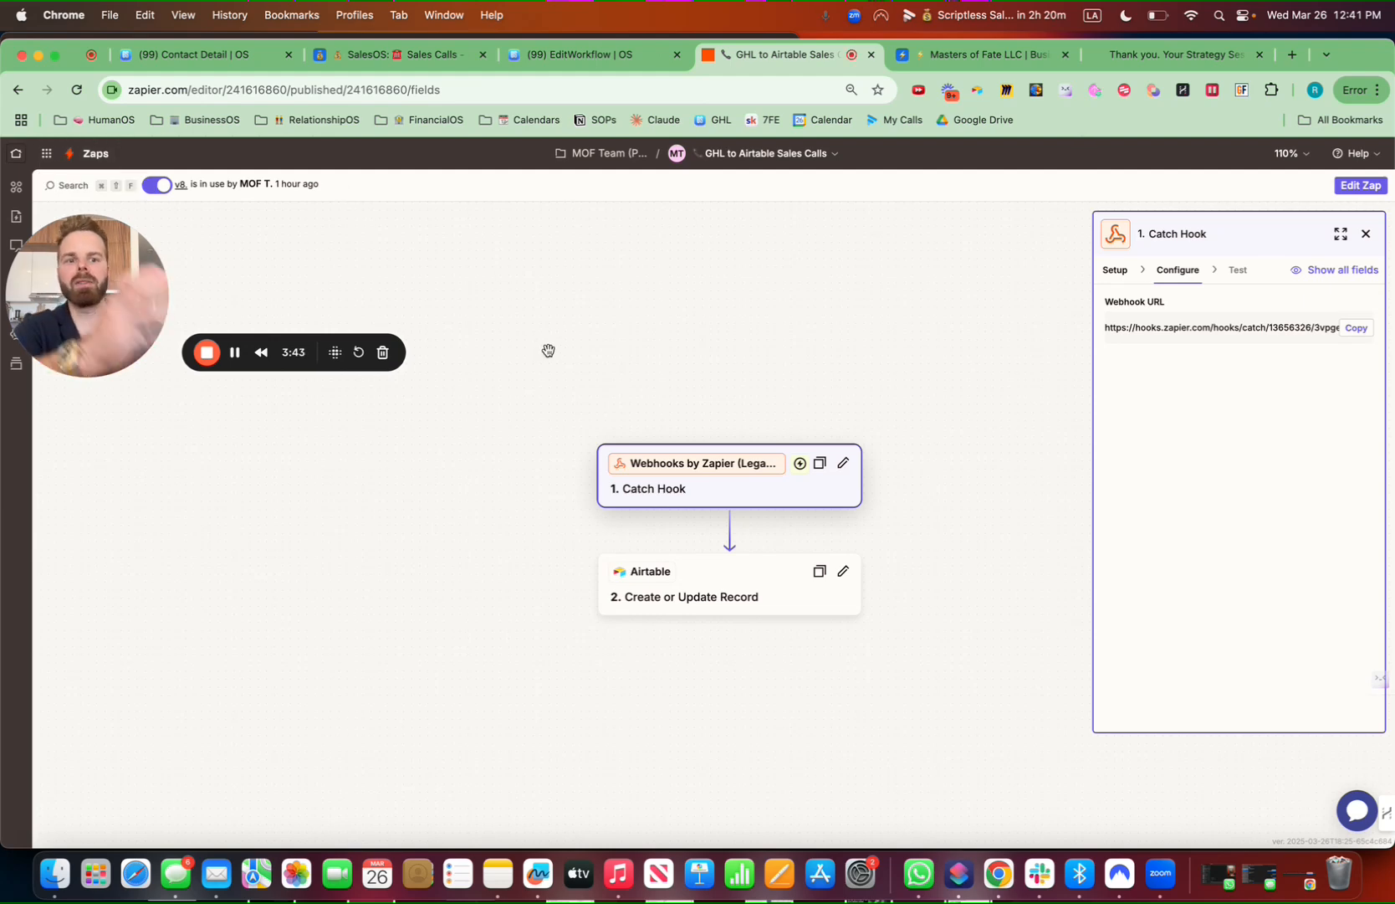
mouse_move(644, 467)
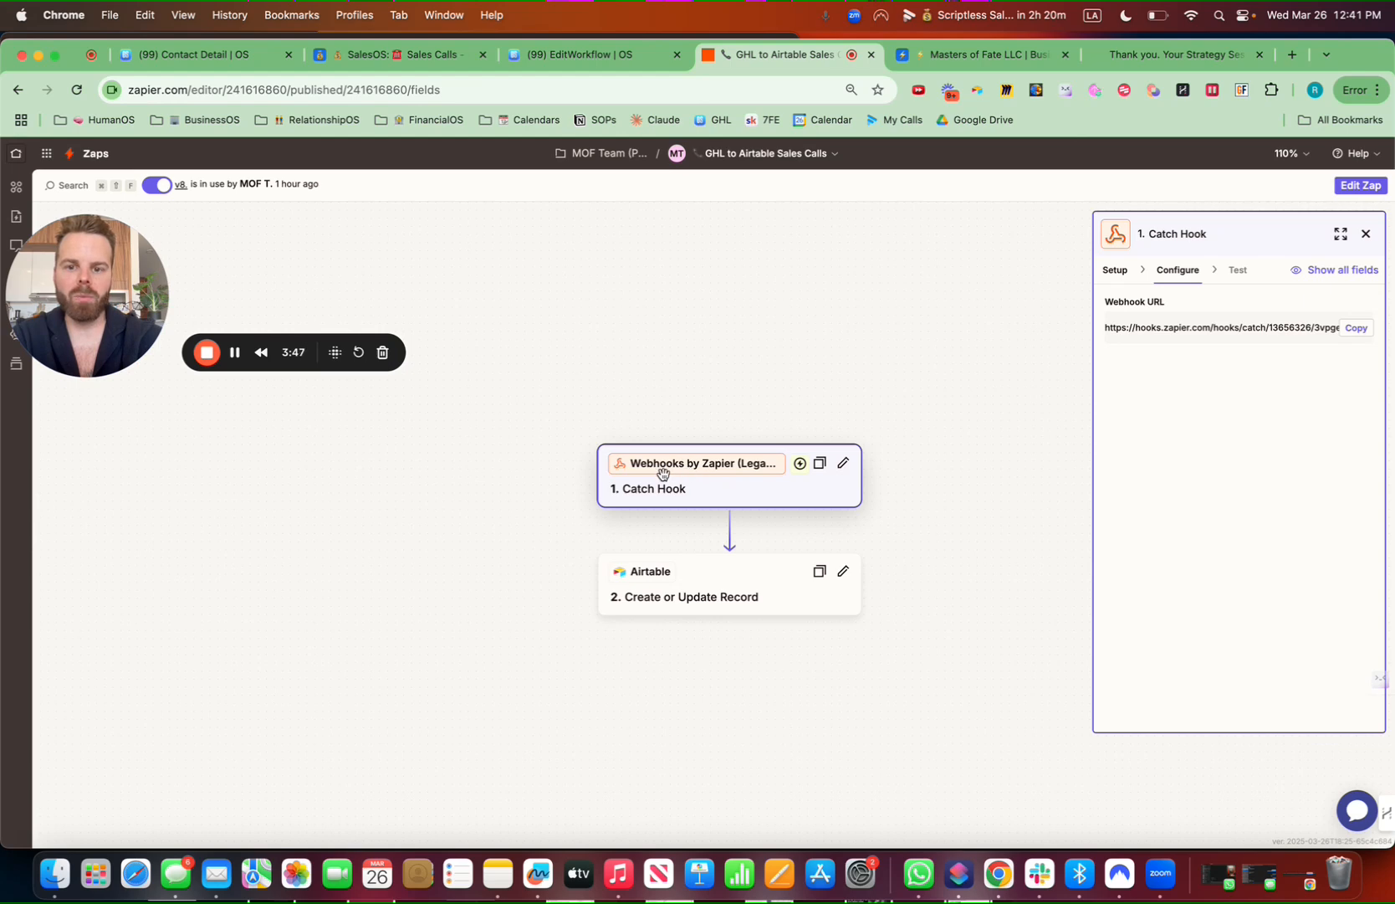
mouse_move(1126, 291)
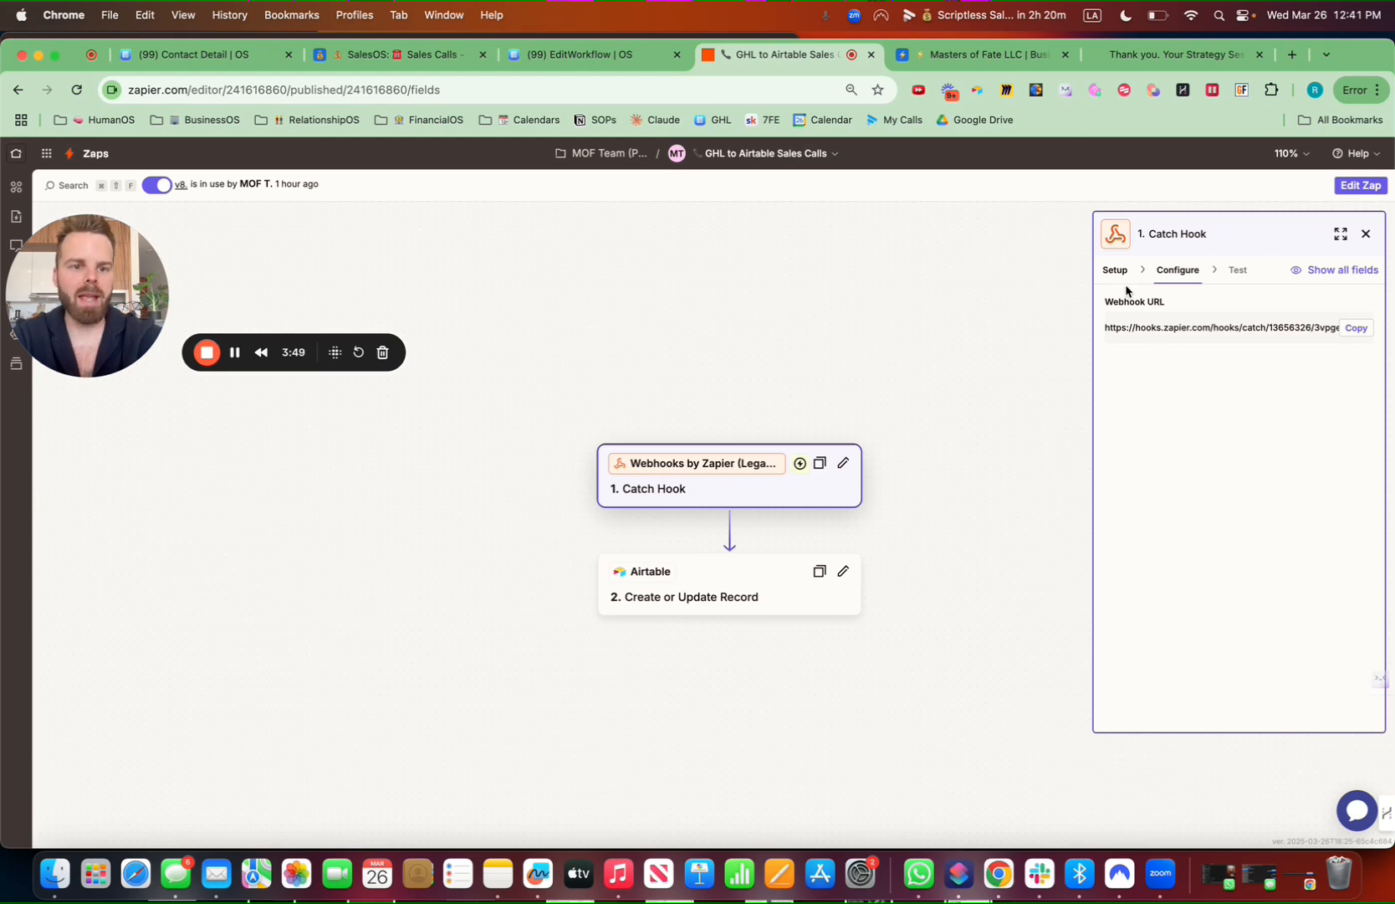
Step: Copy the Catch Hook webhook URL from Zapier's Configure tab and return to GoHighLevel
left_click(1114, 269)
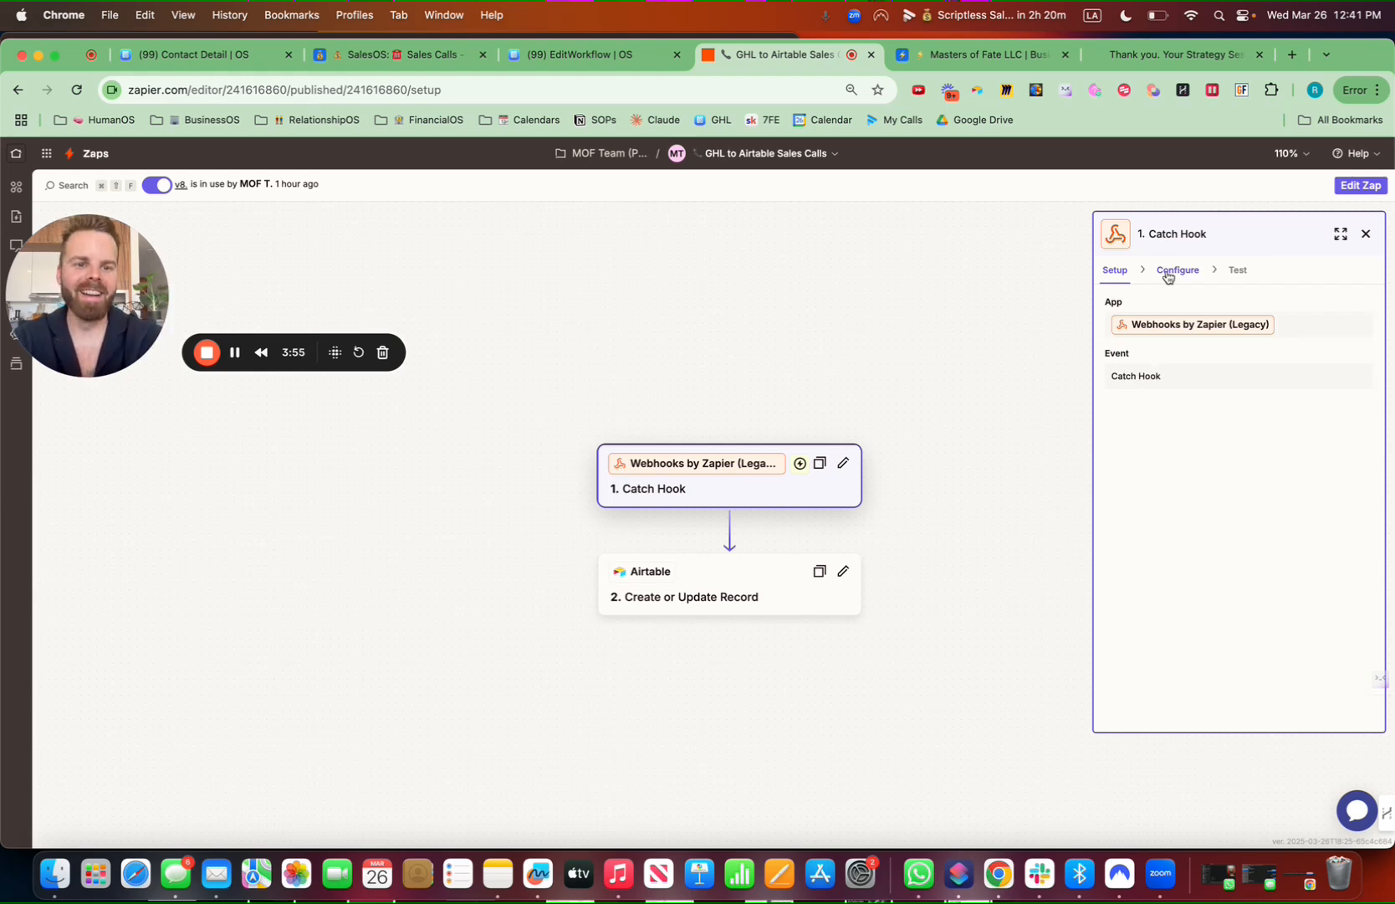
left_click(1176, 270)
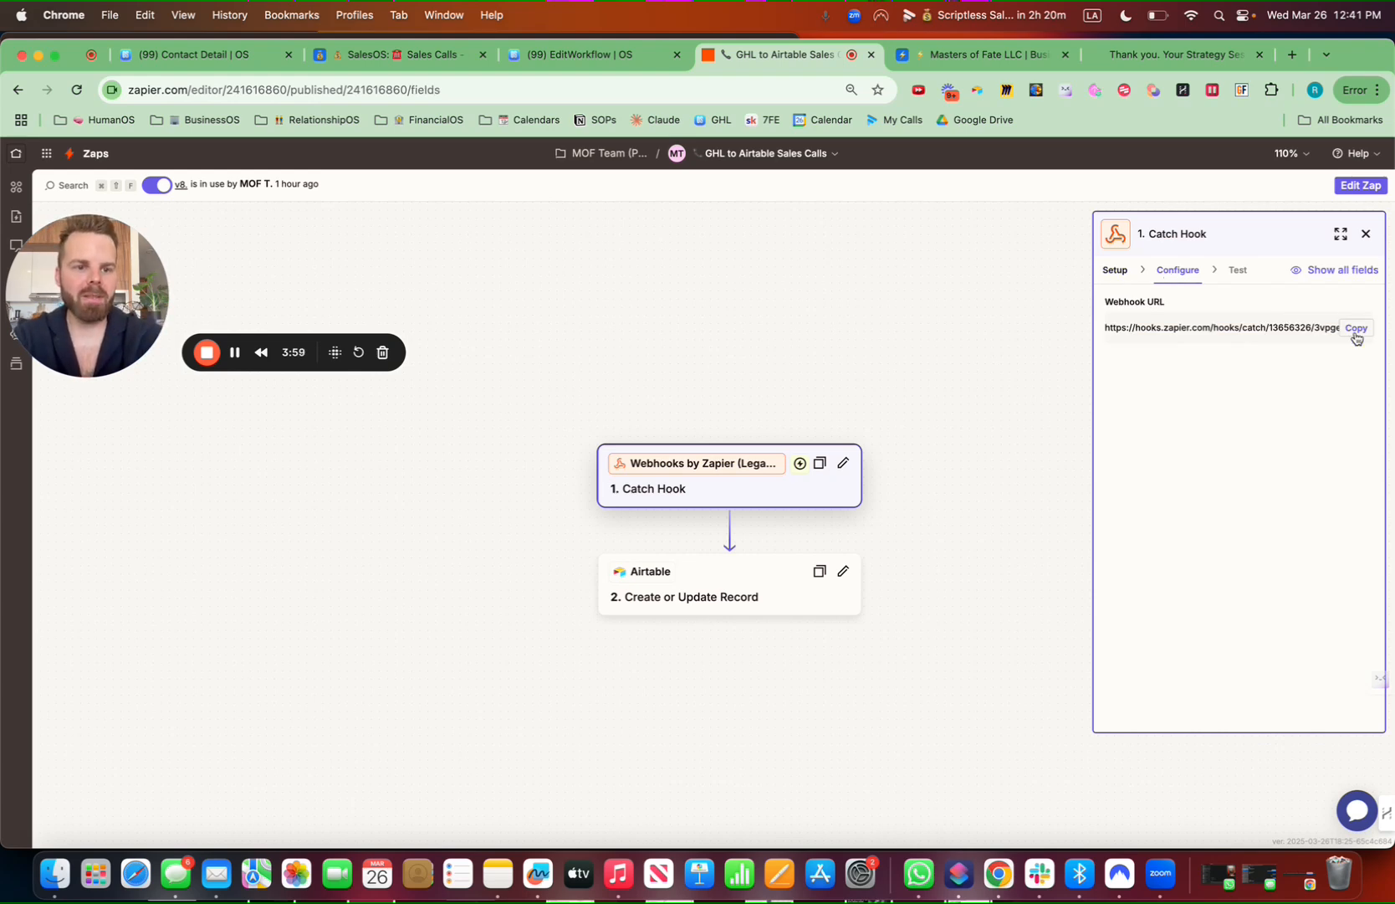
left_click(1356, 327)
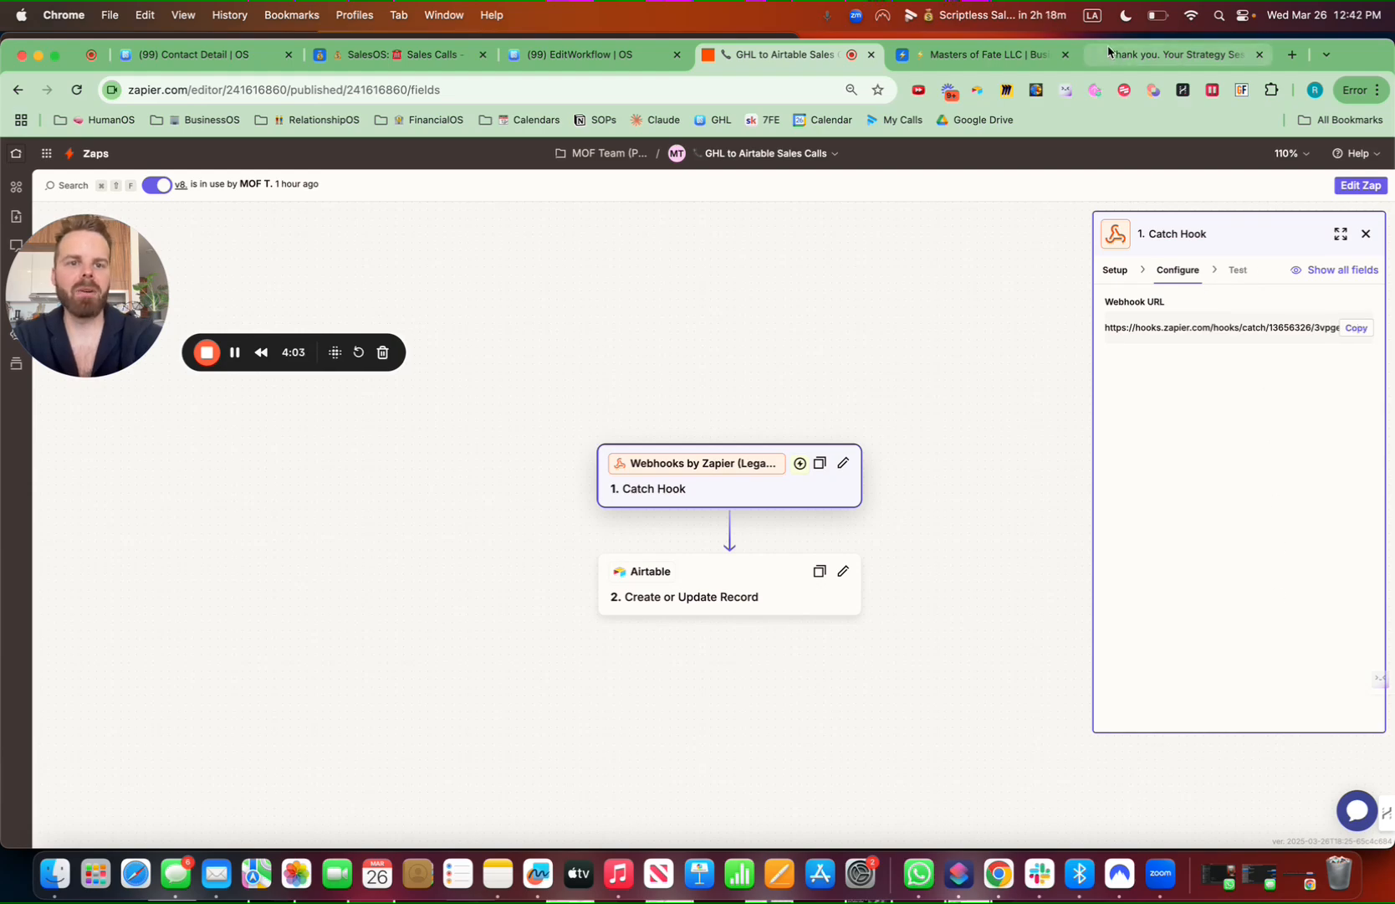
left_click(574, 54)
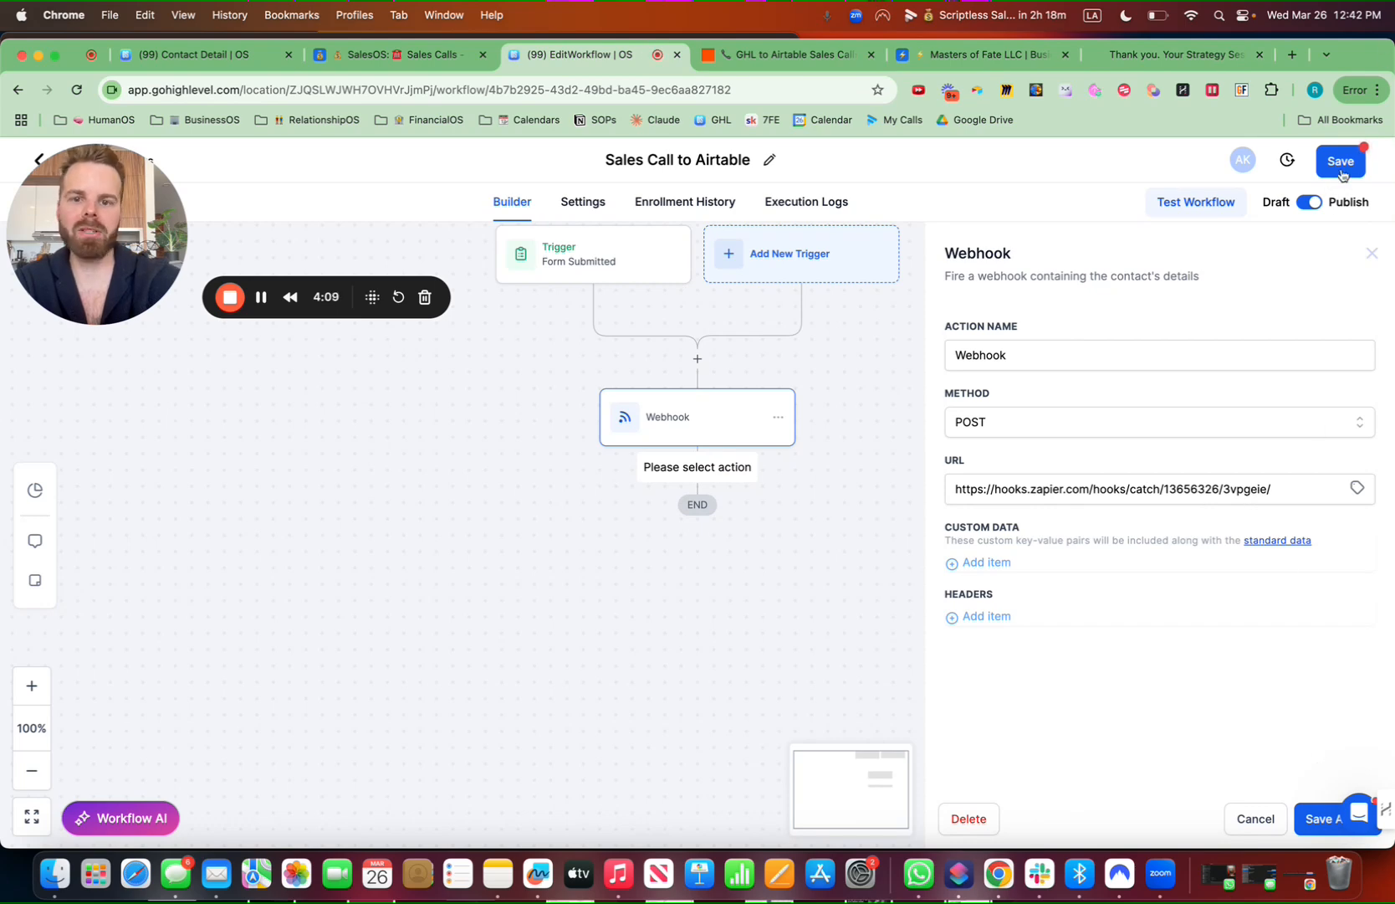
Step: Save the workflow with the webhook posting to the Zapier hook URL
left_click(787, 53)
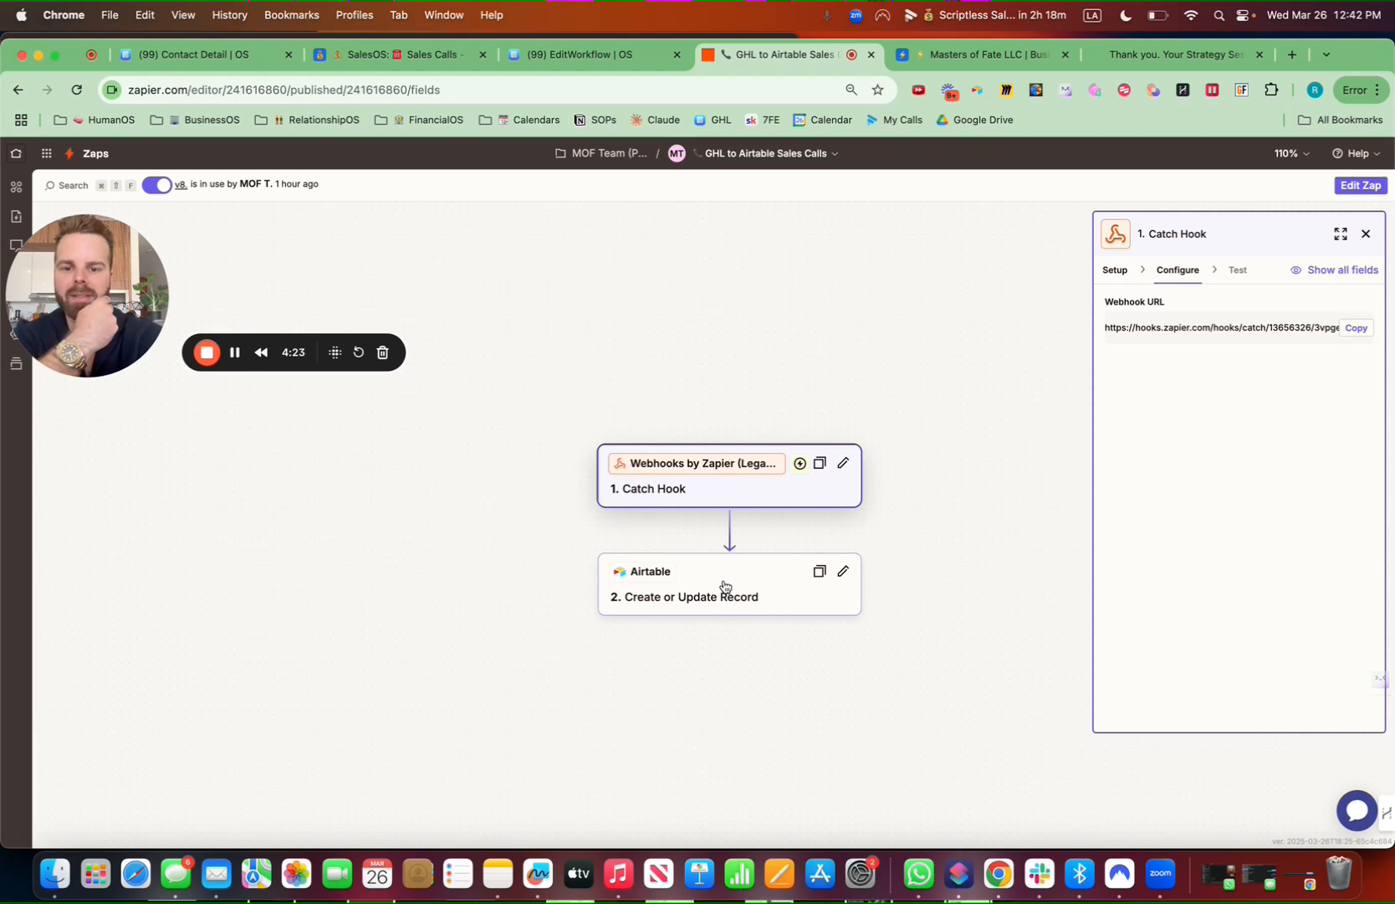
Step: Review the Airtable Create or Update Record step's field mappings down to GHL Contact ID
left_click(728, 583)
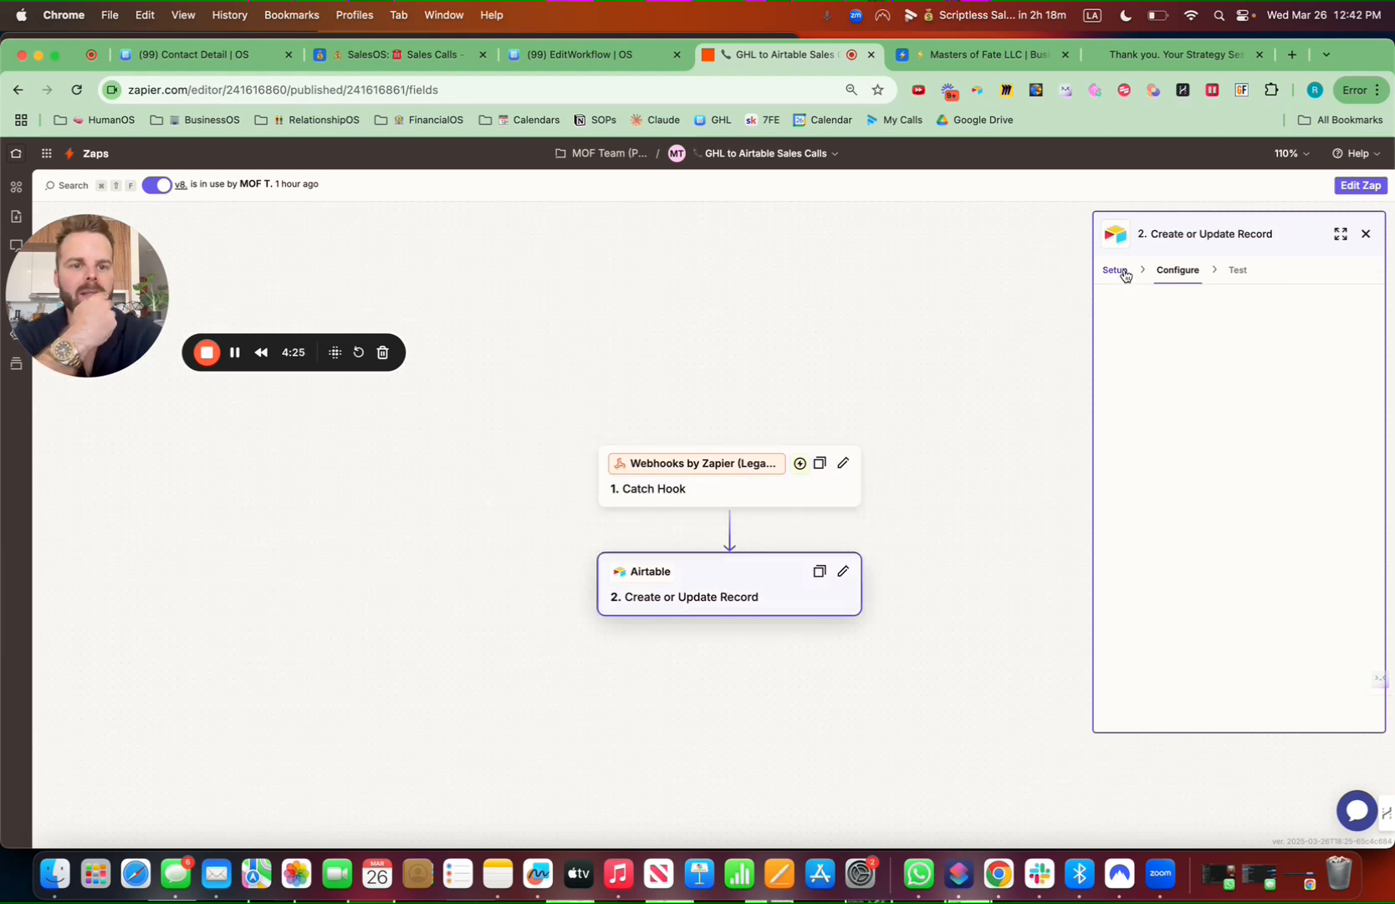
left_click(1176, 269)
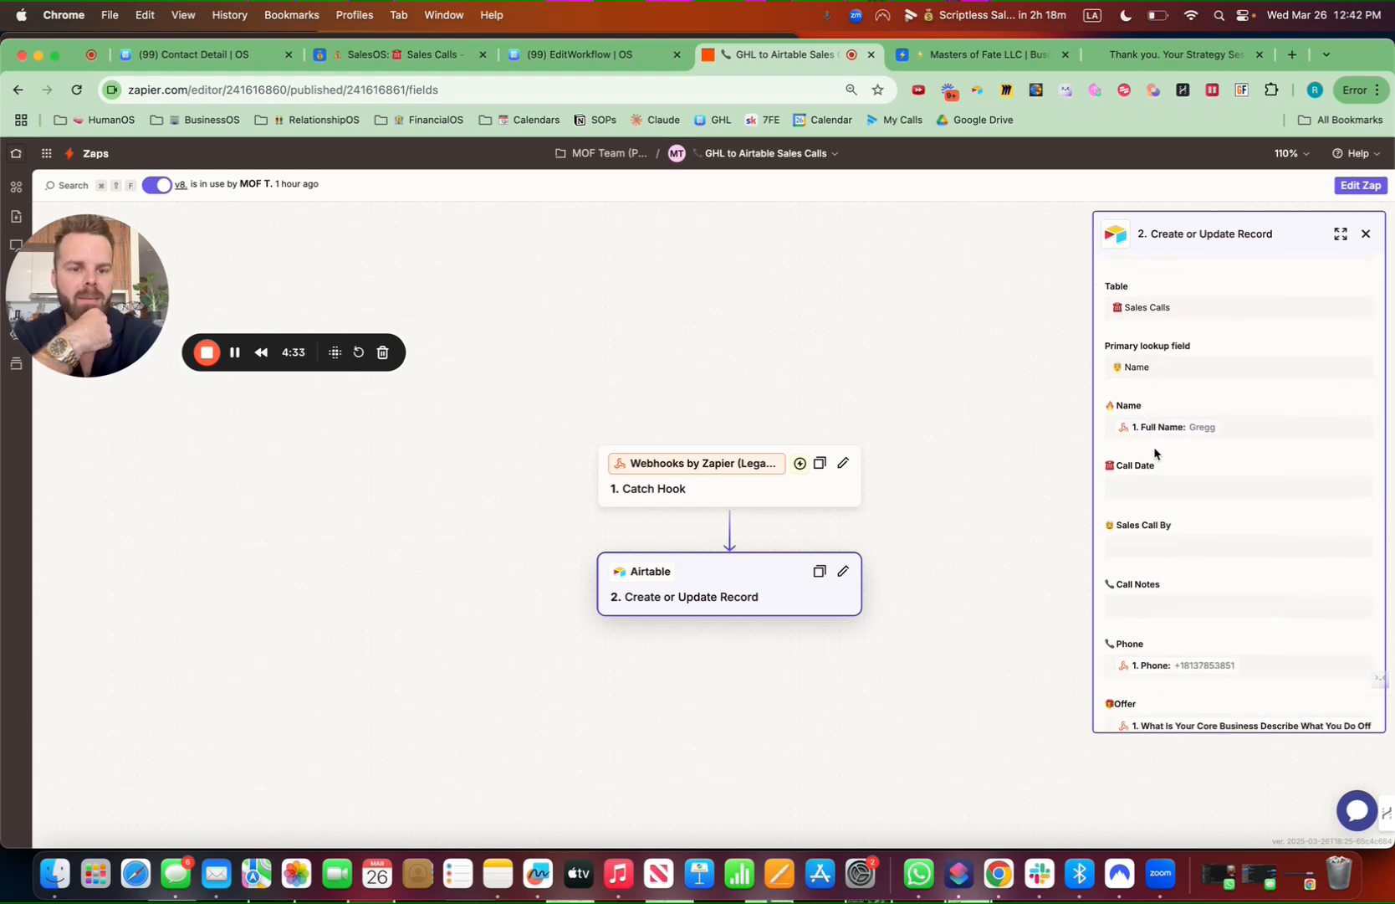
scroll("down", 3)
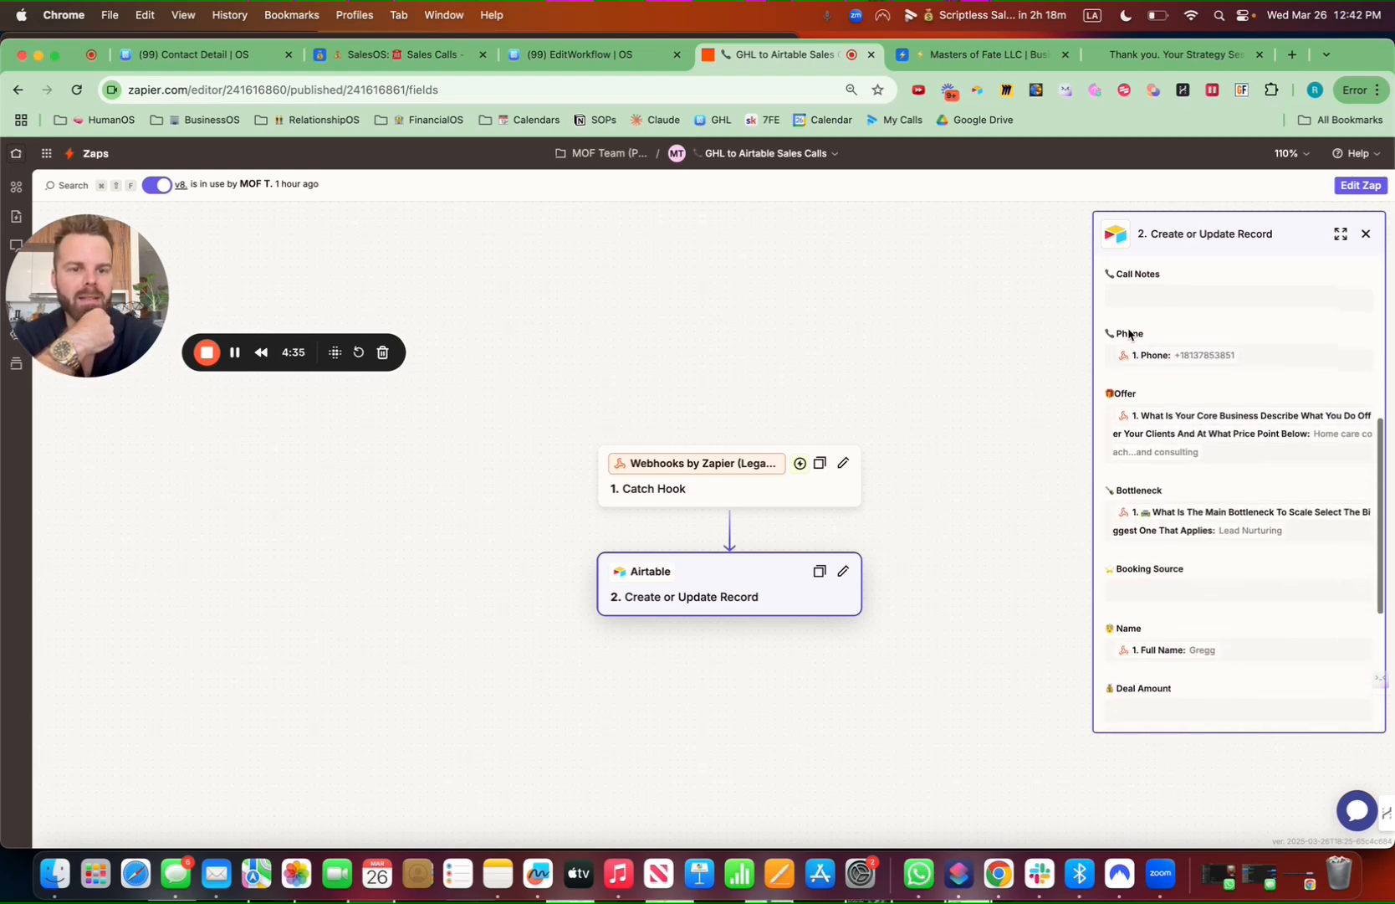
scroll("down", 3)
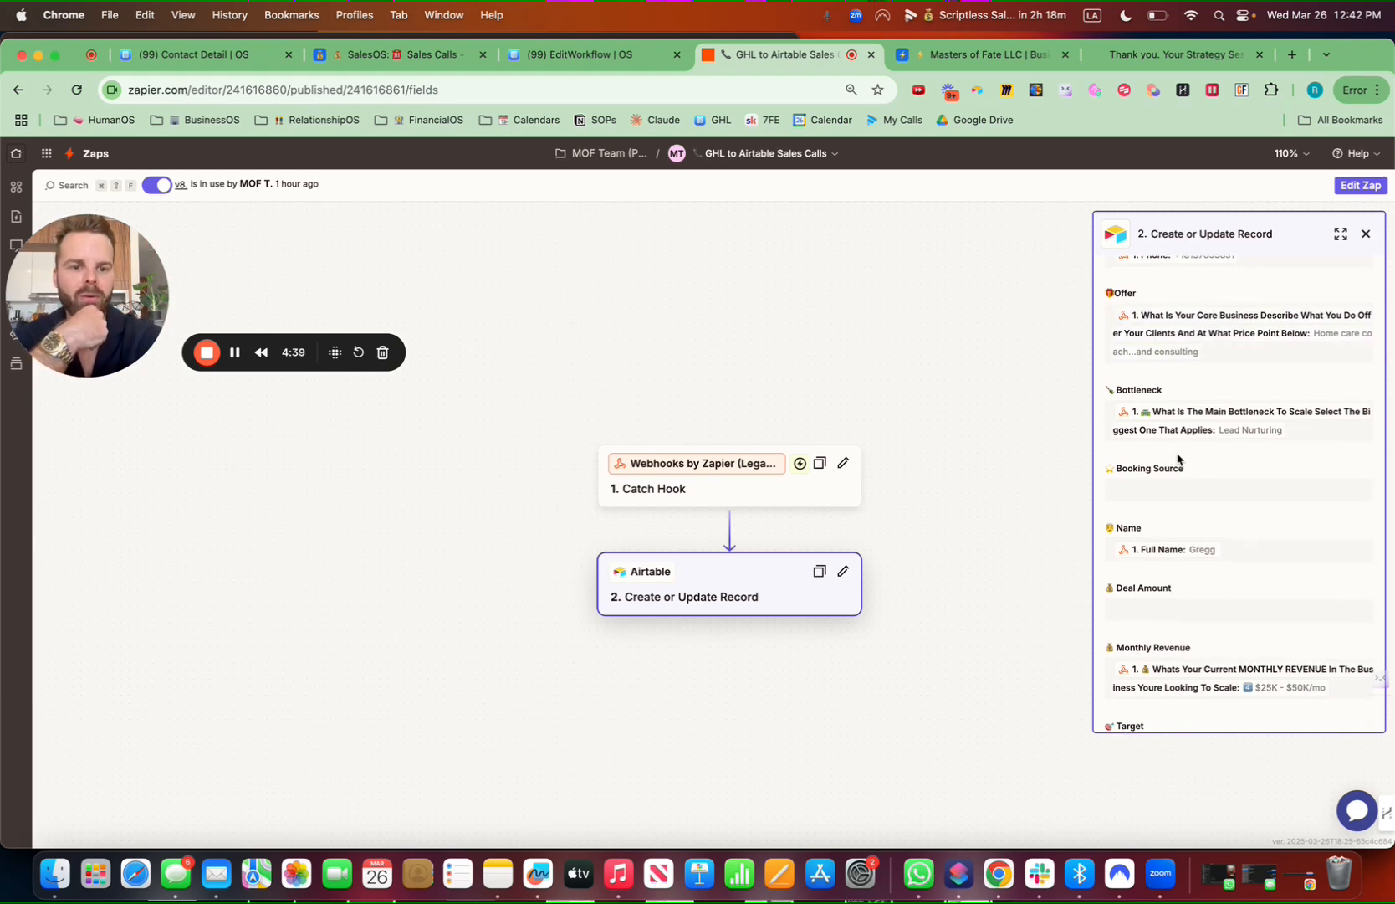
scroll("down", 3)
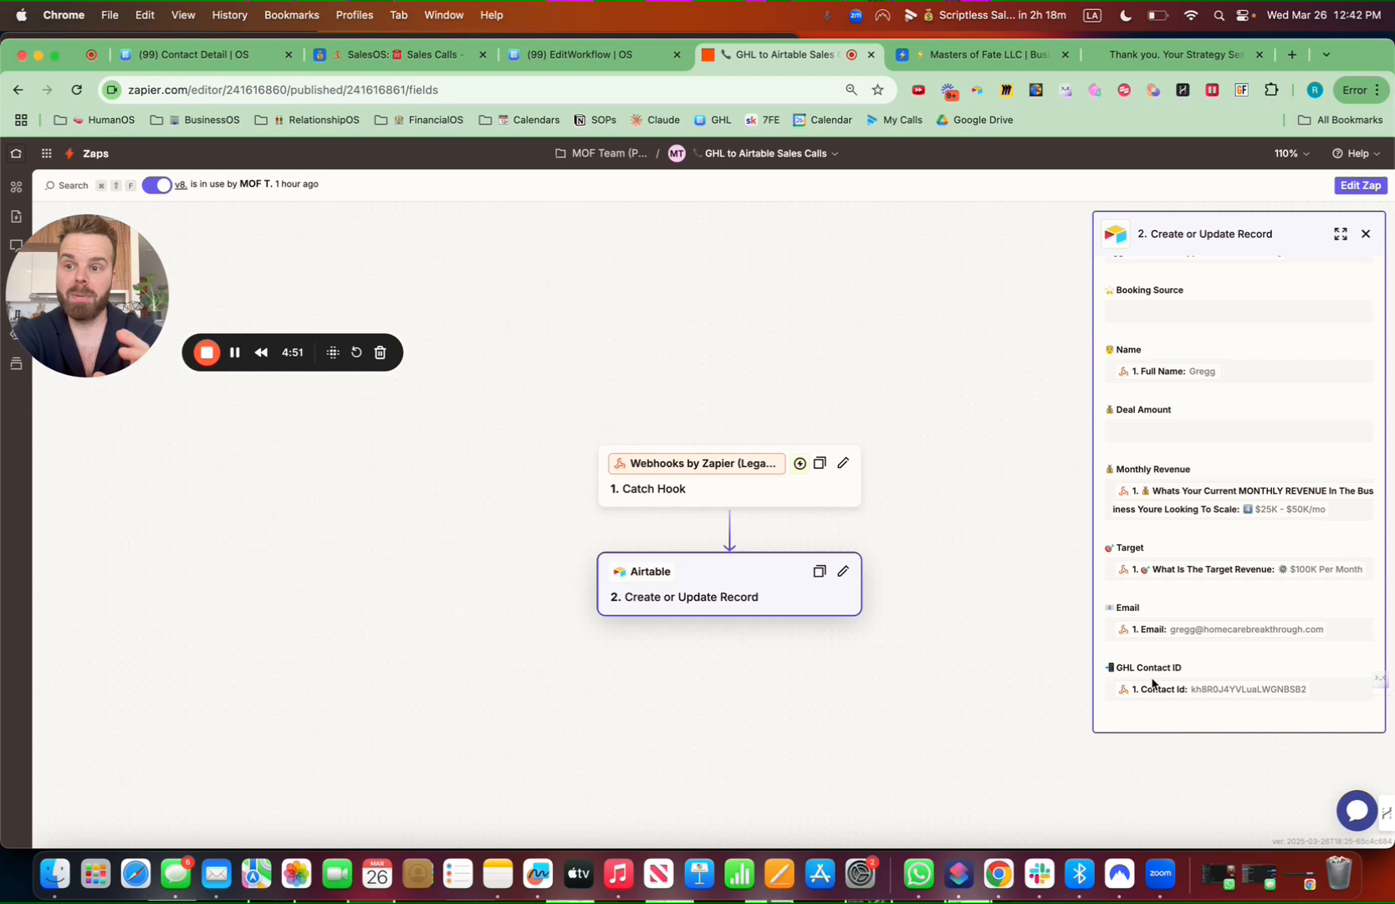
mouse_move(1126, 679)
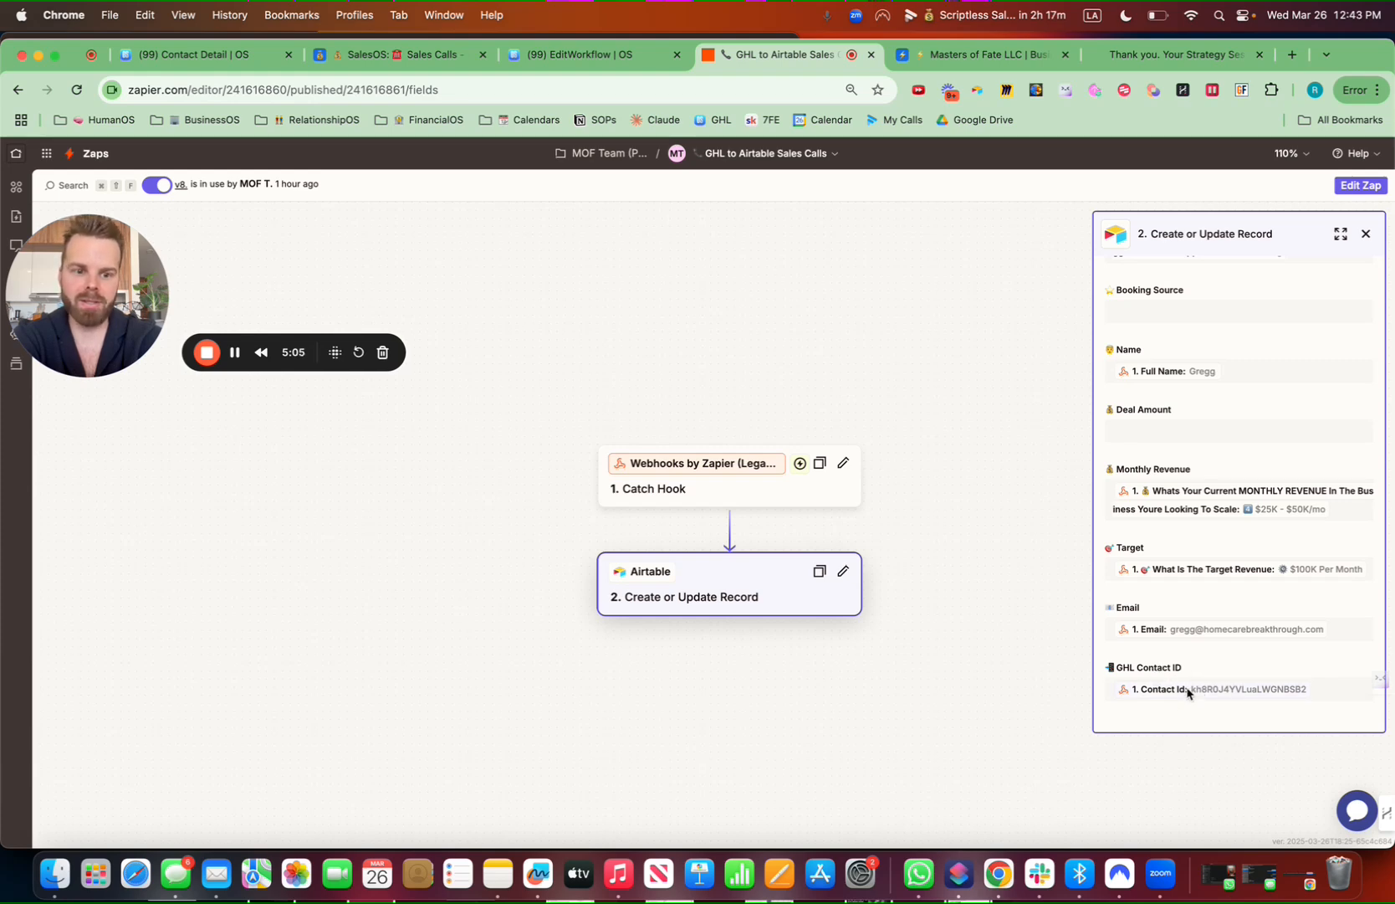
mouse_move(1201, 703)
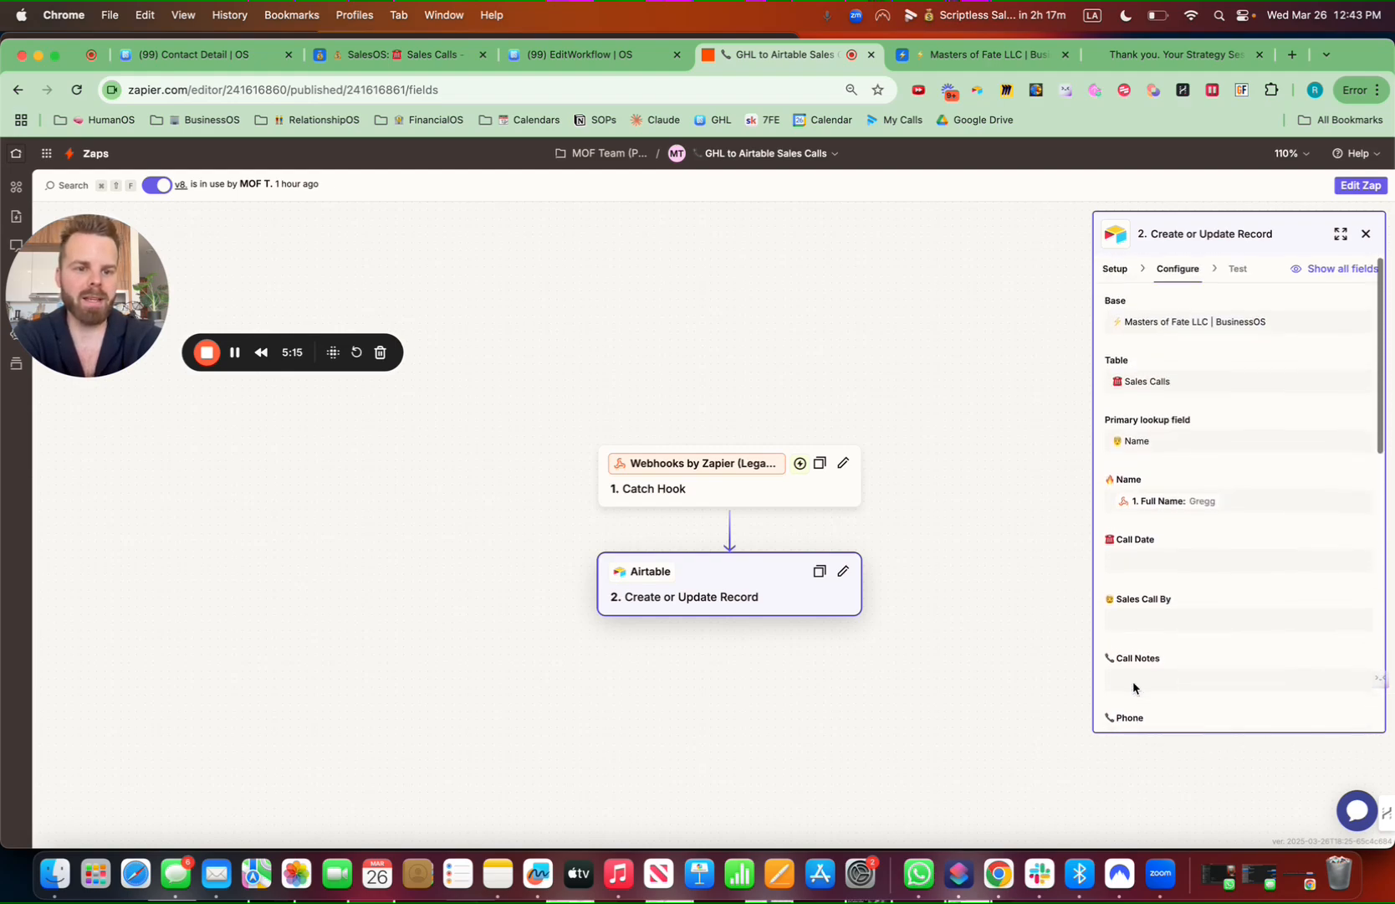
scroll("down", 3)
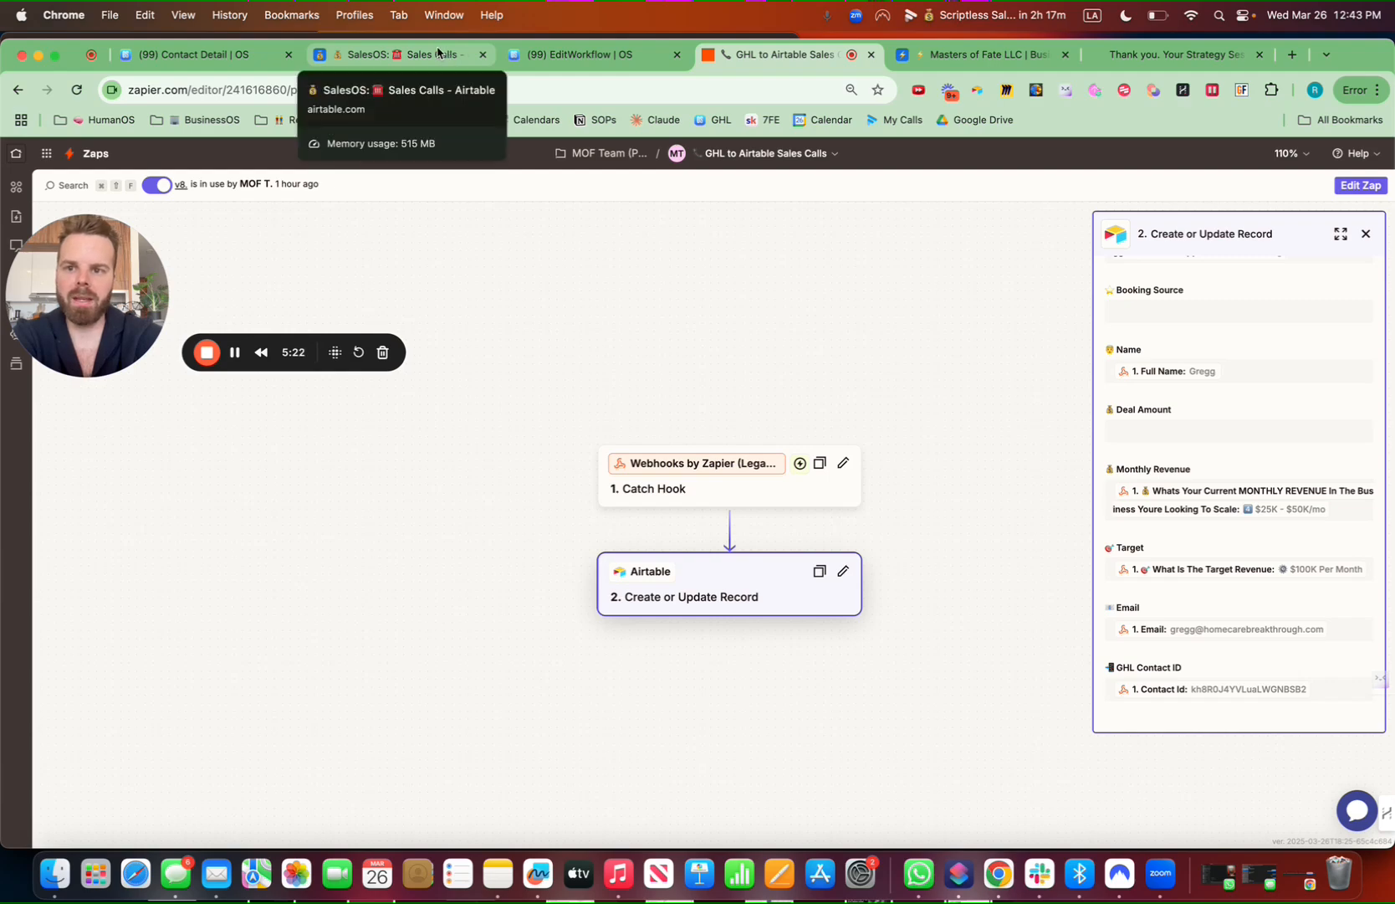
left_click(396, 54)
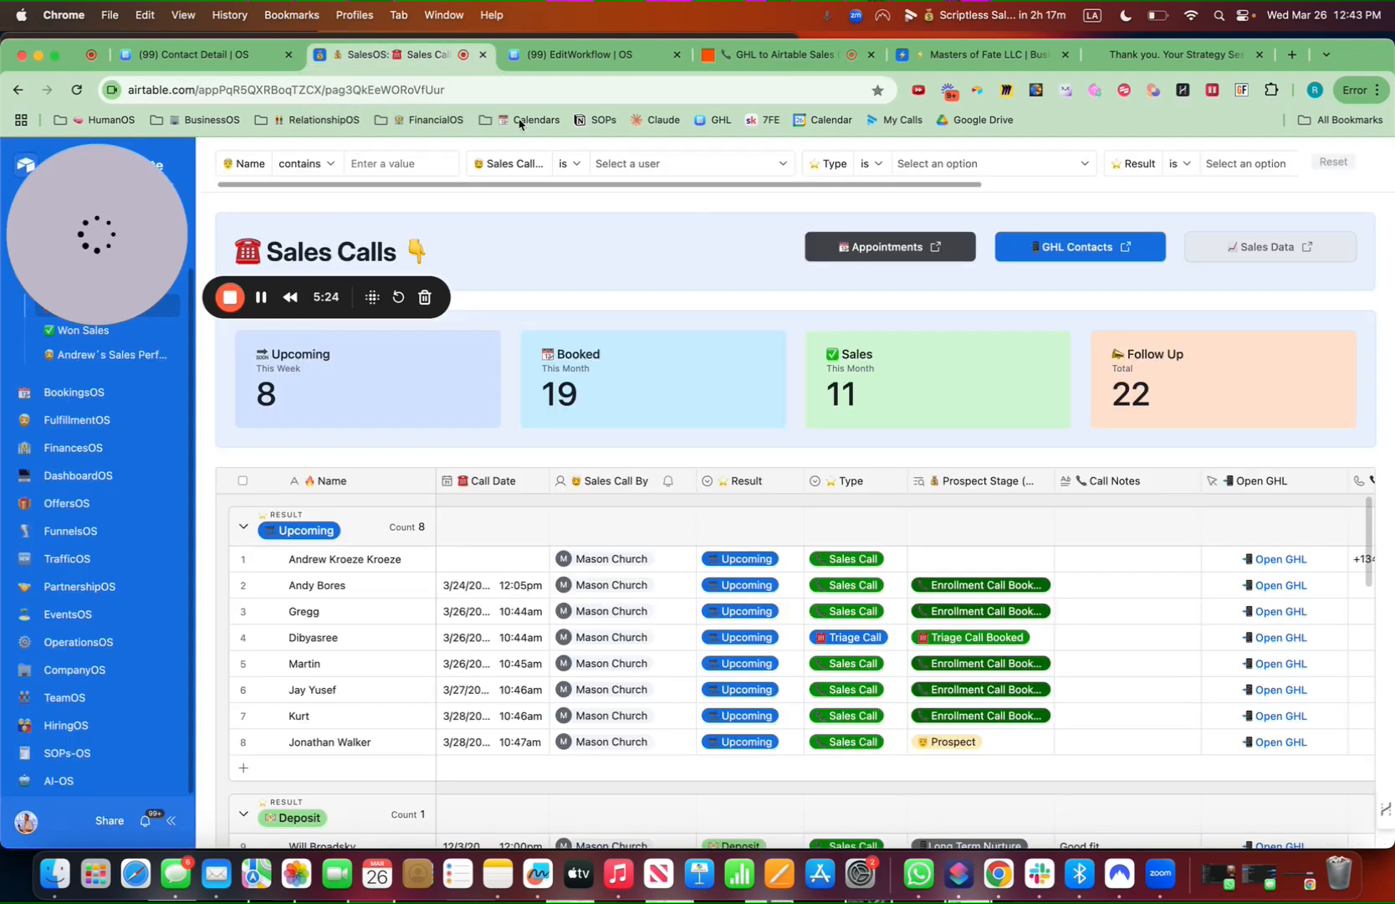
left_click(356, 558)
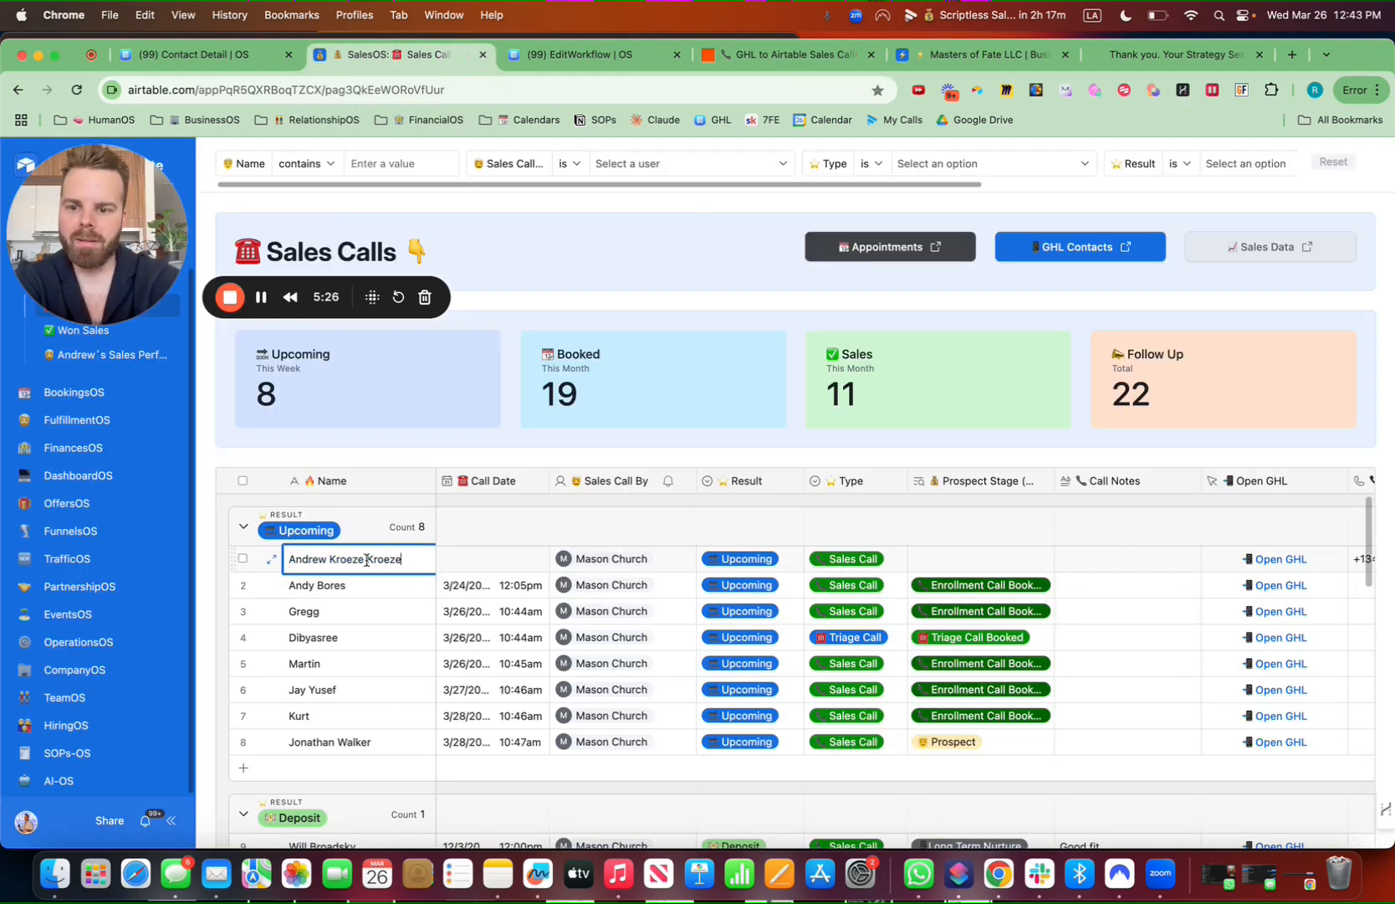
key("Backspace")
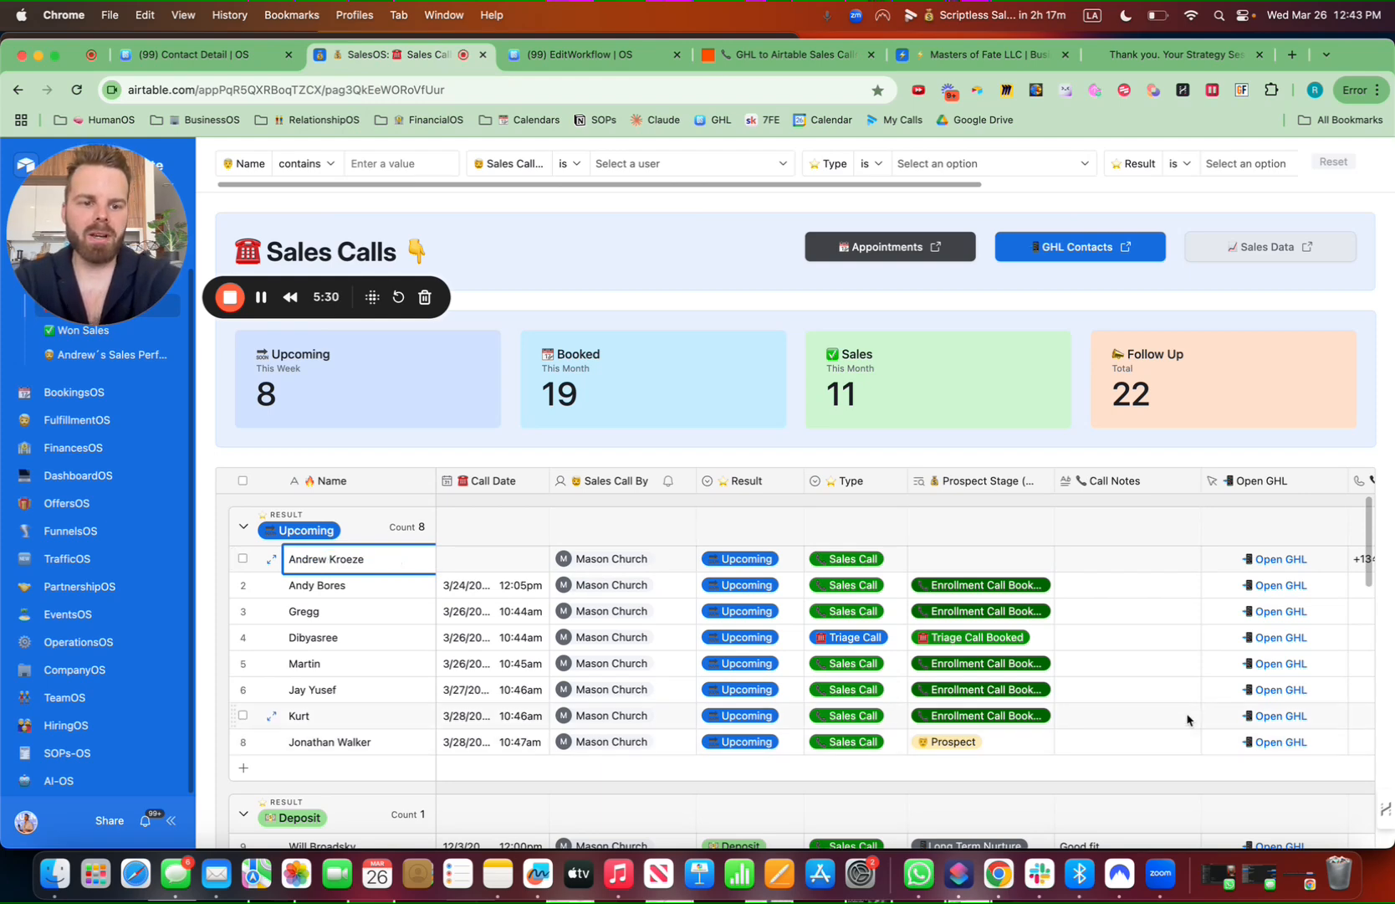
scroll("right", 3)
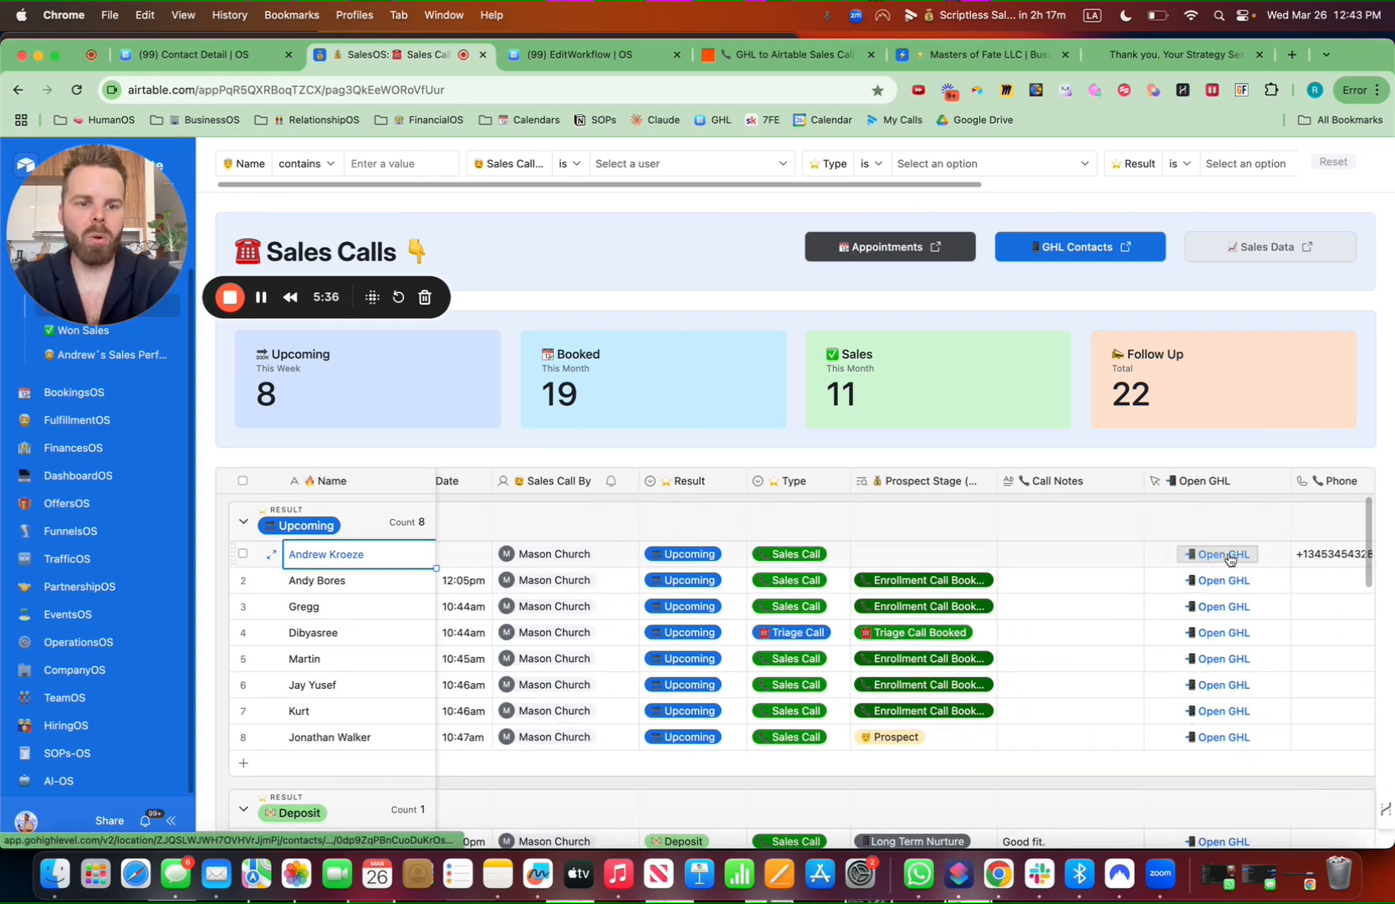
left_click(1223, 554)
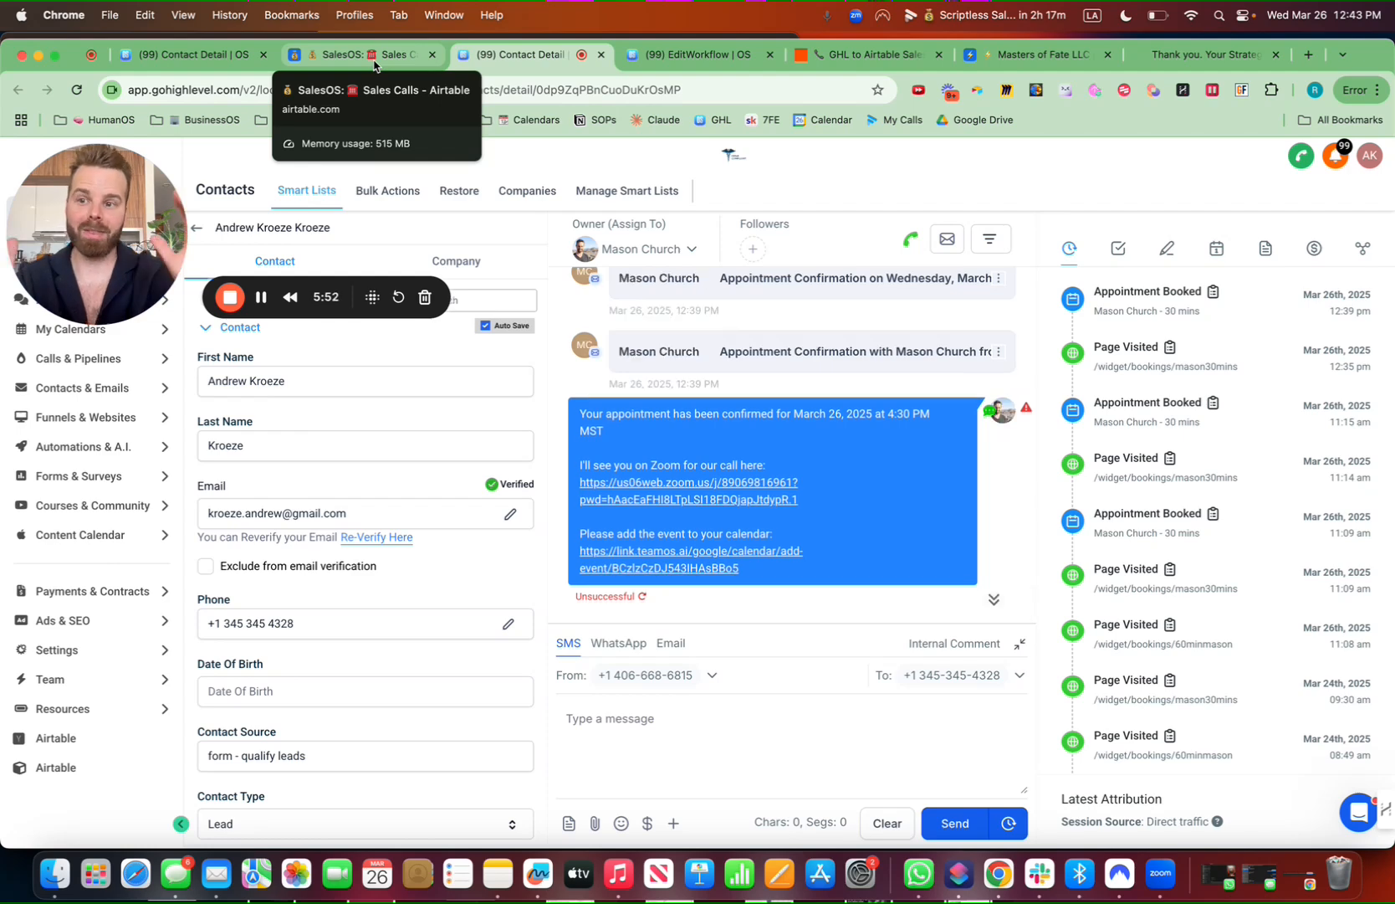
left_click(357, 54)
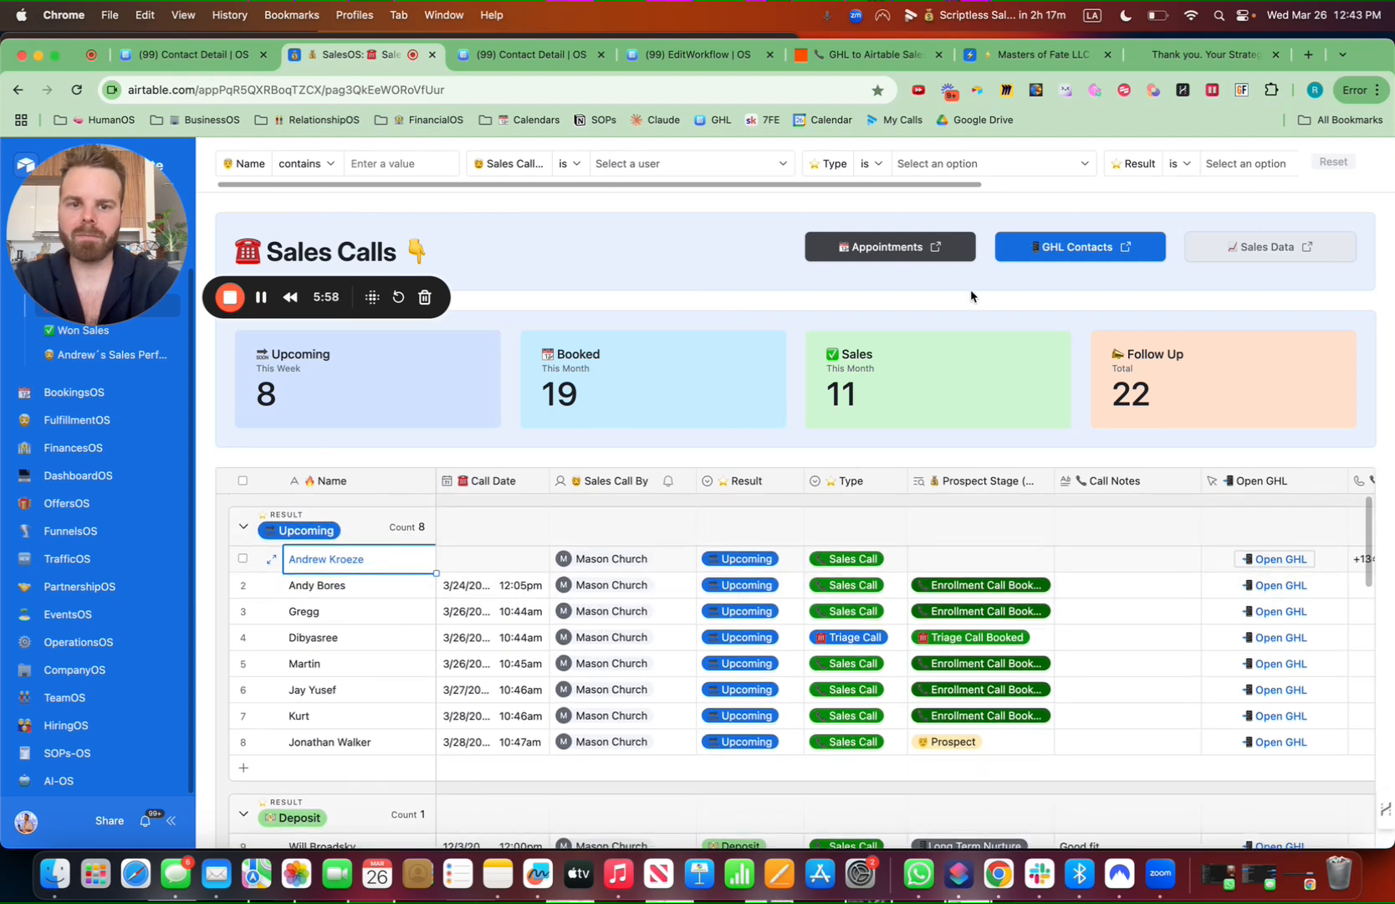
mouse_move(388, 372)
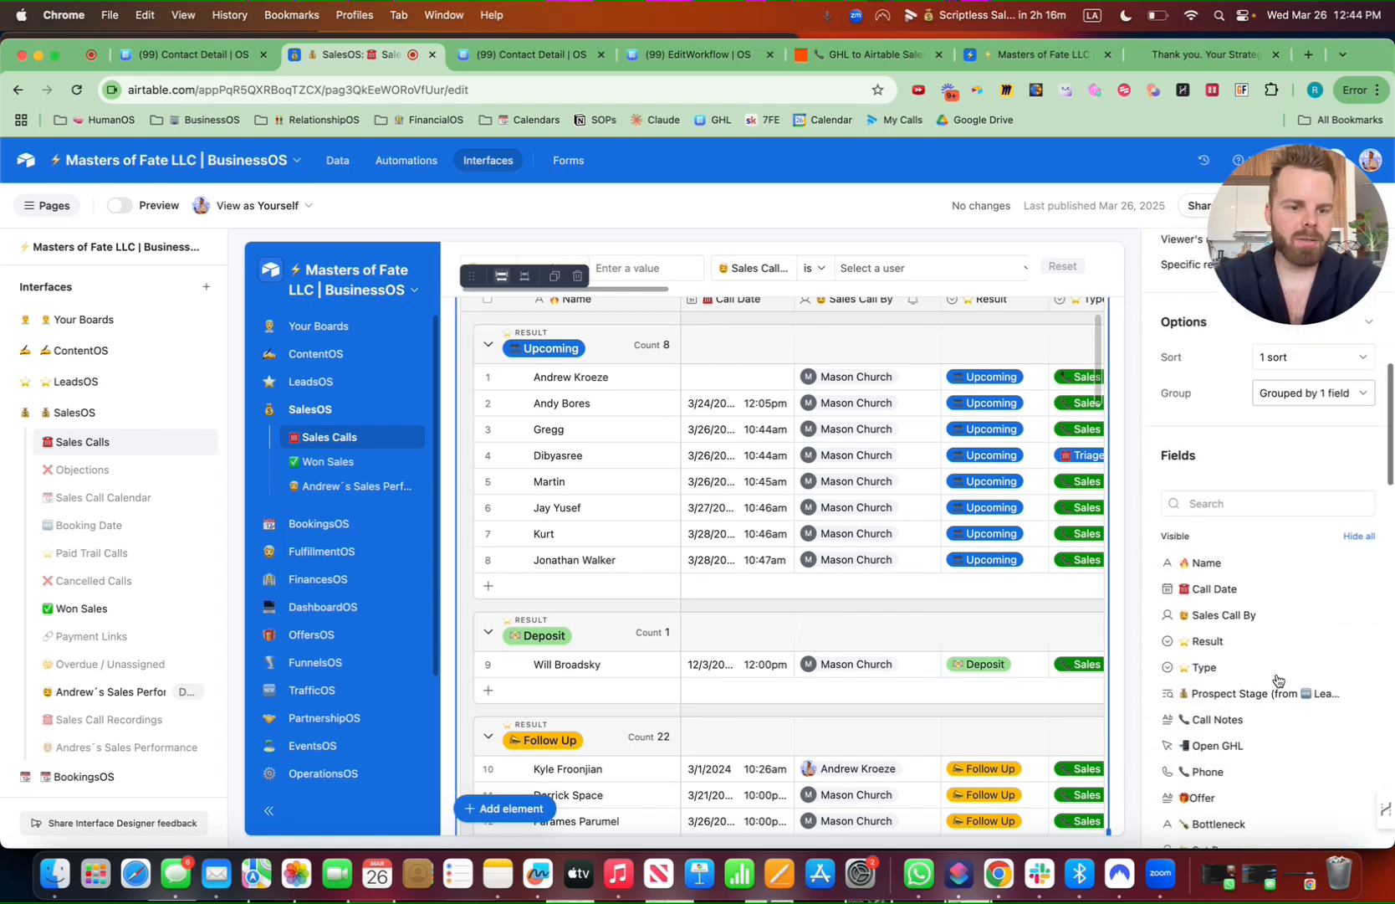
Step: Scroll the Sales Calls interface properties panel down to the Fields list
scroll("down", 3)
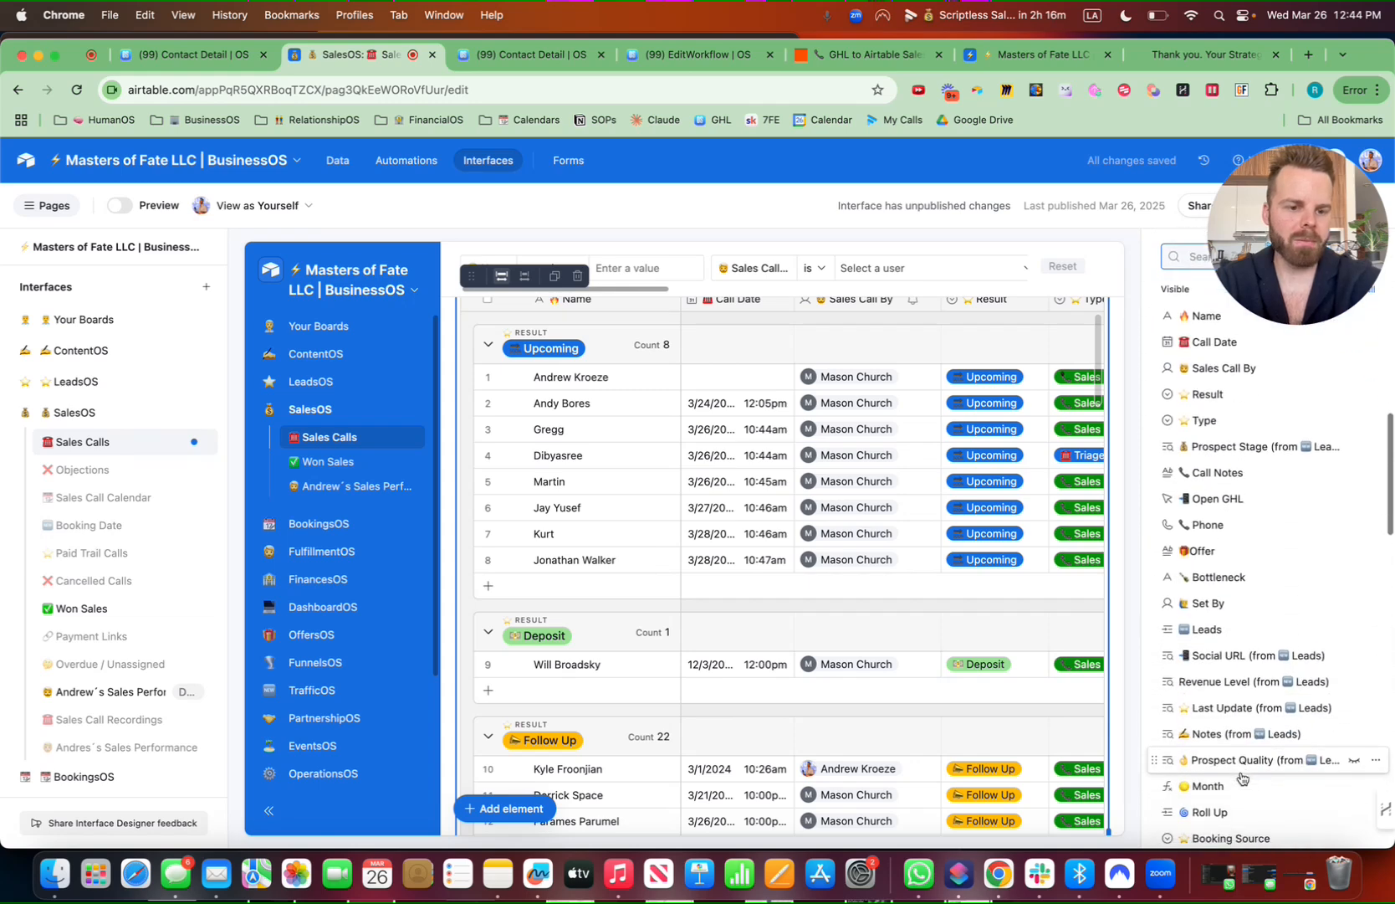
scroll("down", 3)
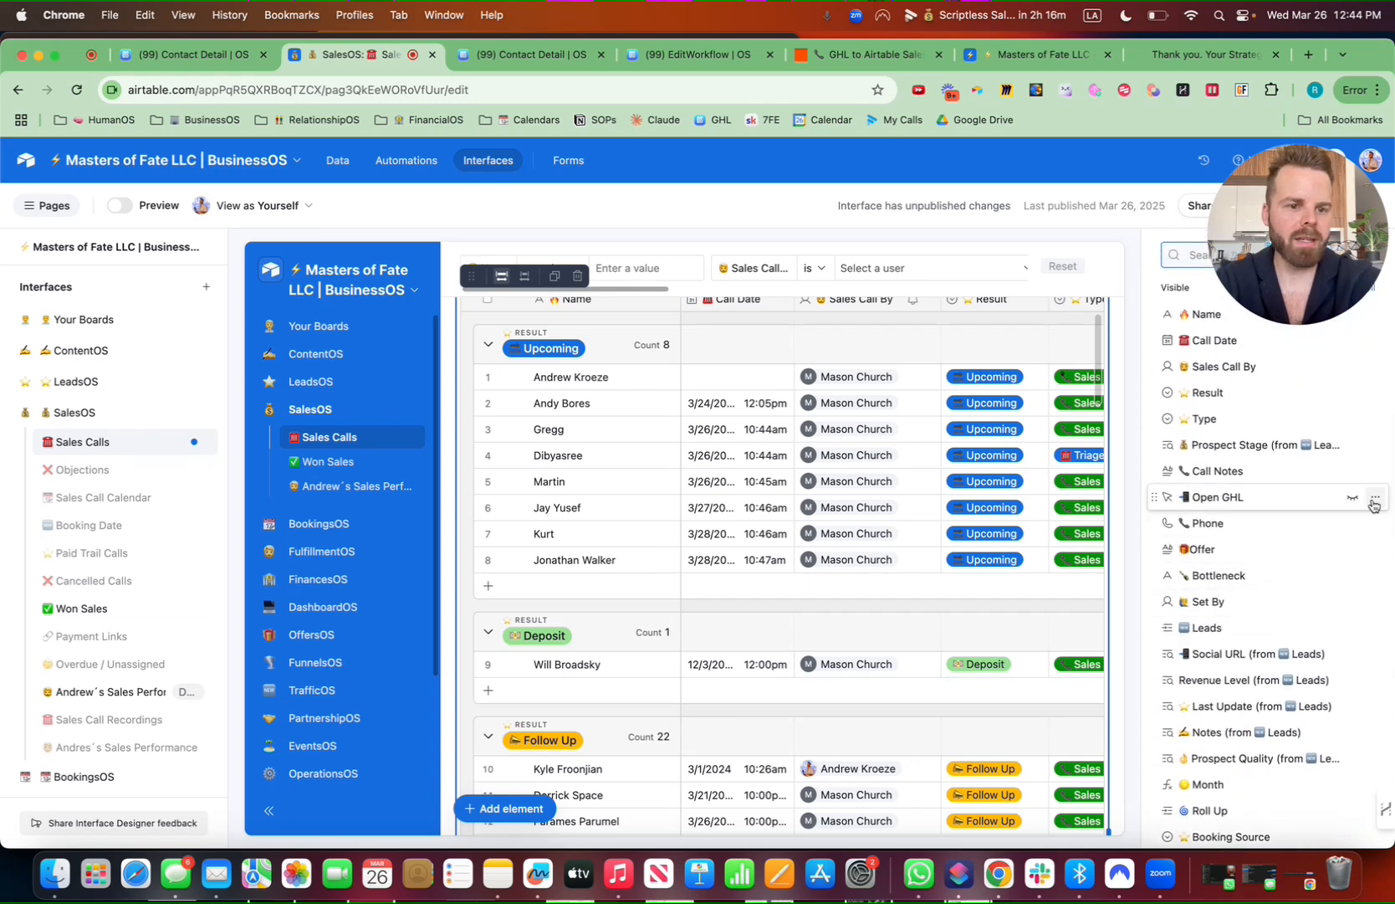
Step: Inspect the Open GHL field's URL formula settings and switch to the GoHighLevel contact tab
left_click(1374, 497)
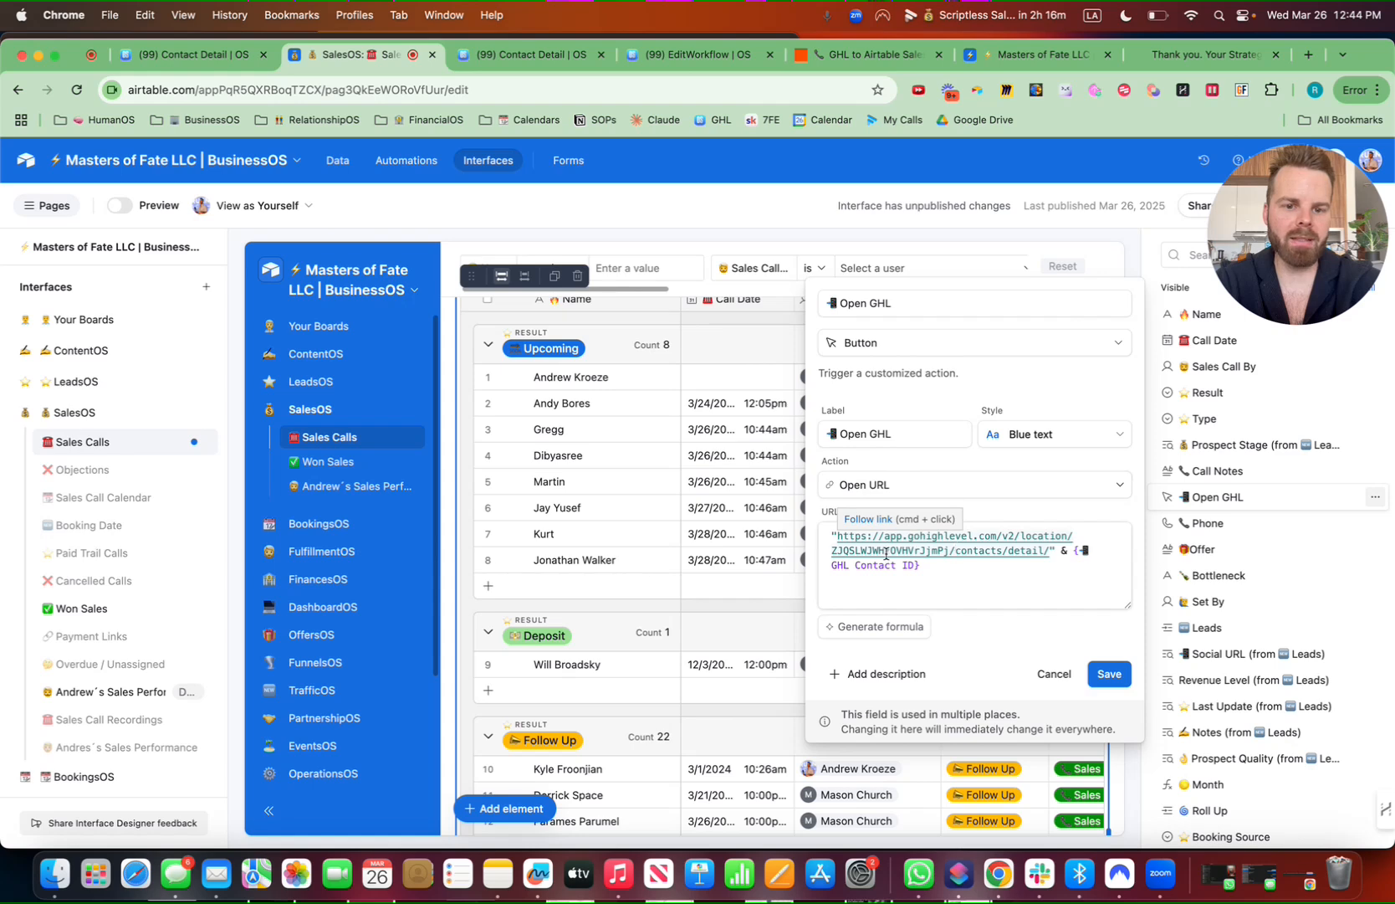
mouse_move(882, 566)
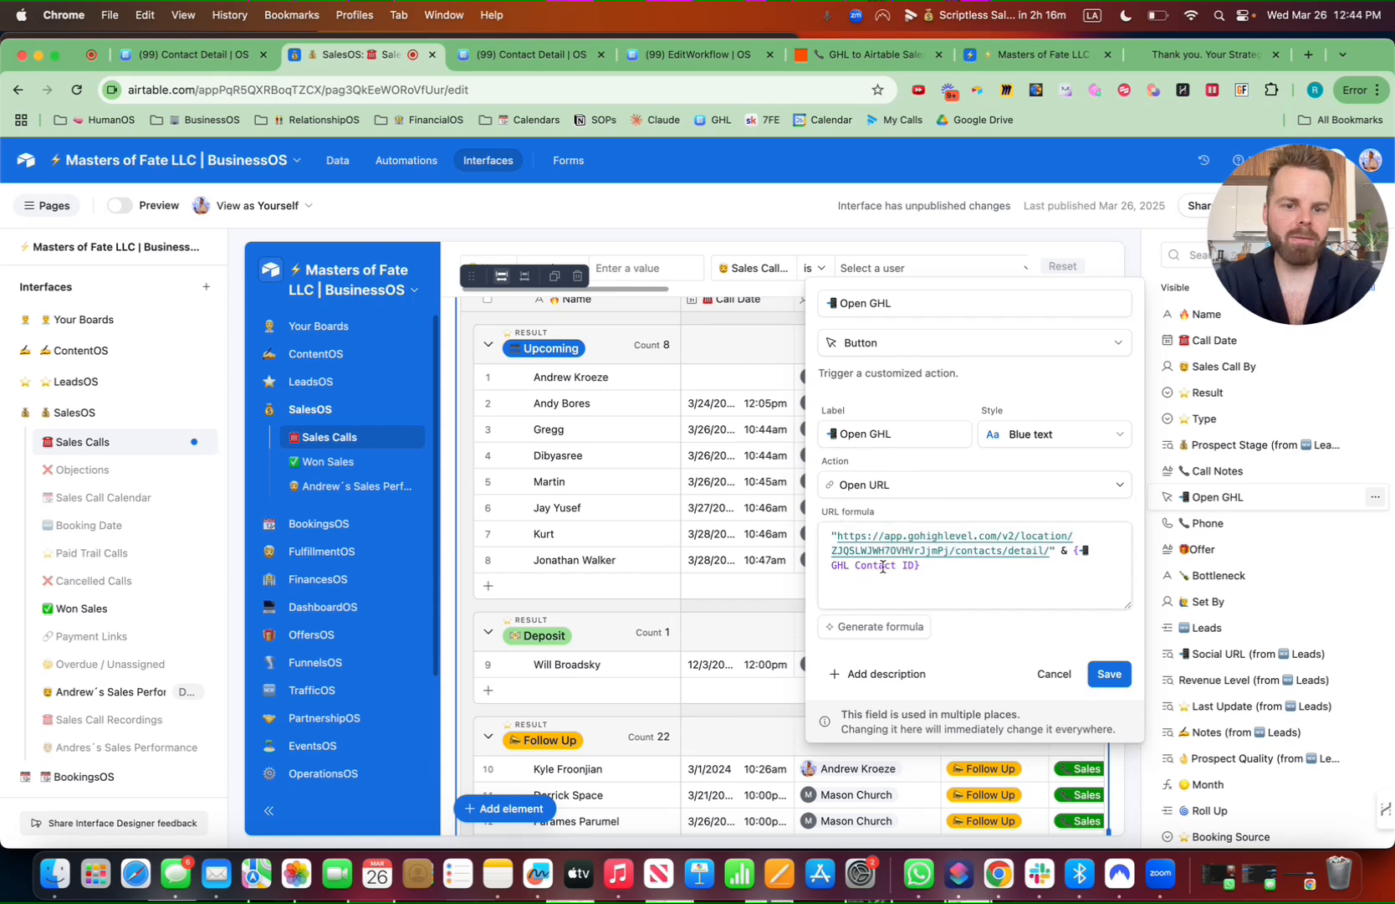
mouse_move(909, 551)
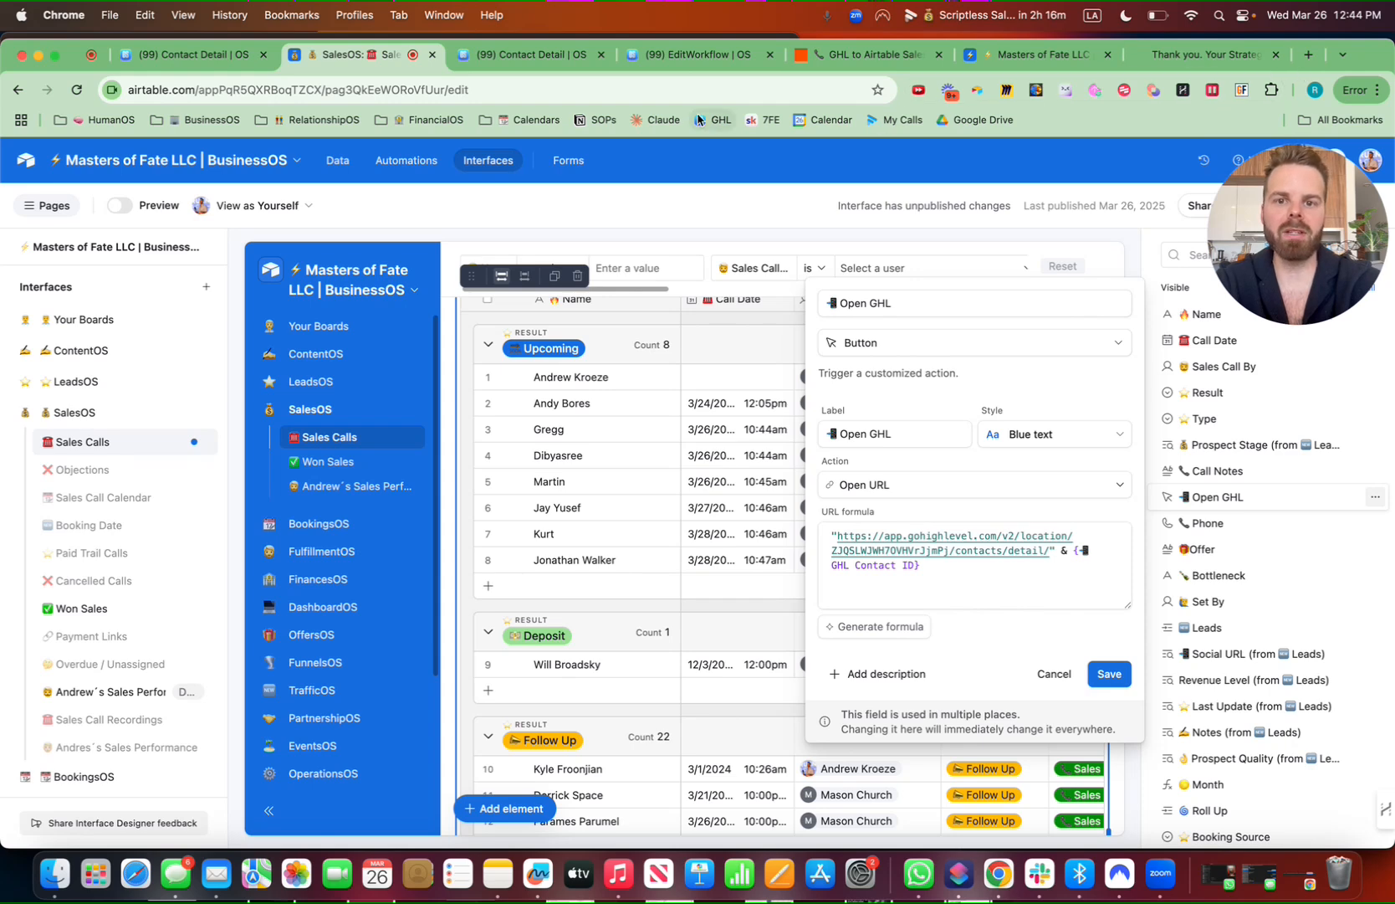
left_click(527, 54)
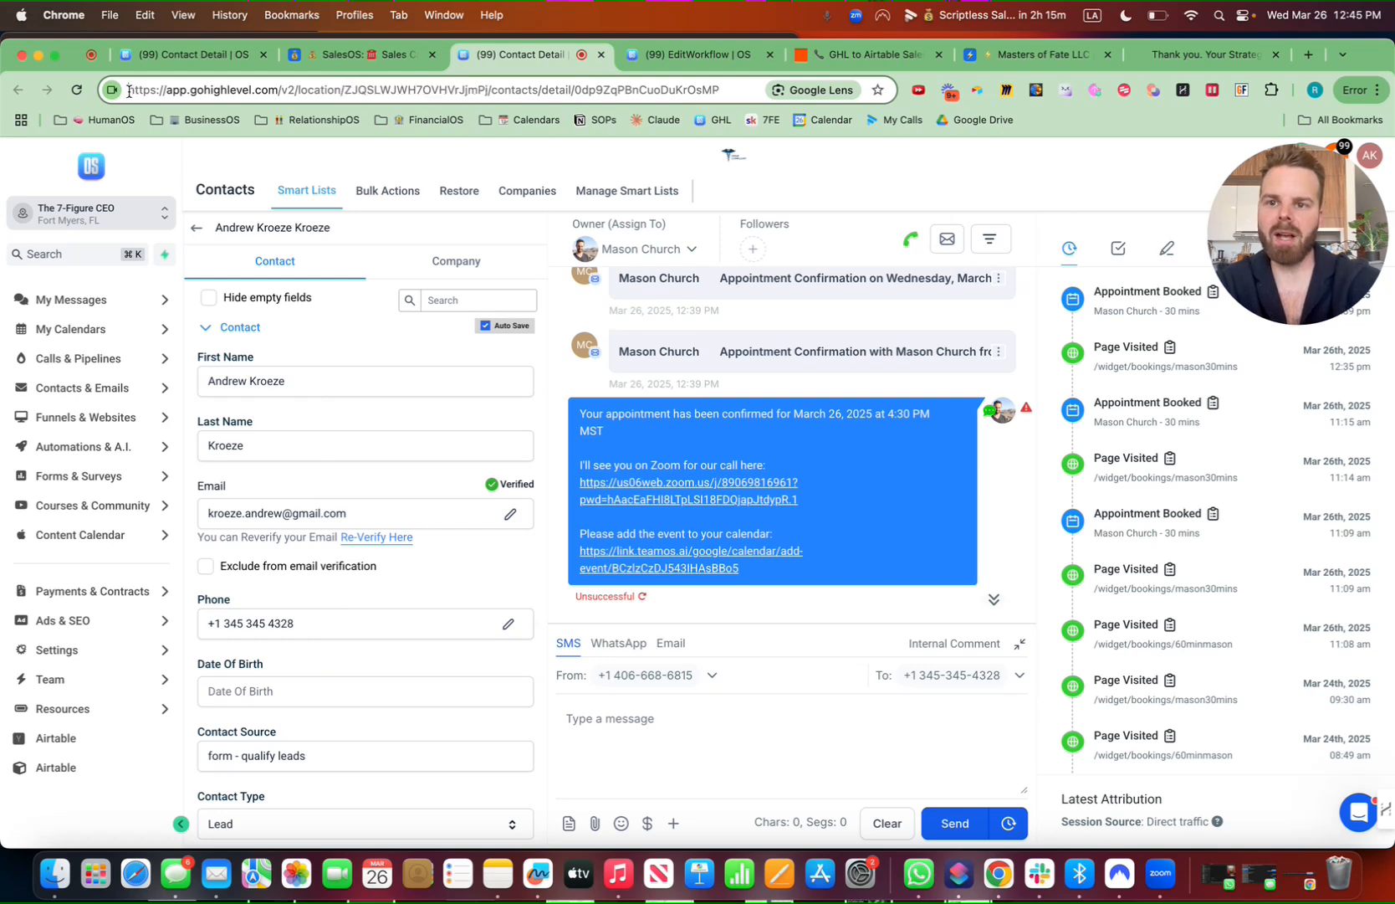
Step: Inspect the Open GHL field's Open URL formula in the Sales Calls table, then start a new tab
left_click(427, 89)
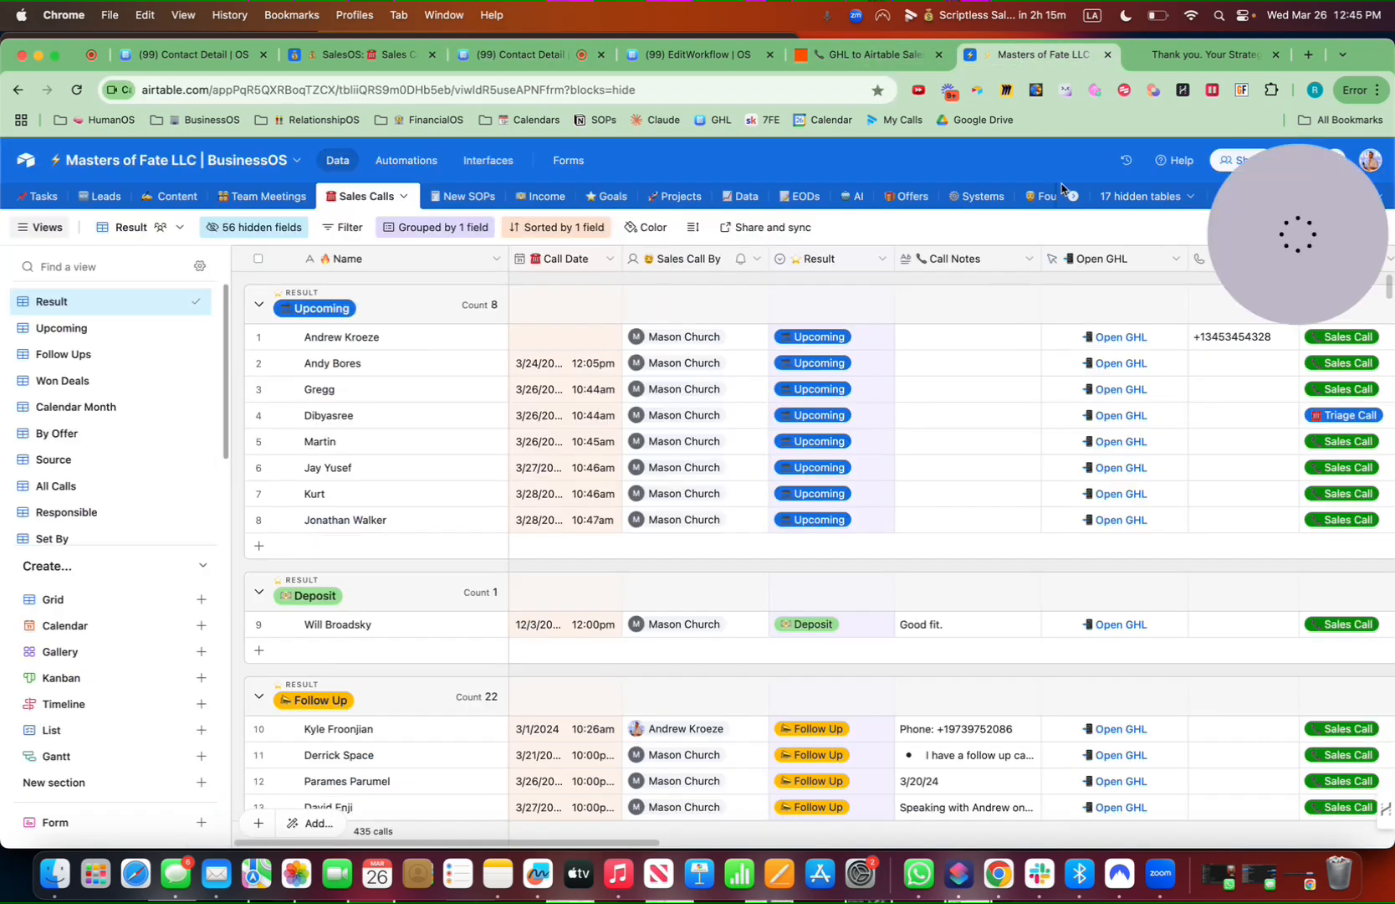
left_click(1176, 258)
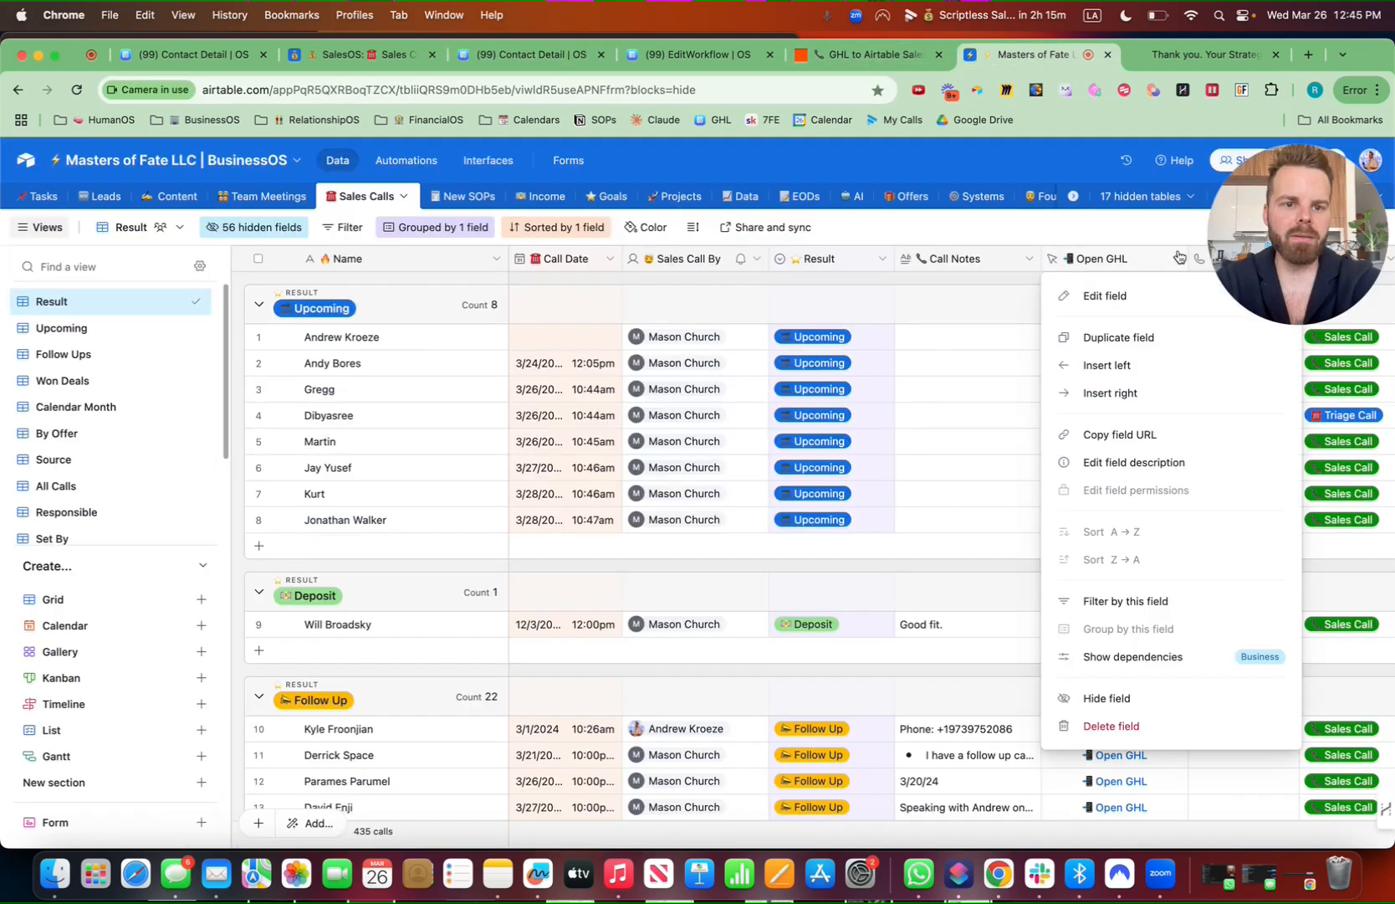
left_click(1104, 297)
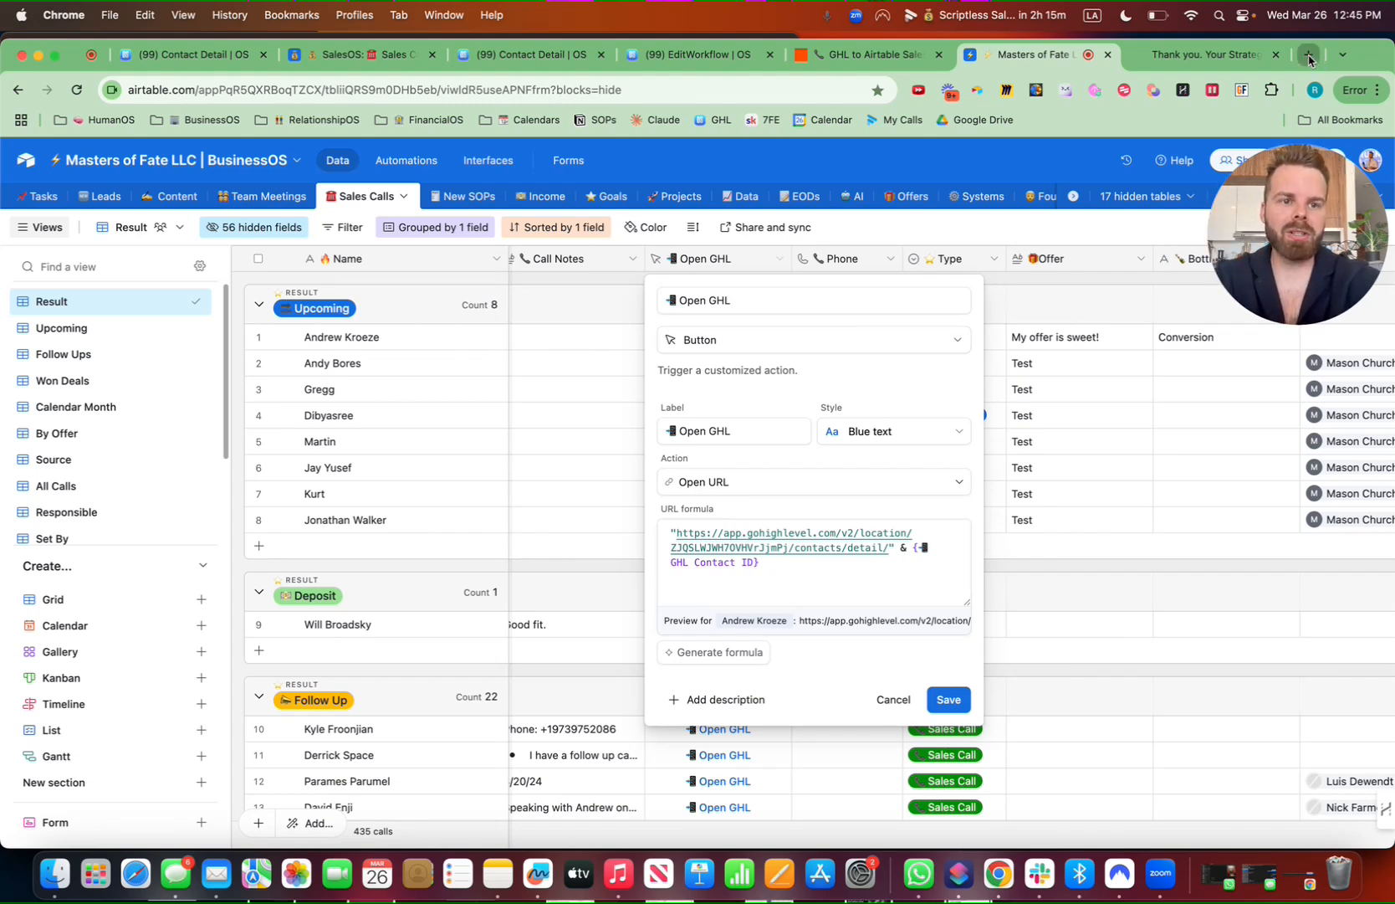
left_click(1309, 53)
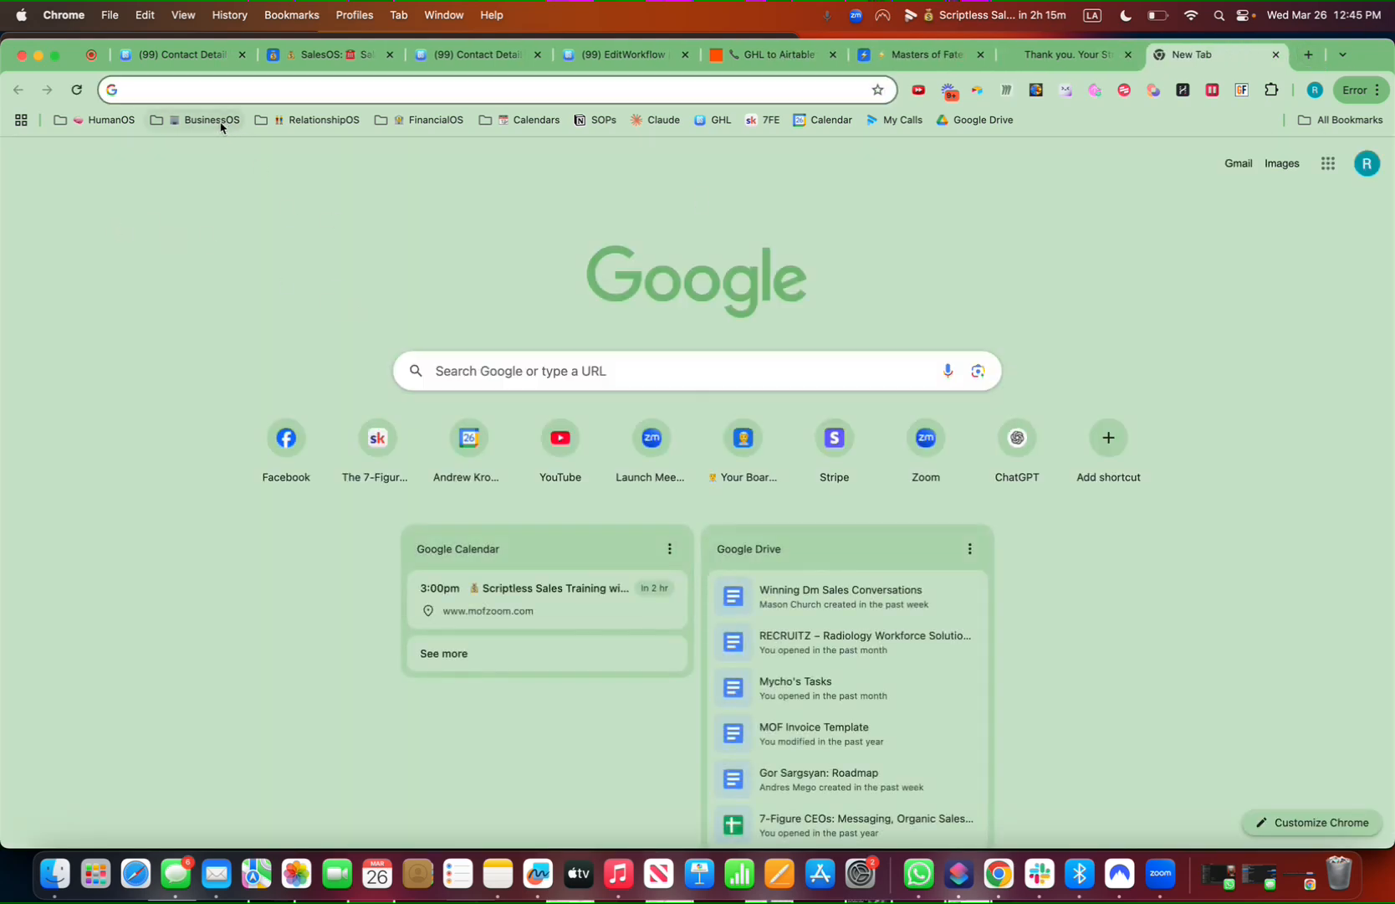
Step: Navigate to airtable.com to reach the Airtable home page listing the bases
left_click(212, 119)
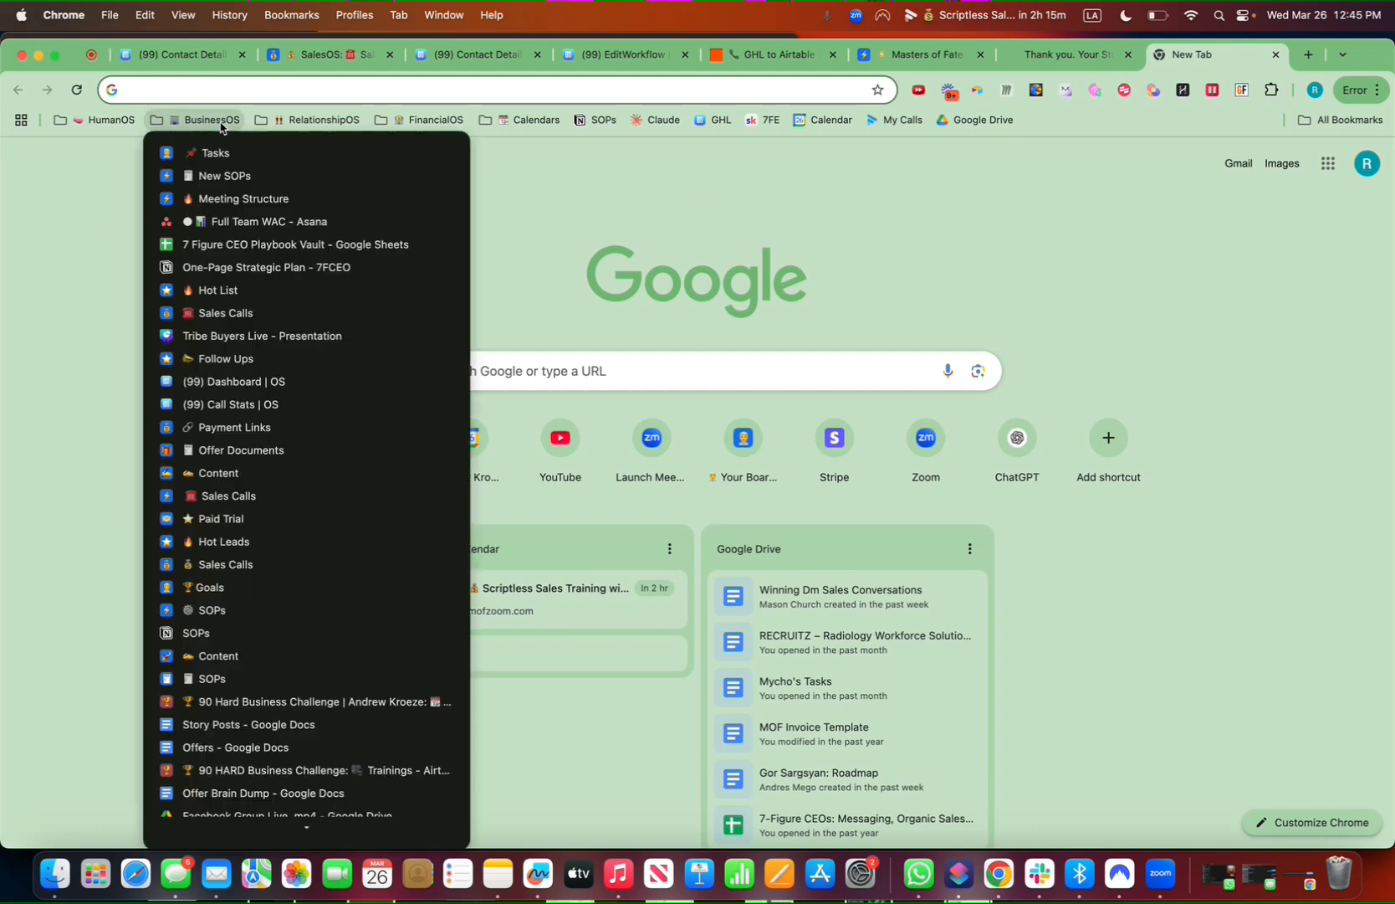
mouse_move(221, 124)
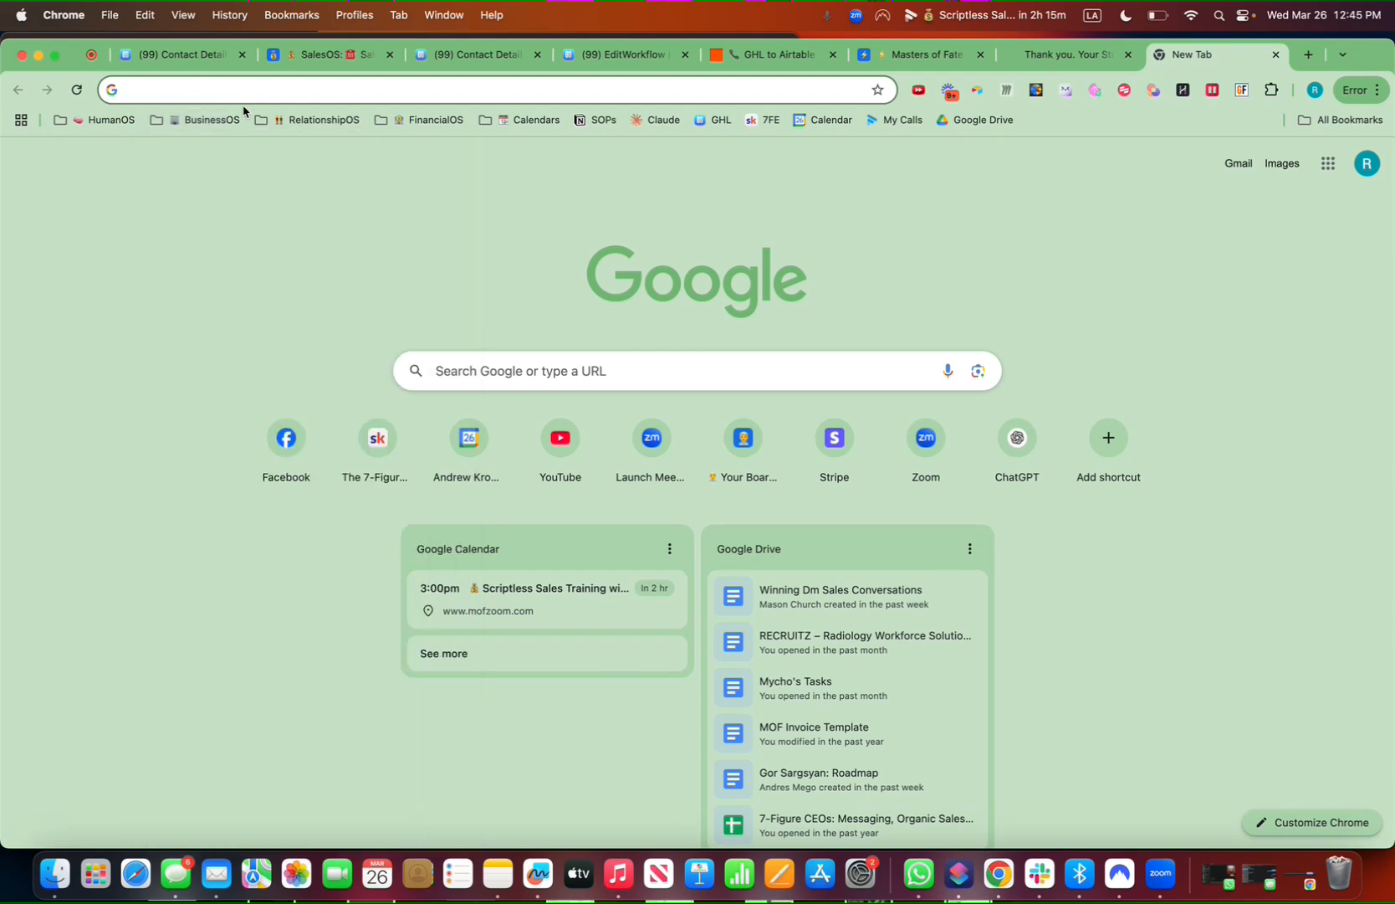
type("airtable.com")
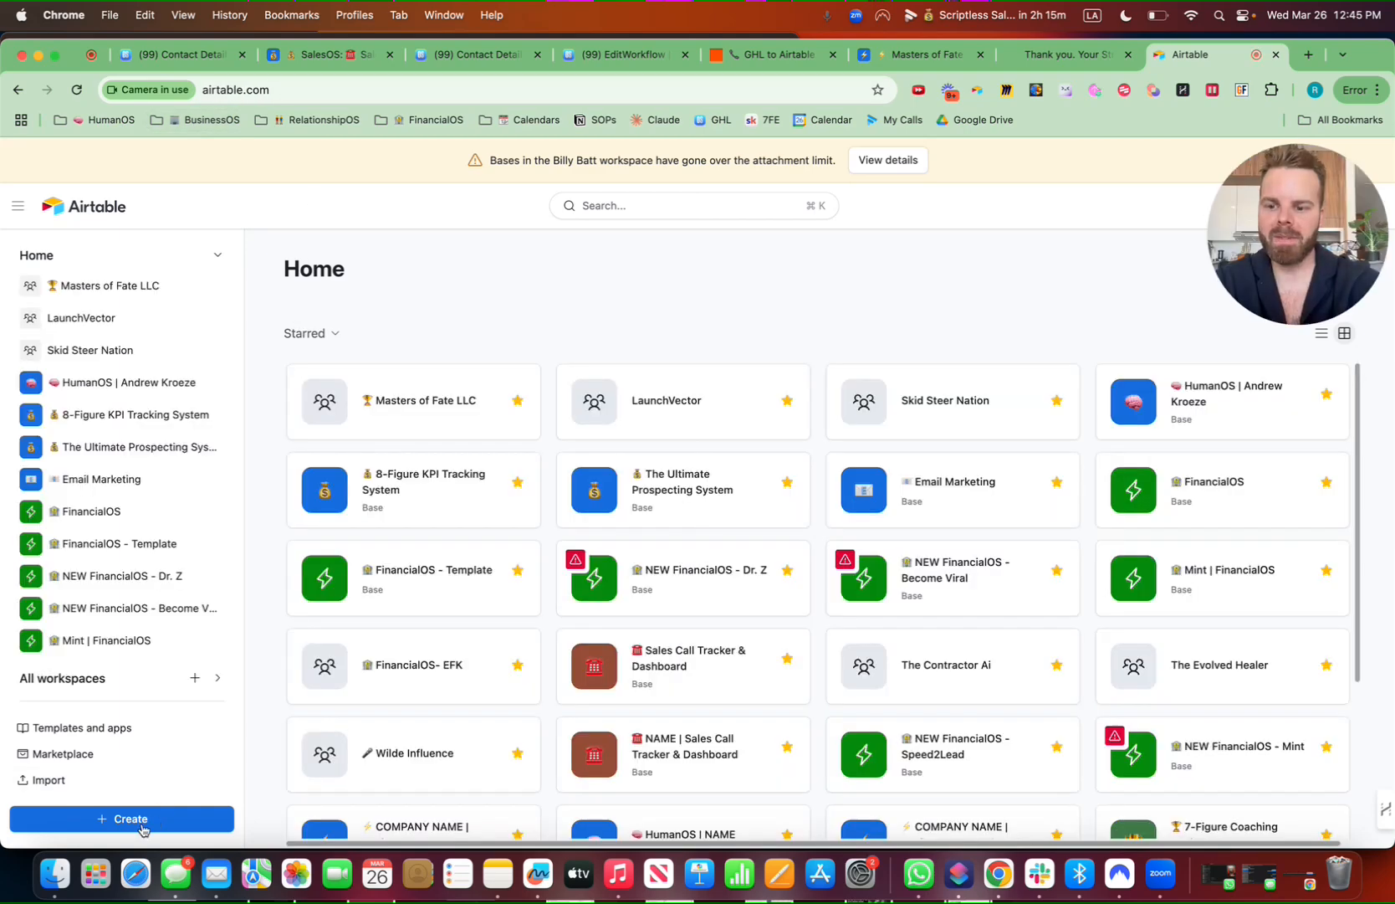
Step: Create a new empty base and add a Contact ID field
left_click(122, 818)
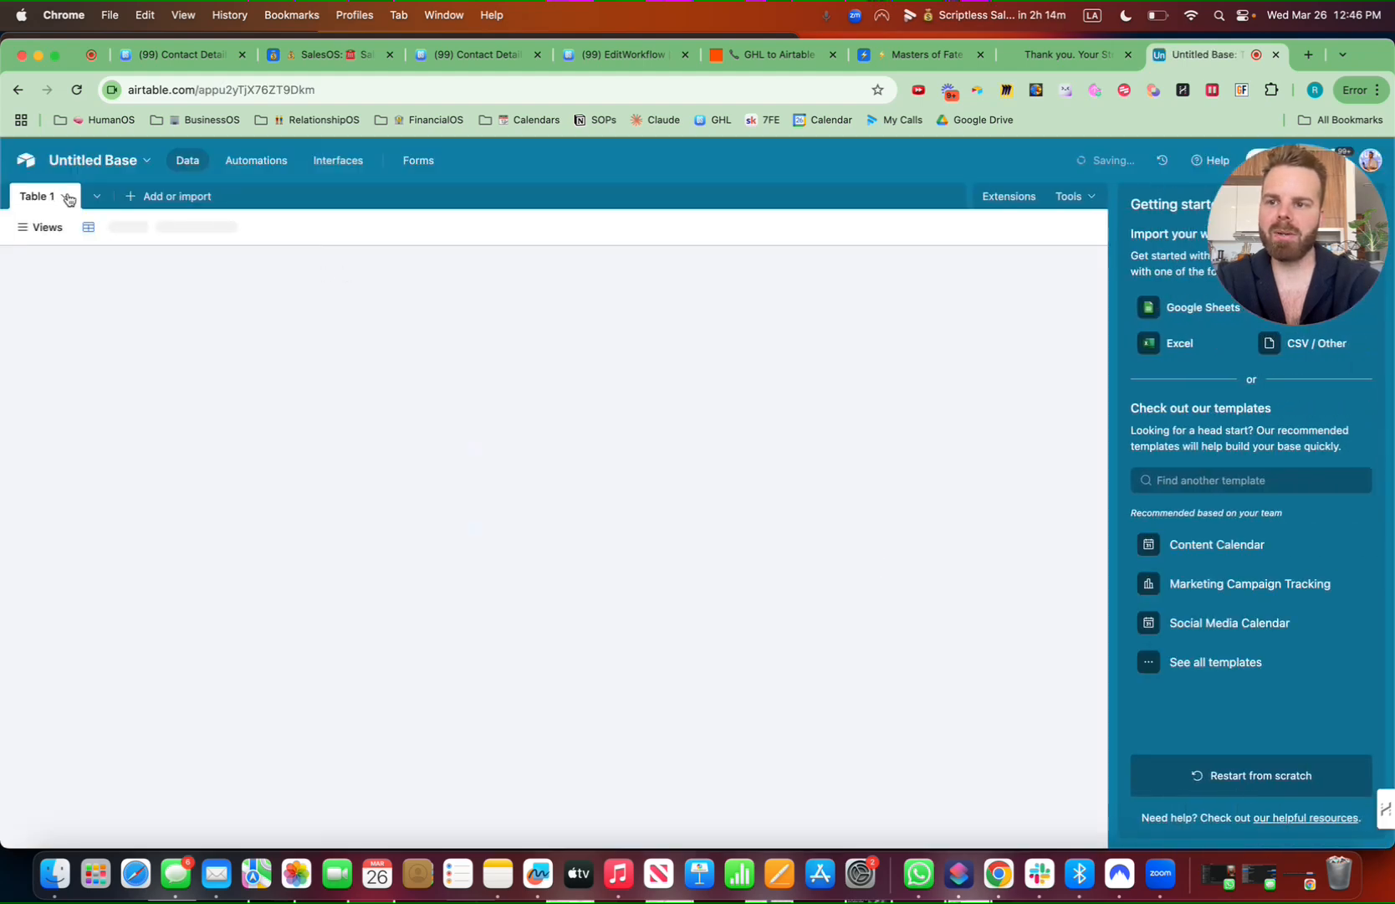
left_click(565, 258)
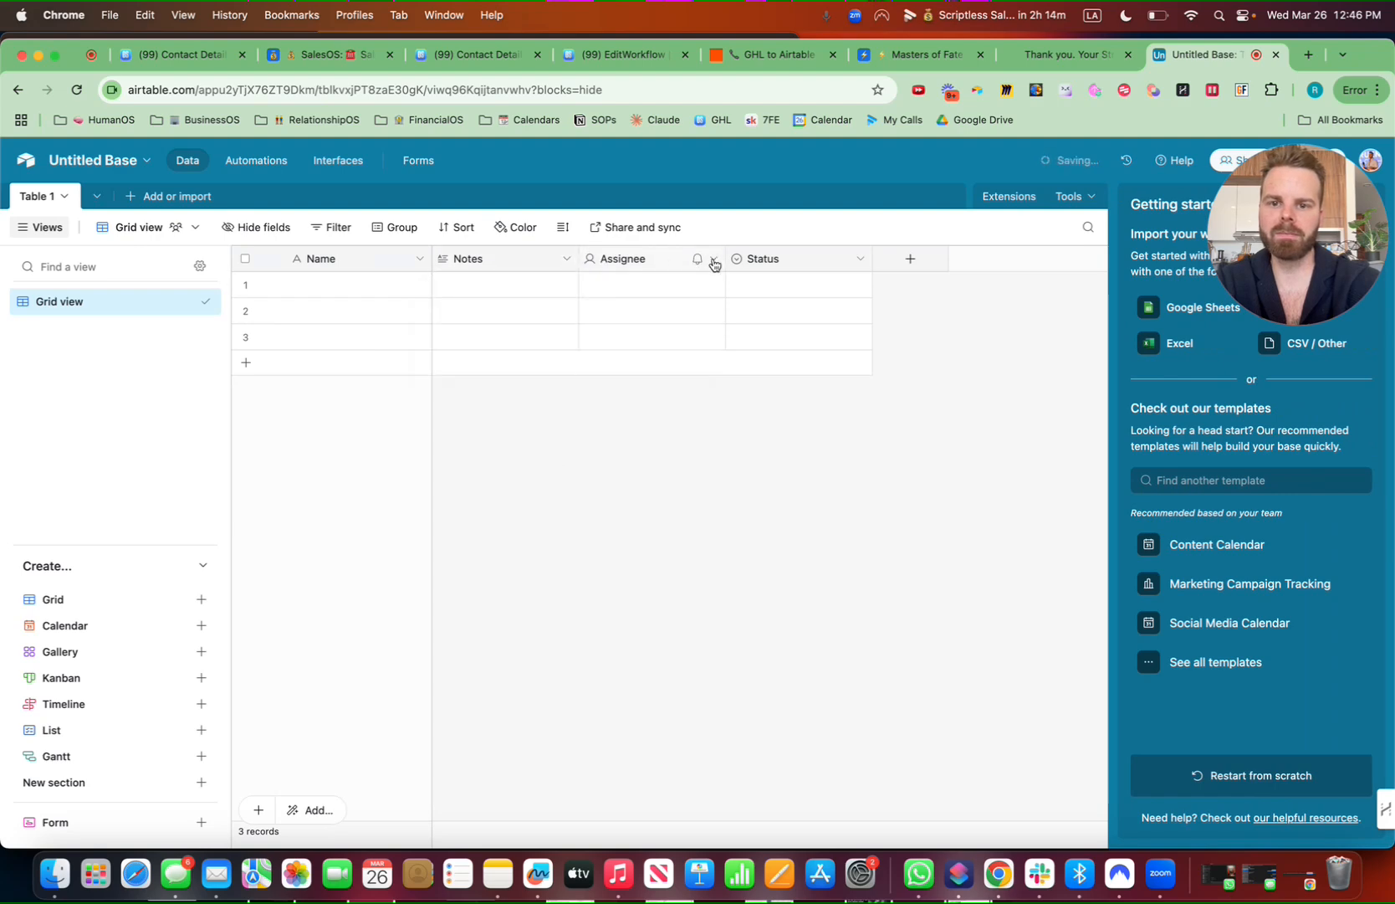
mouse_move(783, 263)
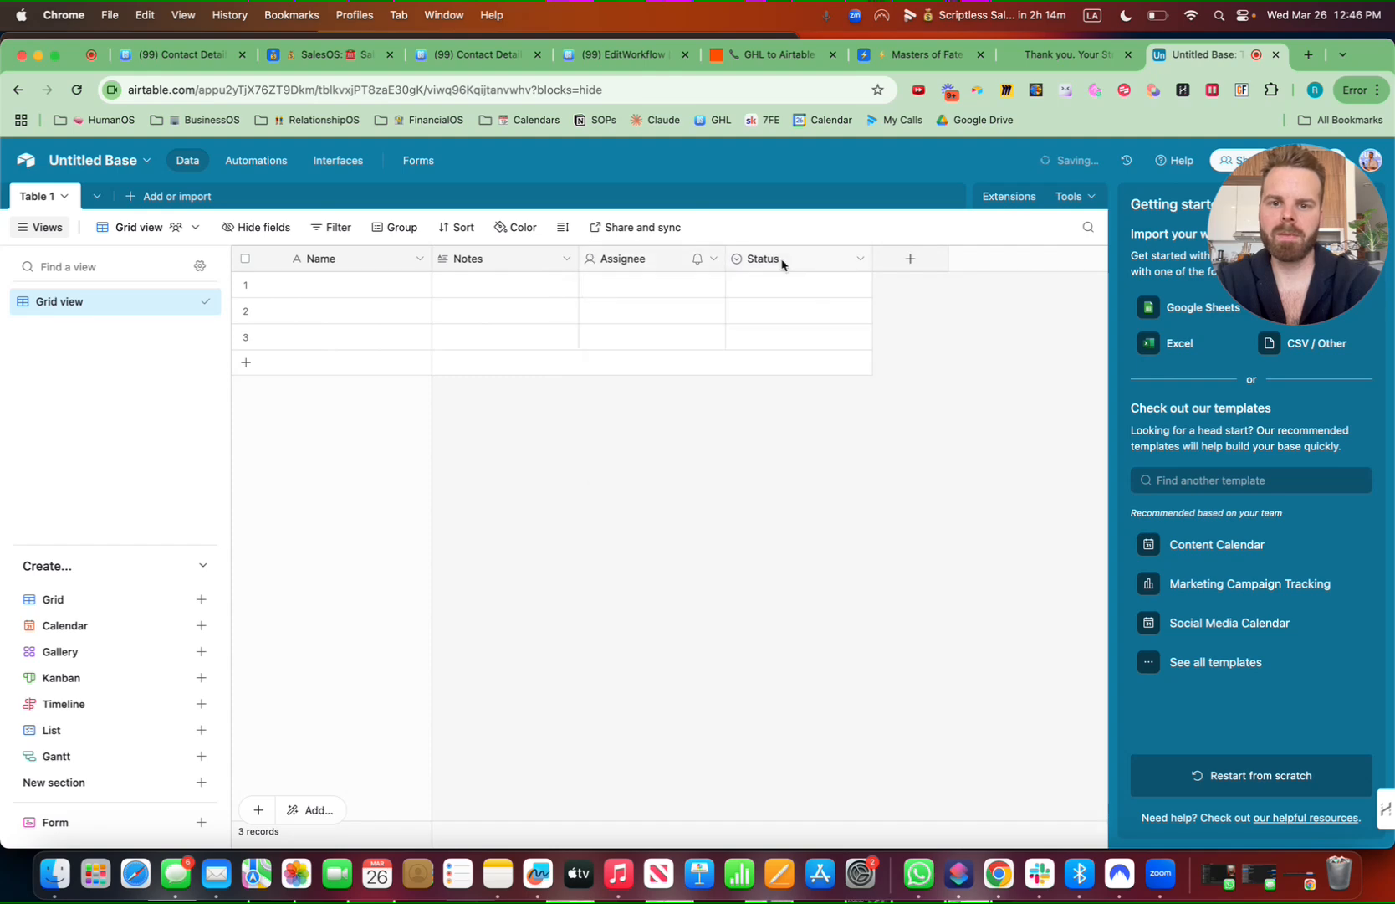
mouse_move(802, 717)
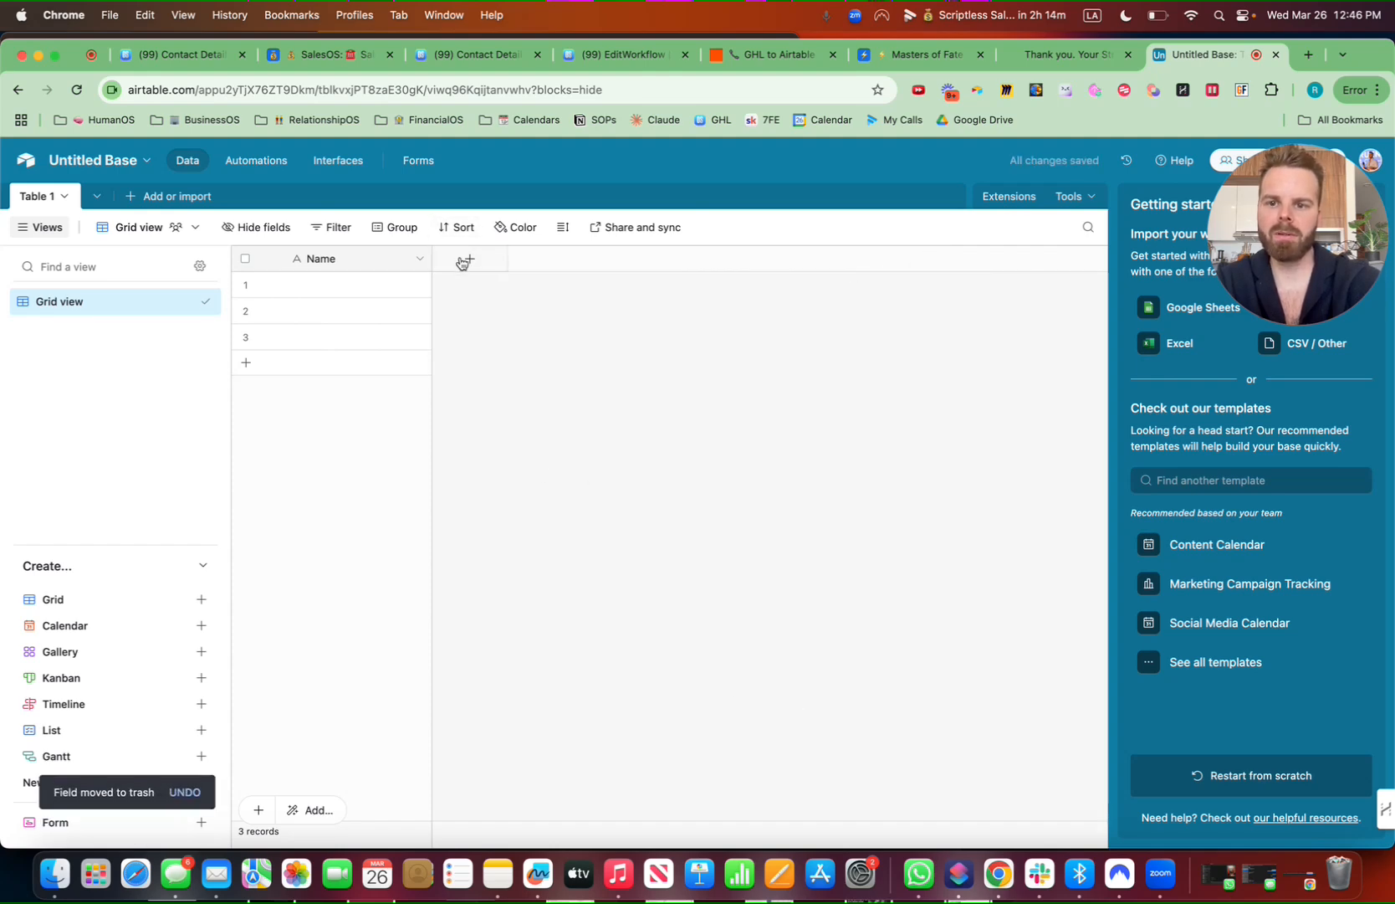
left_click(468, 260)
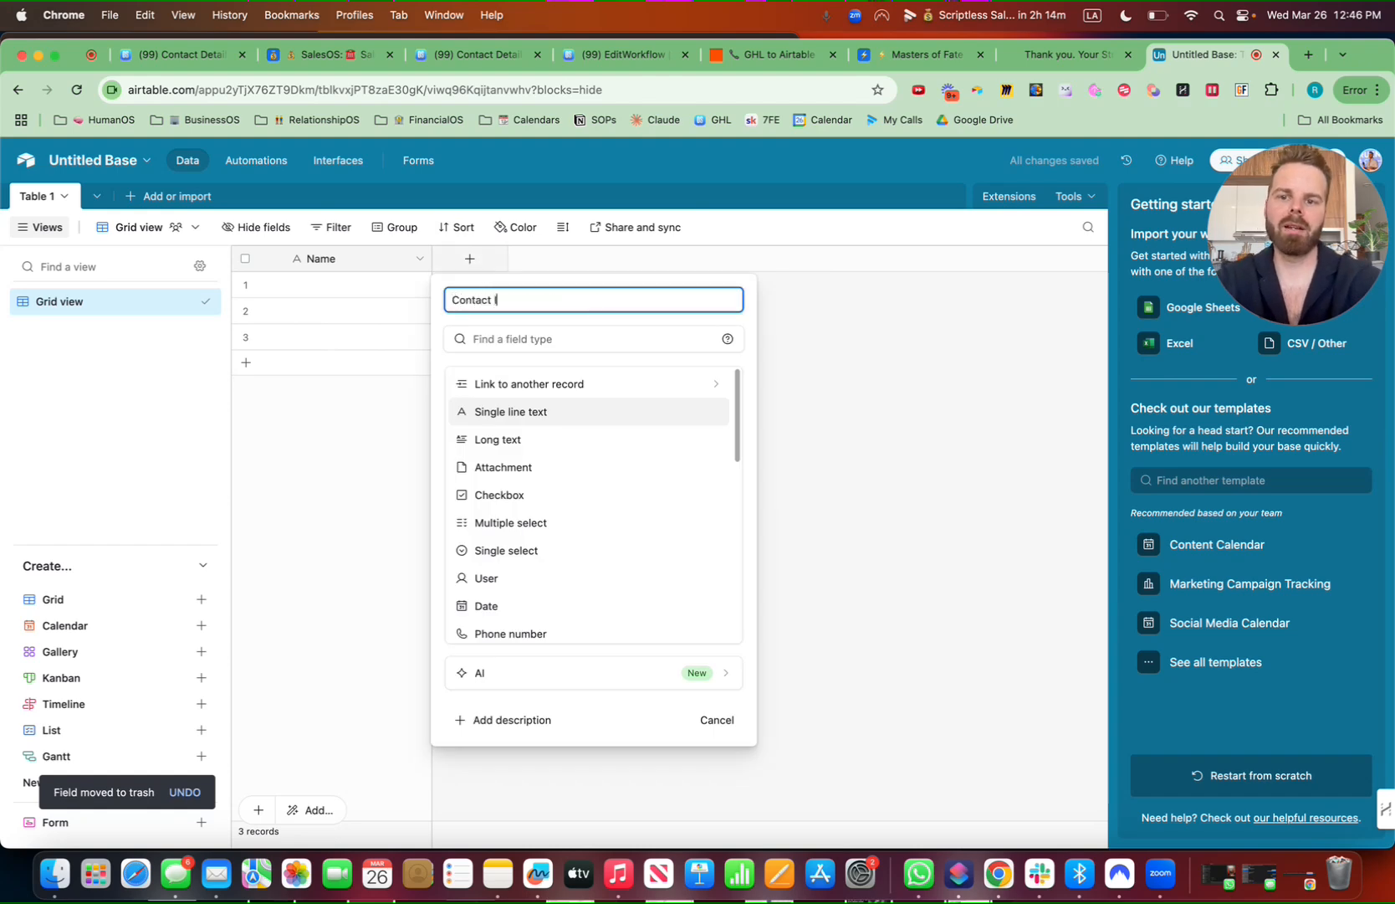
type("u")
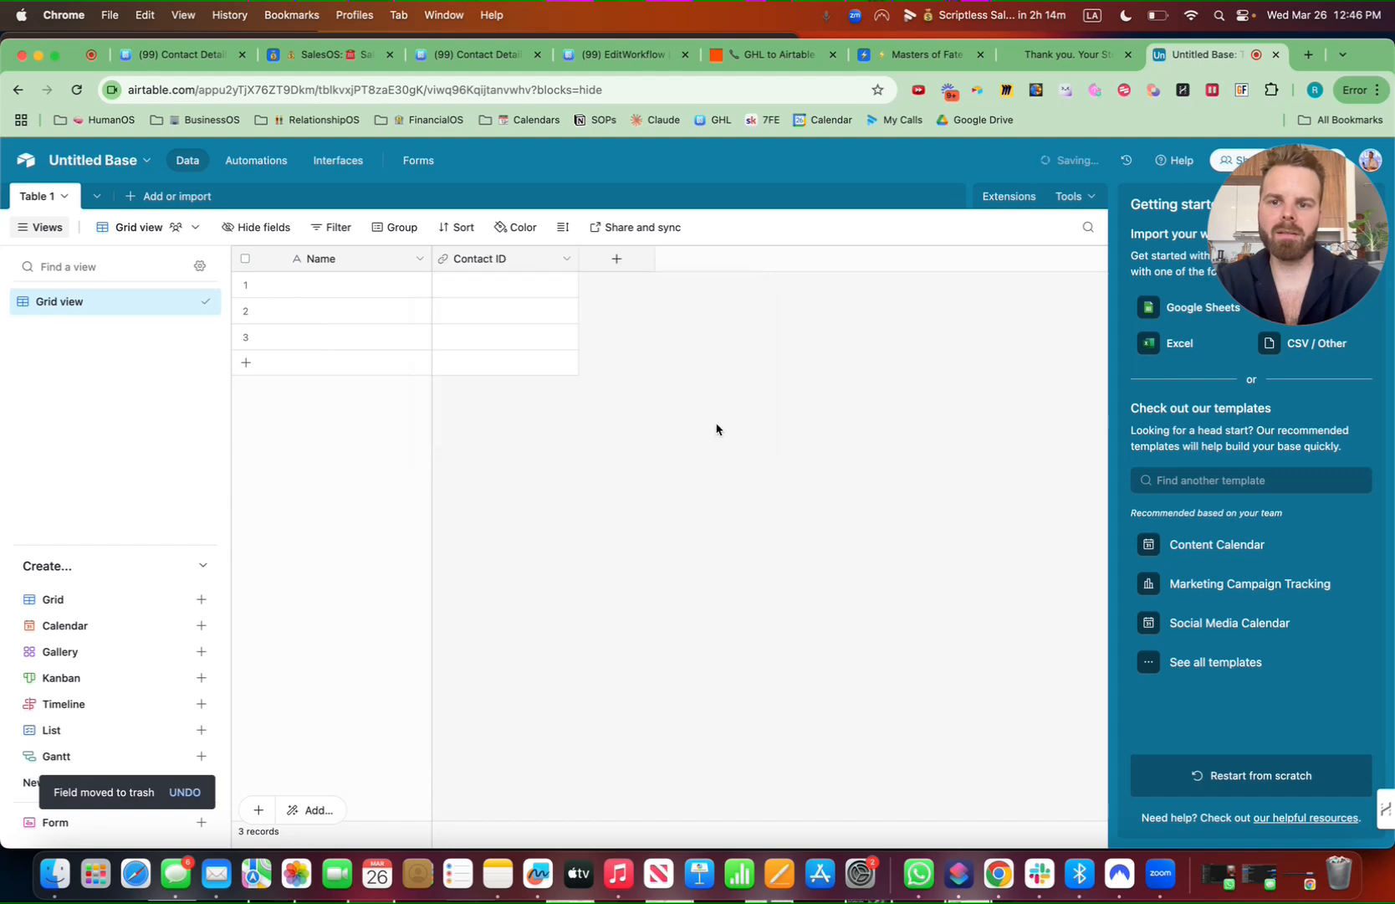
Step: Add a Sales Rep user field with a default person assigned
left_click(615, 257)
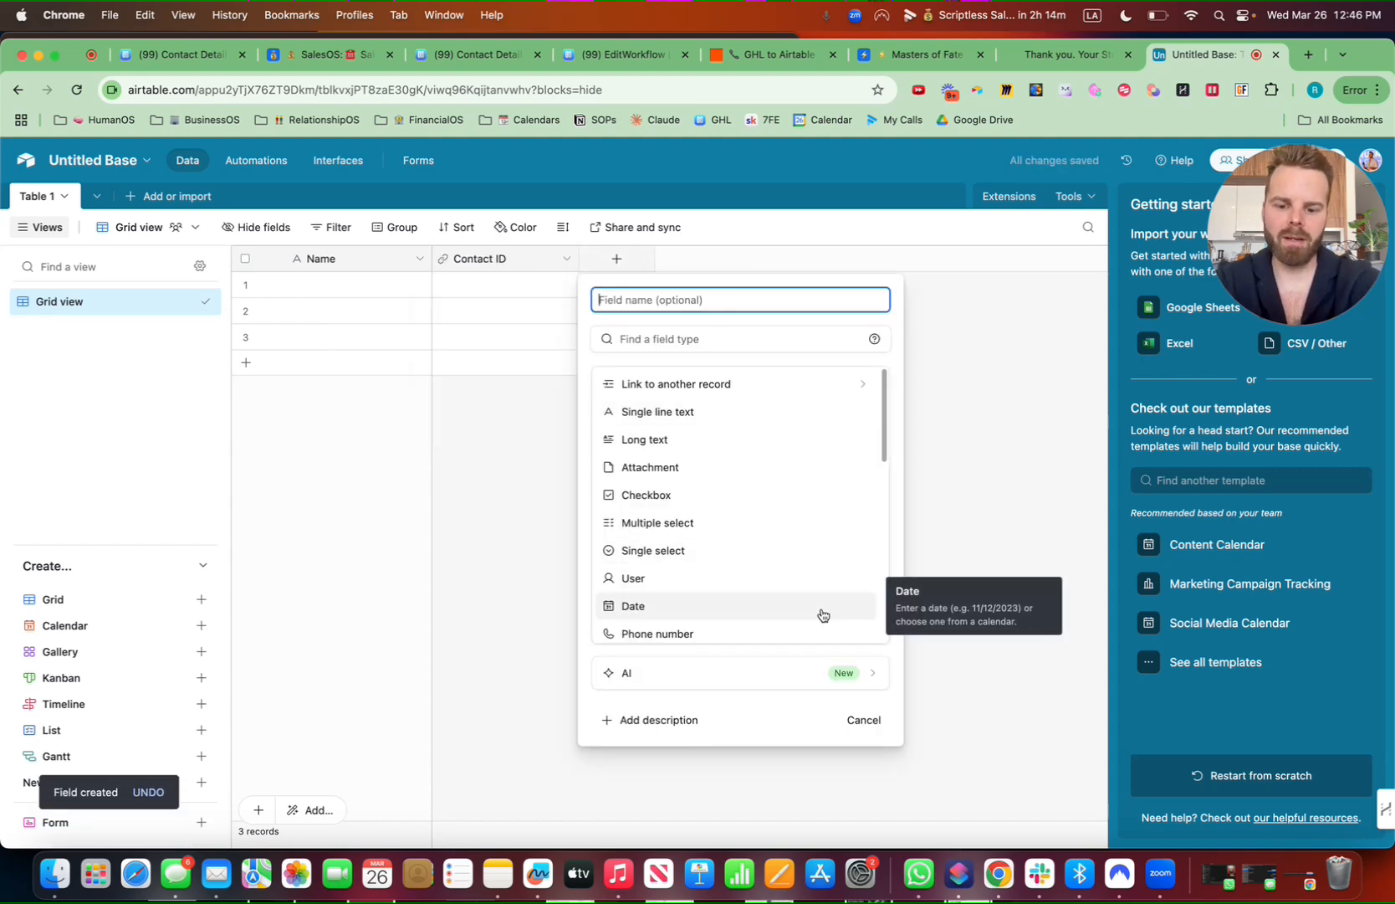
type("s")
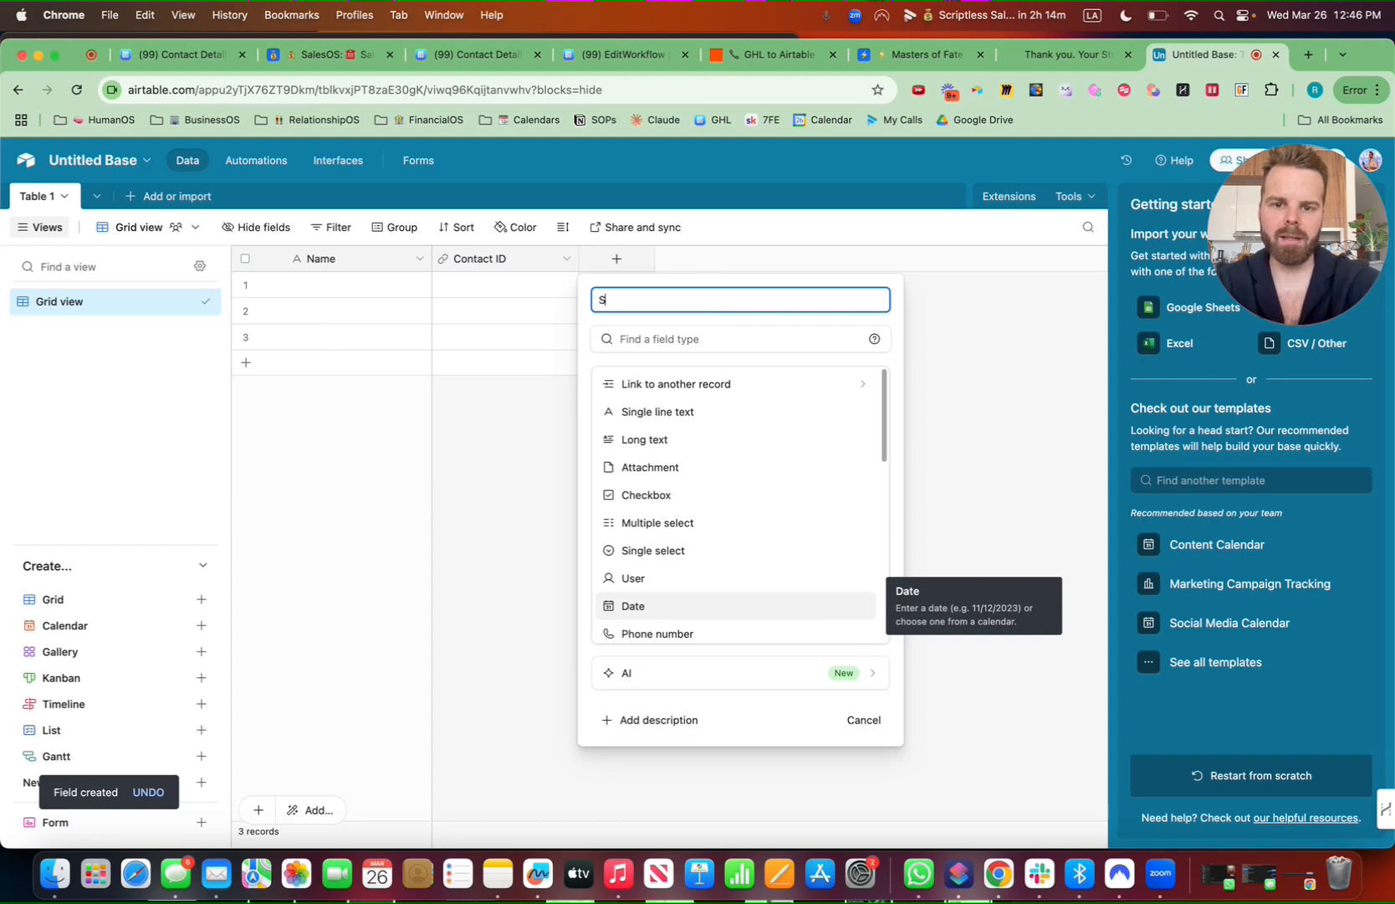
type("Sales Rep")
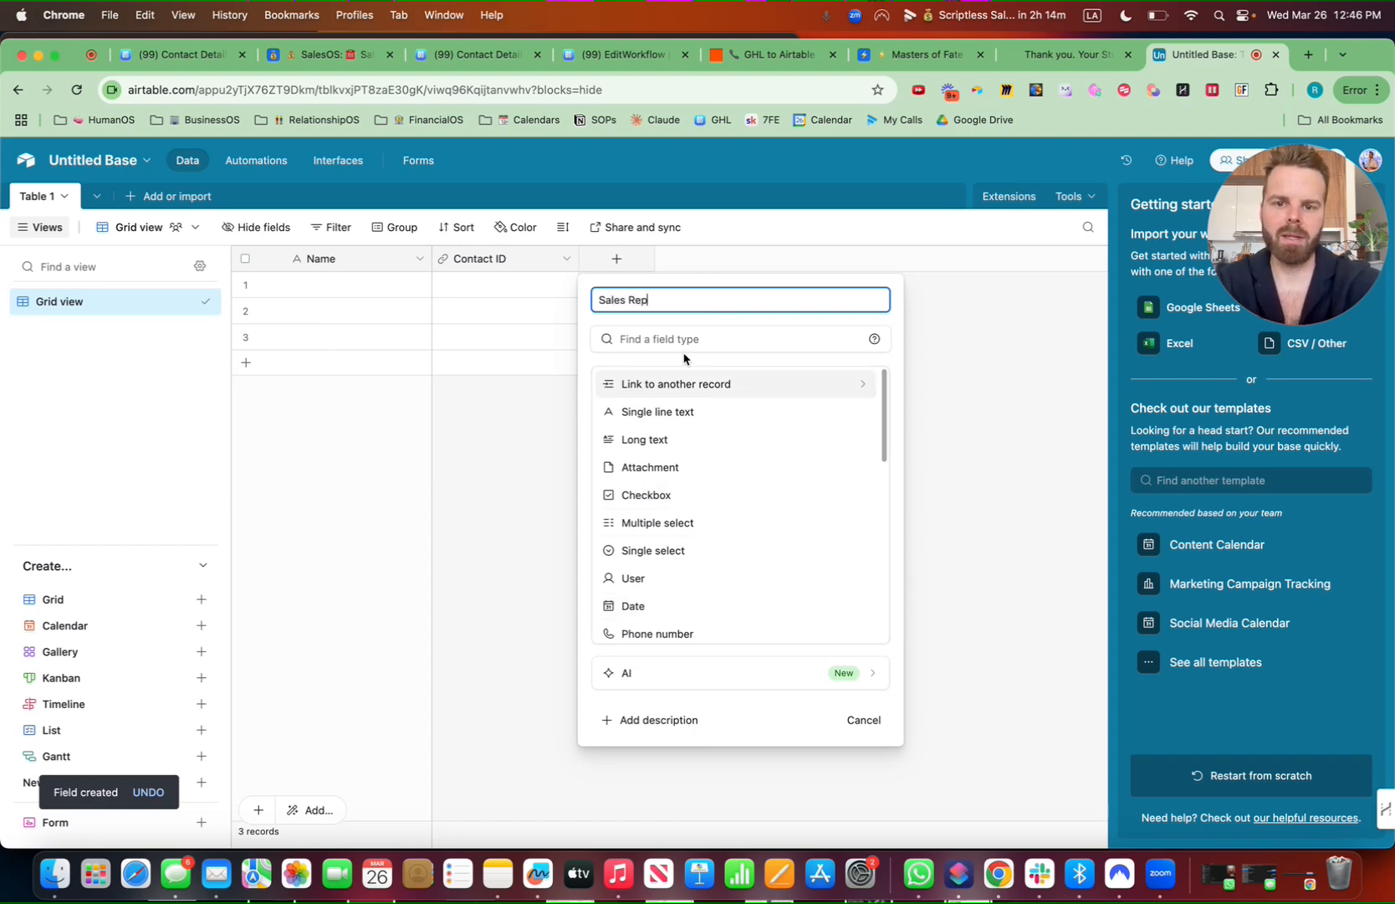
left_click(635, 577)
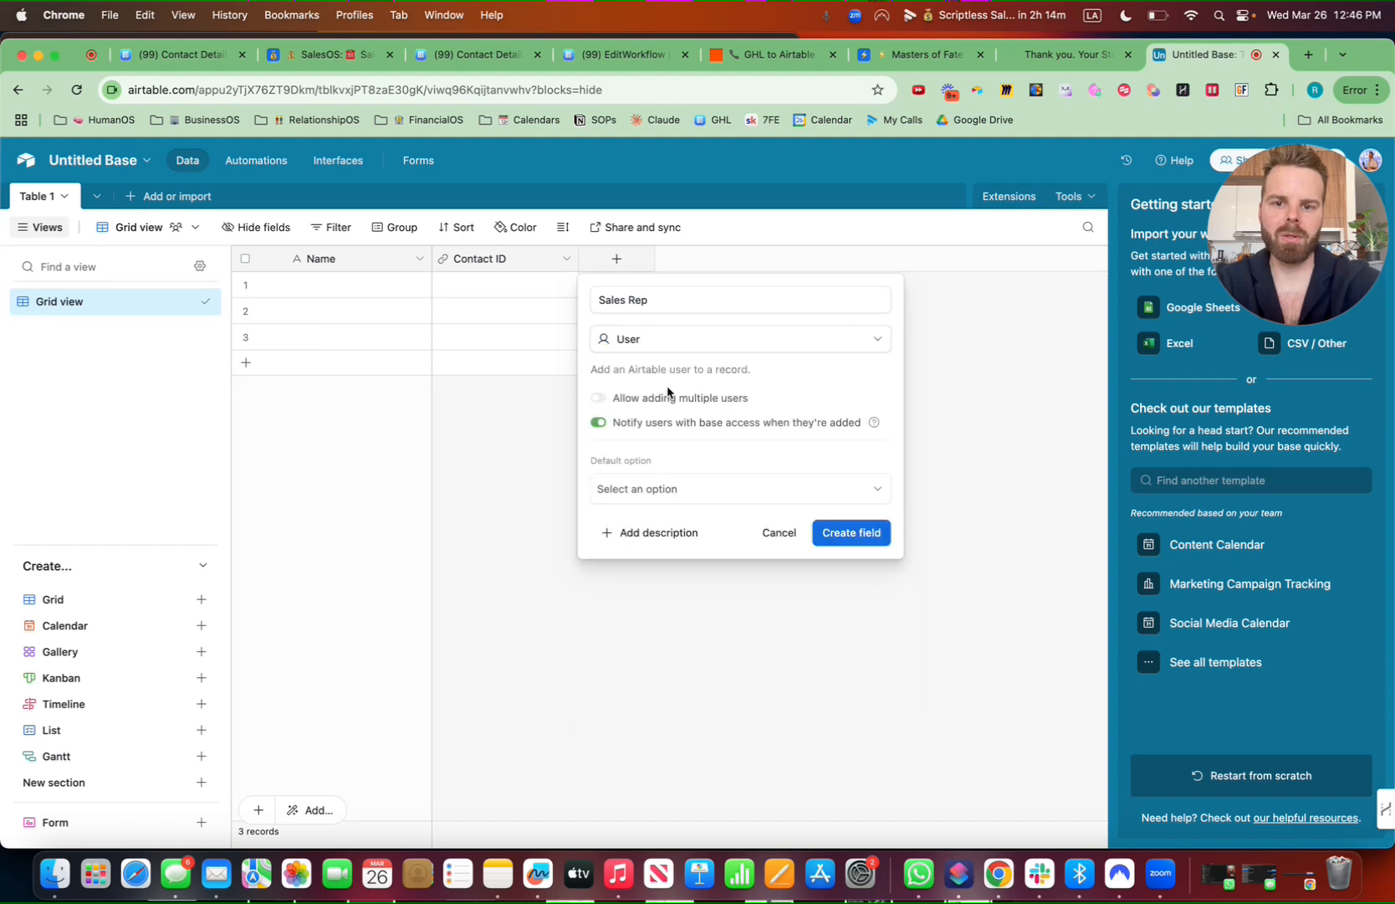
left_click(736, 488)
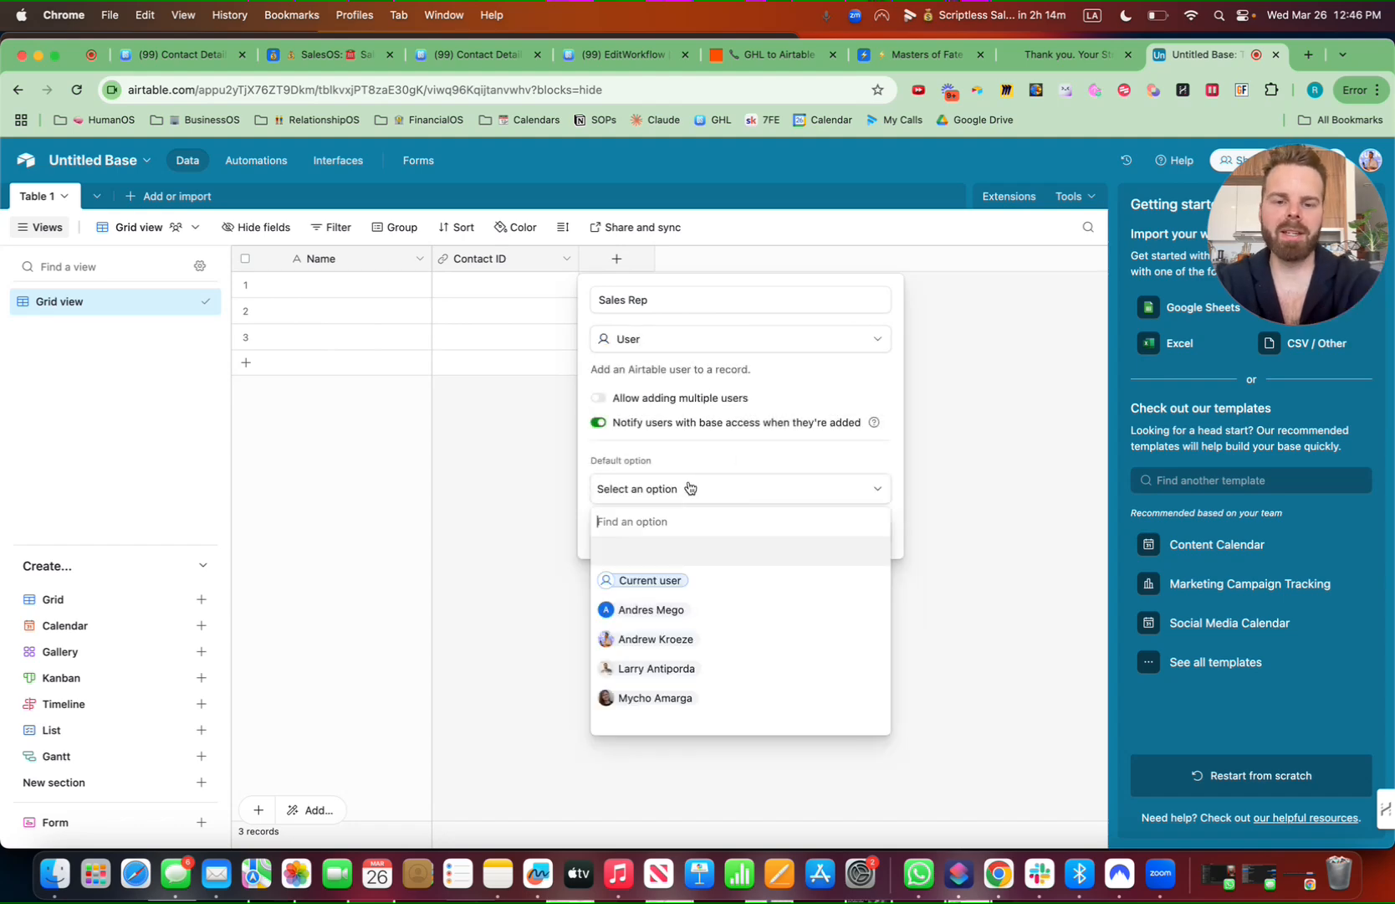
mouse_move(671, 669)
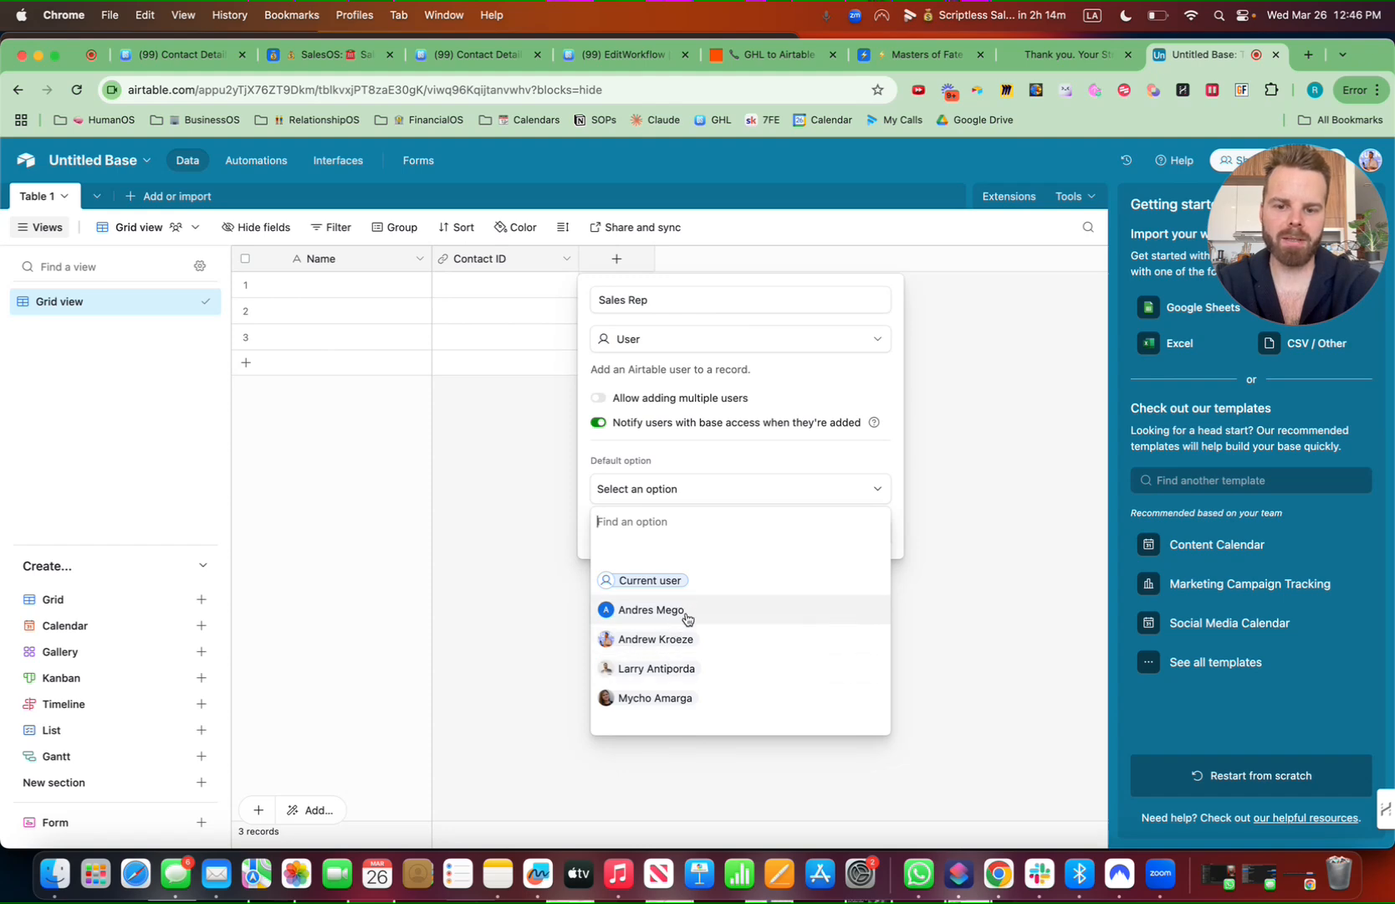
left_click(658, 638)
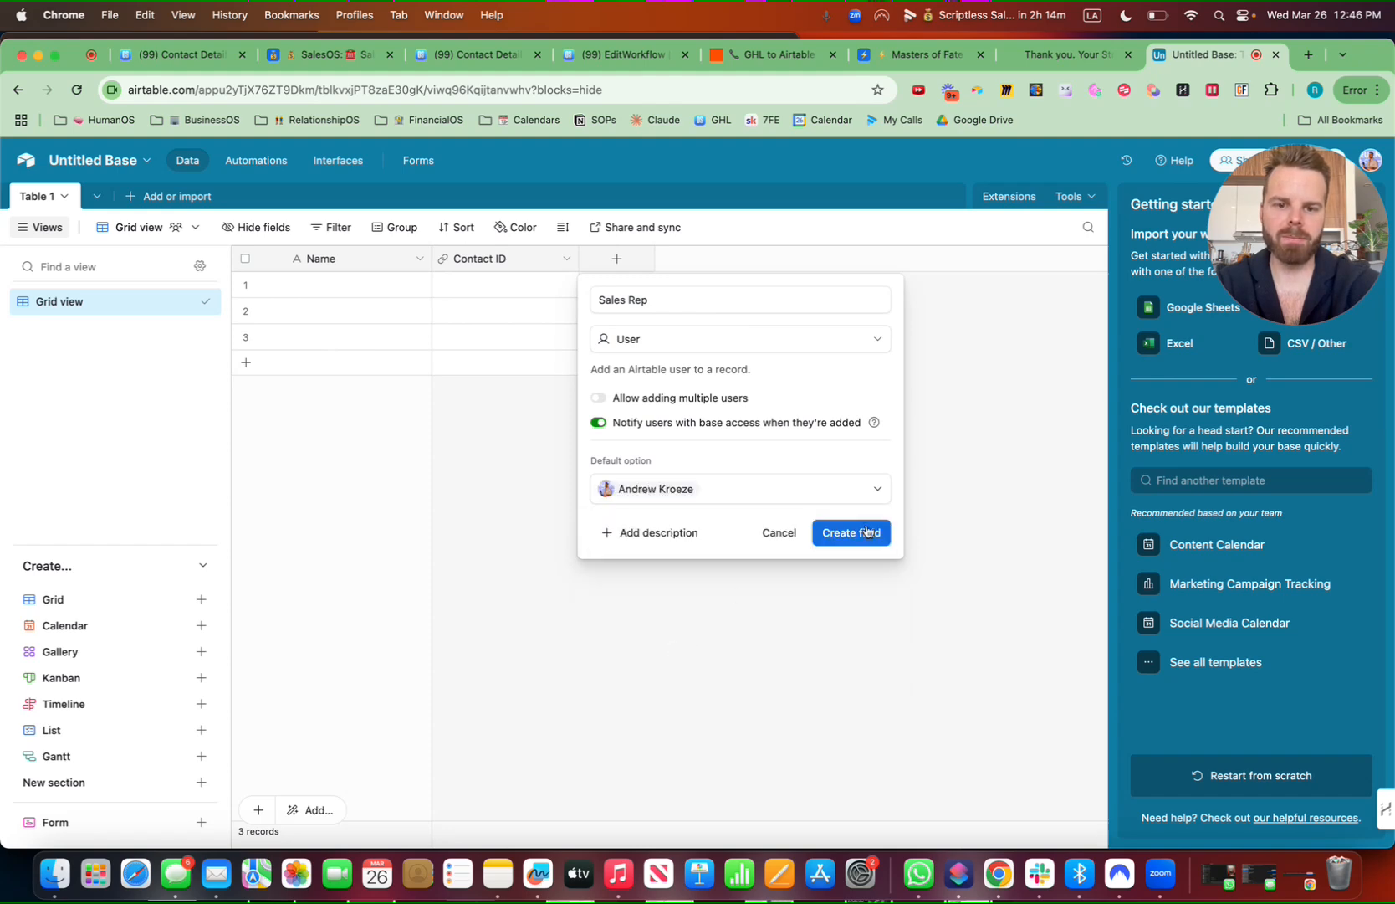
left_click(848, 532)
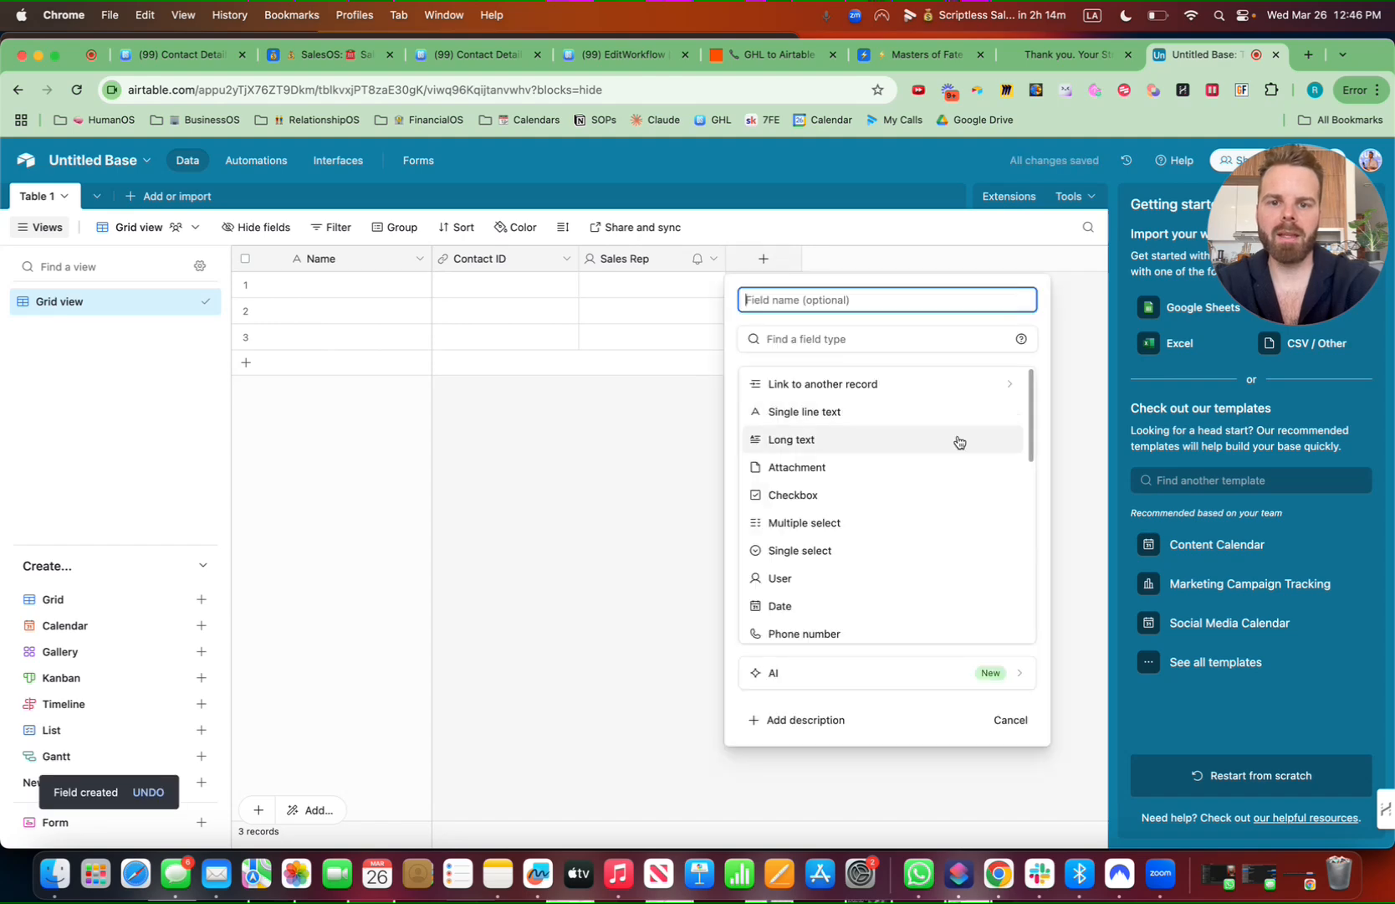
Step: Add a Call Date field of type date
type("Date")
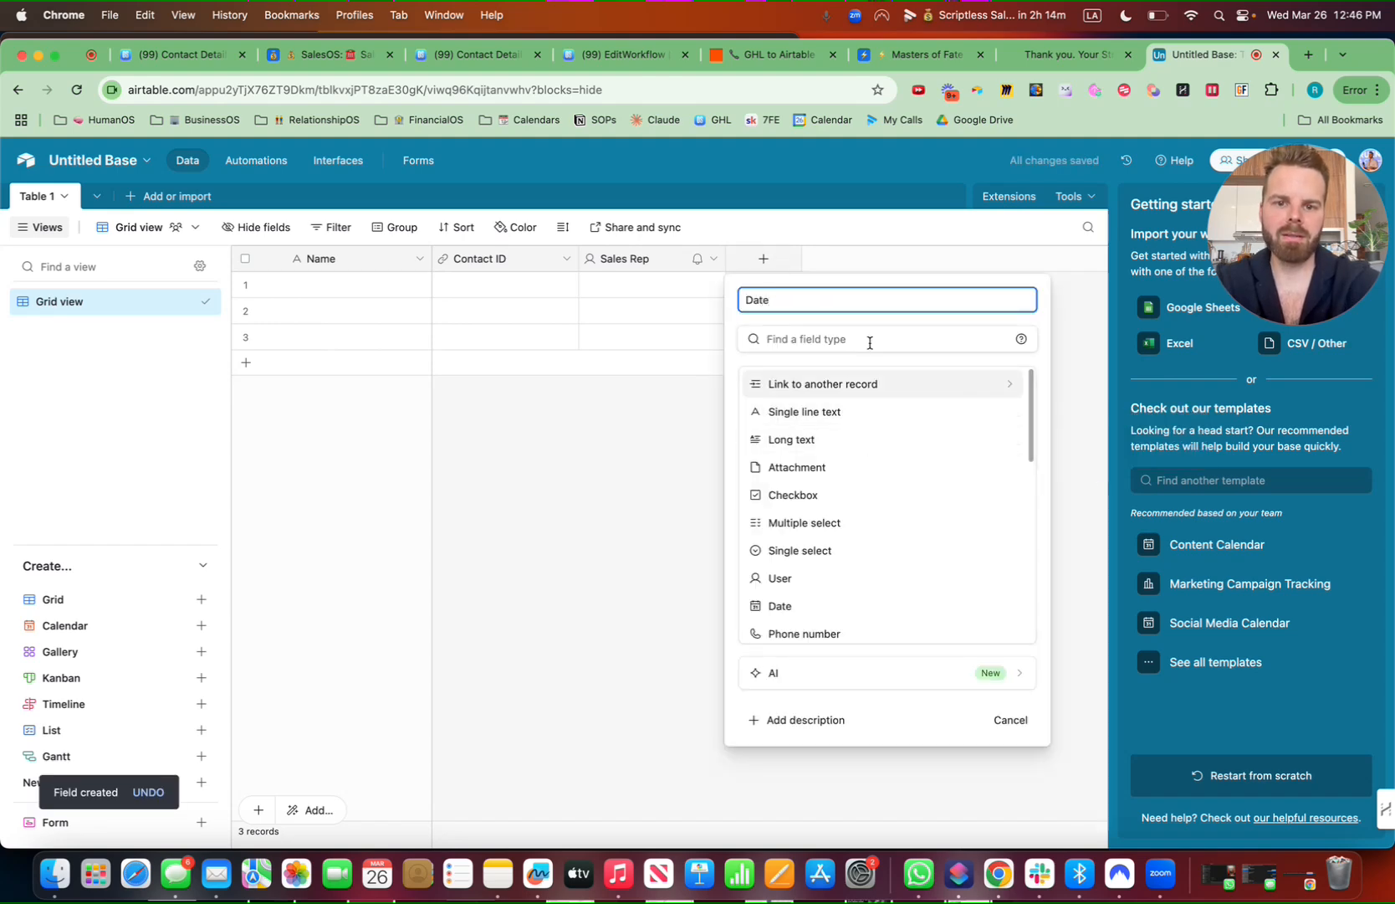
type("Call D")
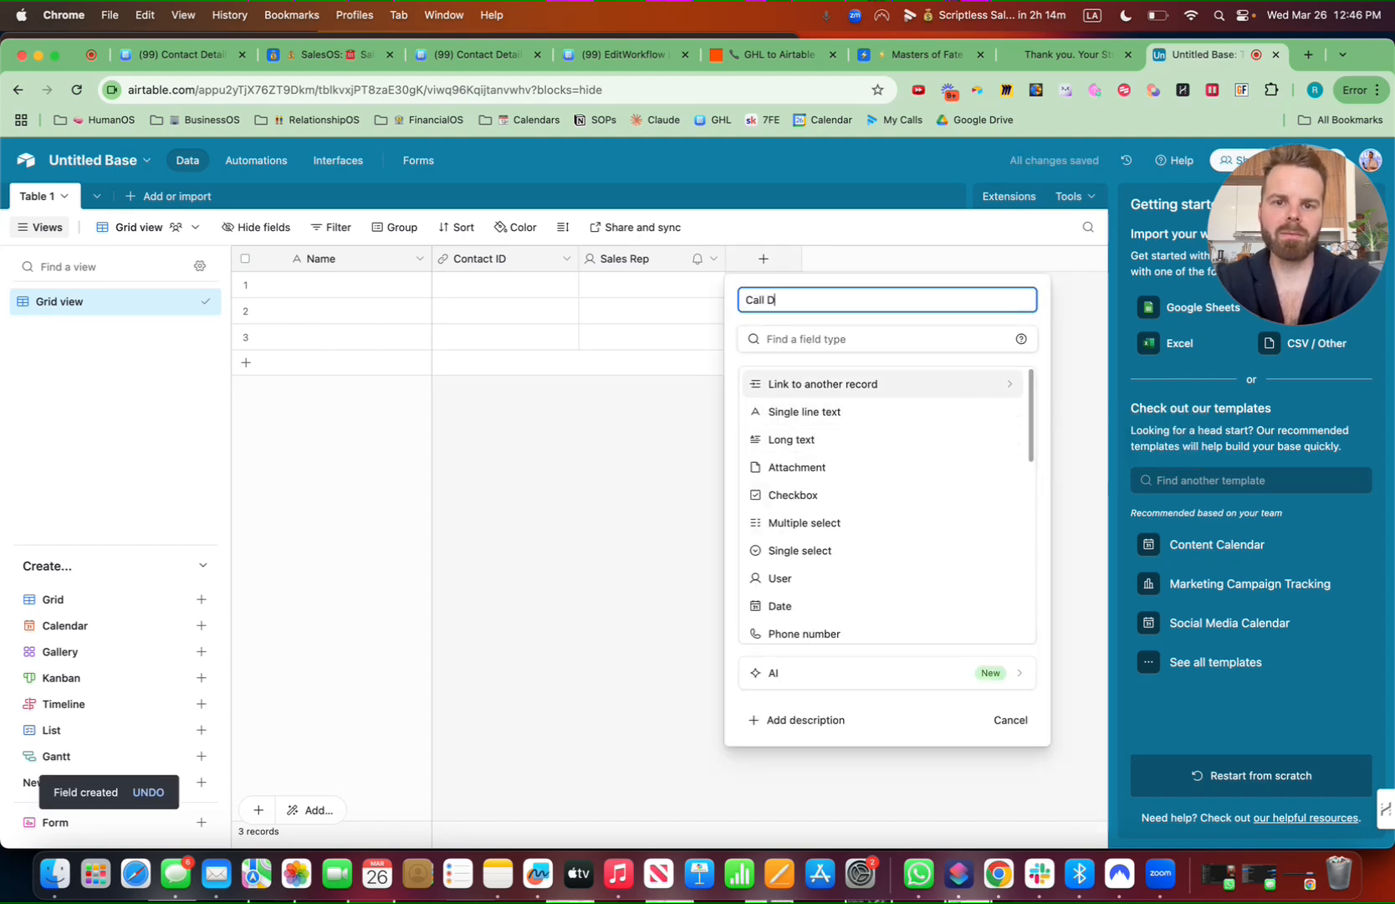
type("date")
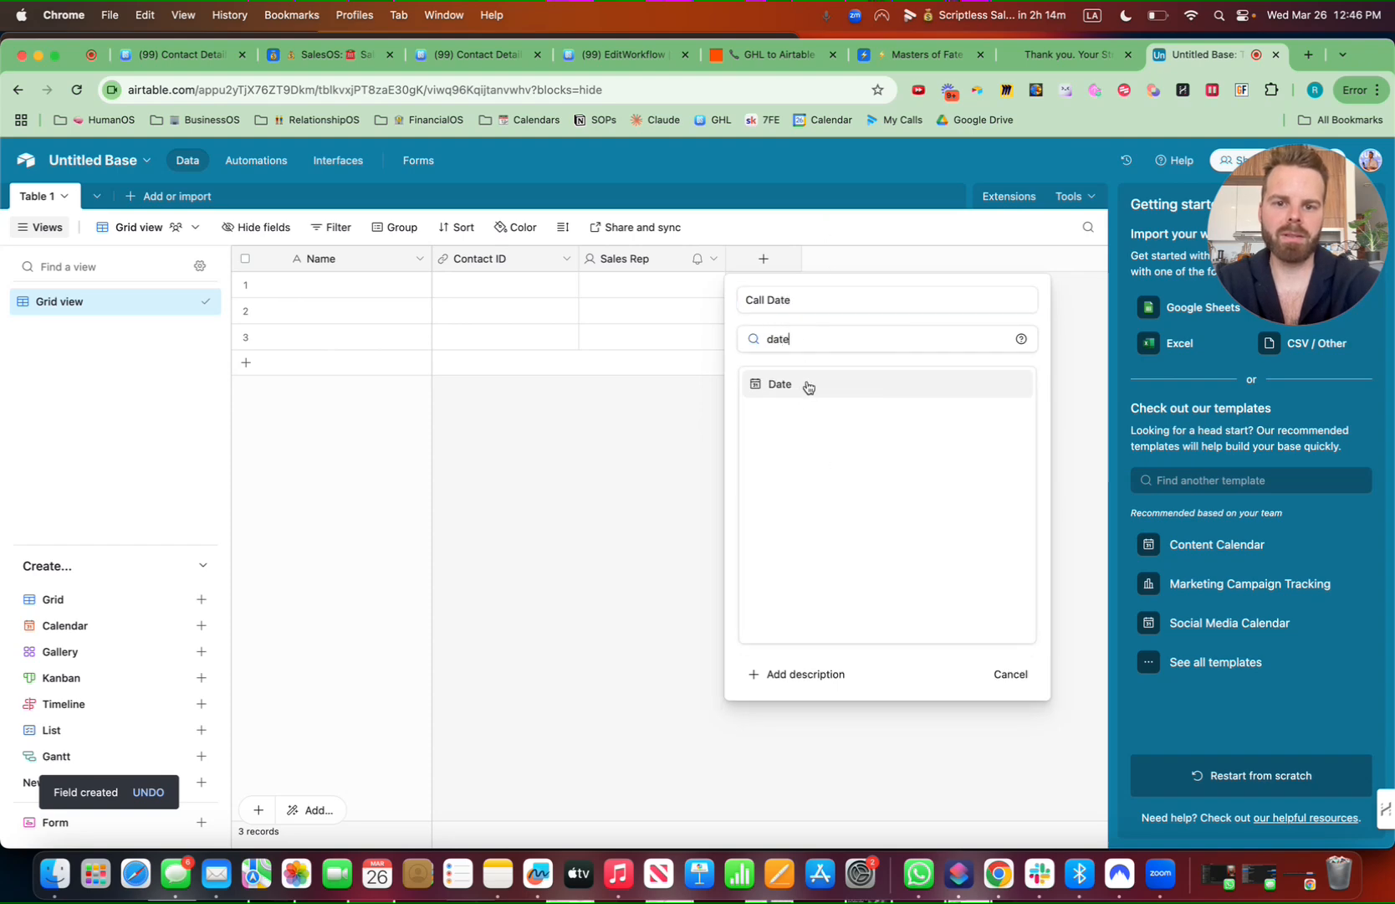
left_click(778, 383)
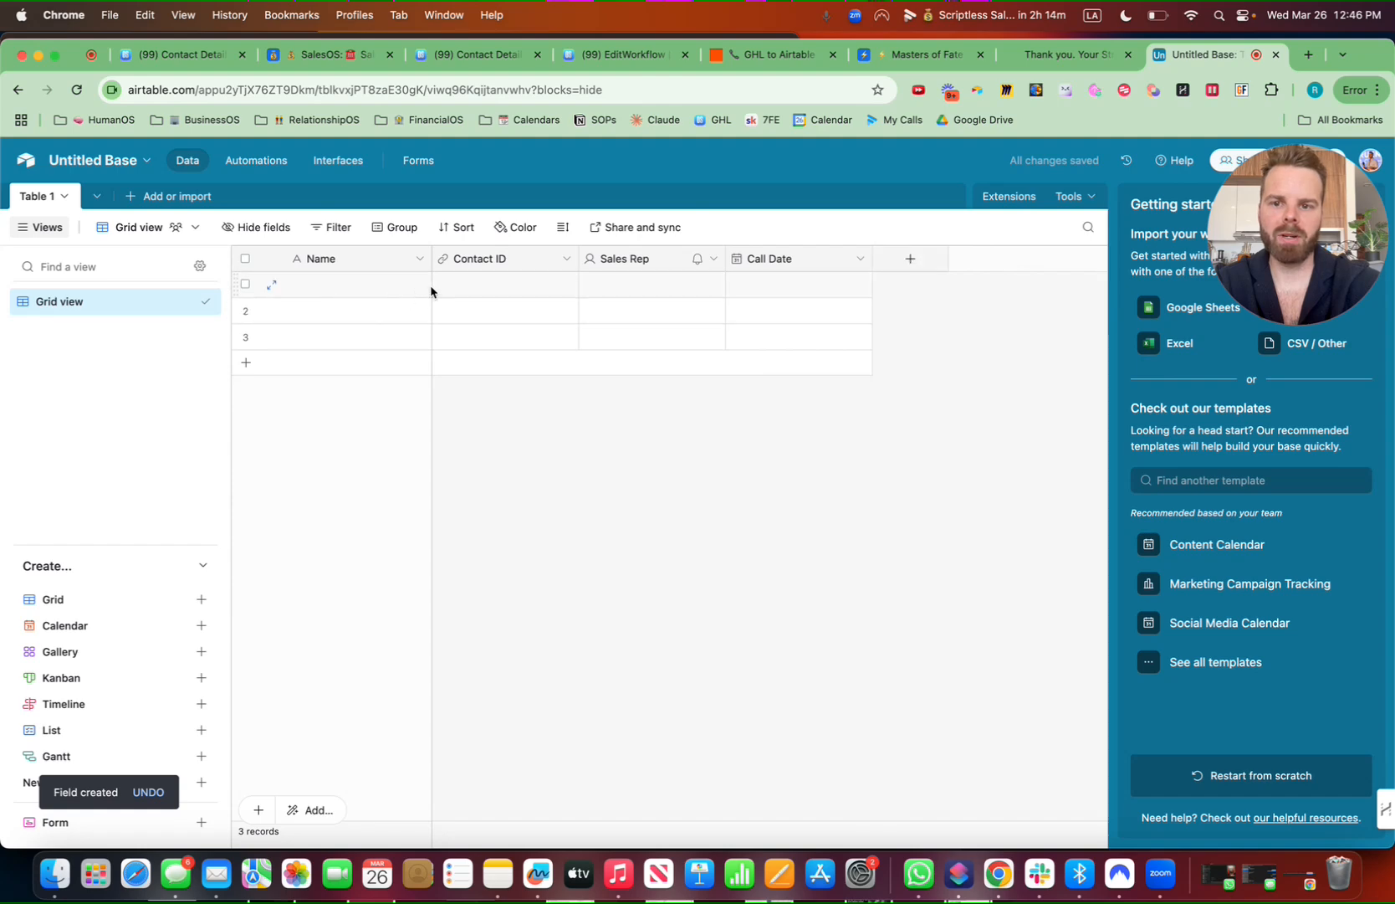
Step: Test the value 31283229 in Contact ID and clear it again
type("3")
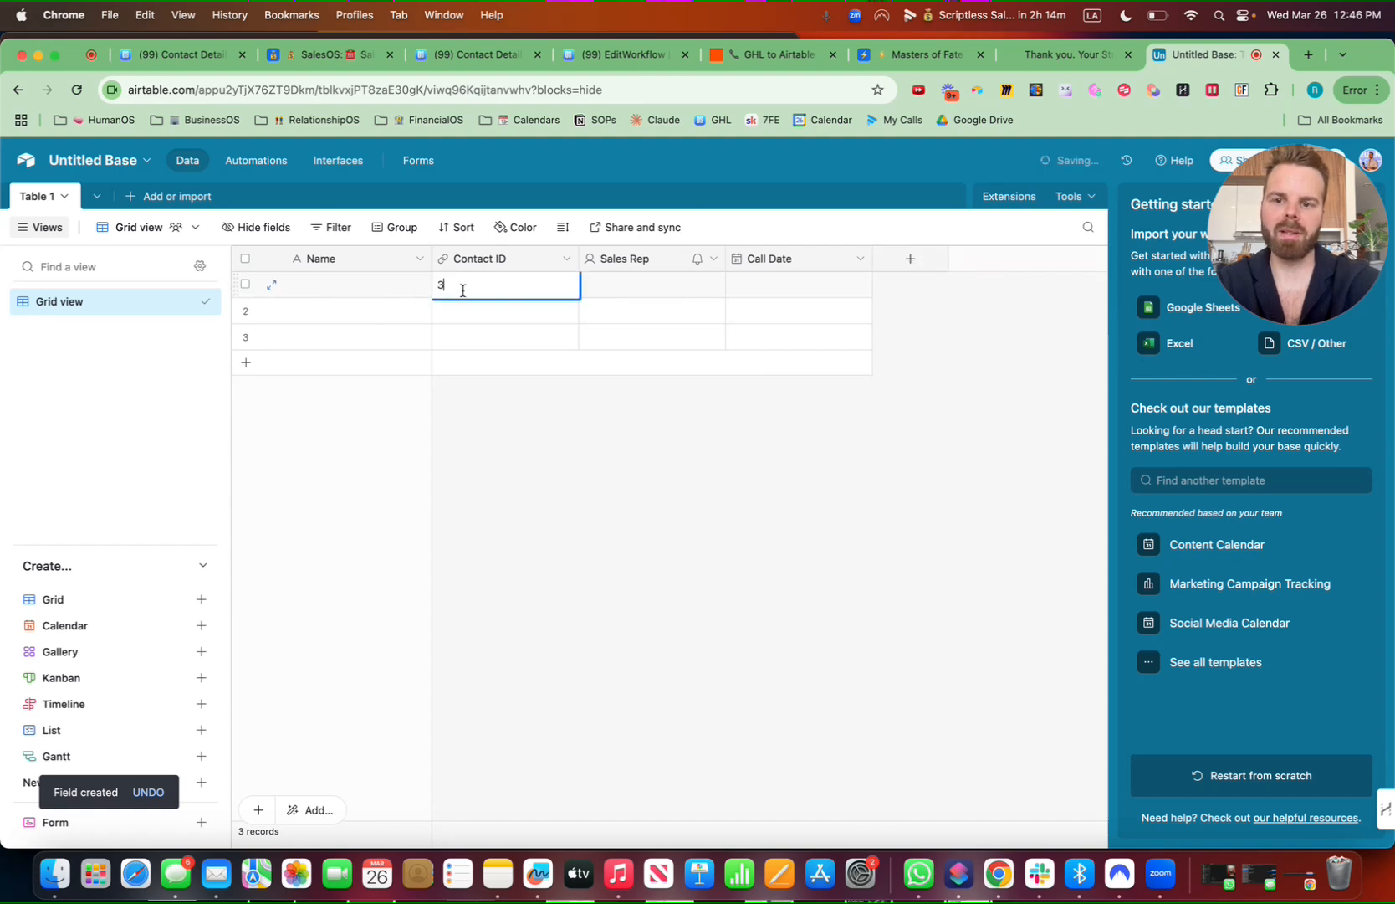
type("1283229")
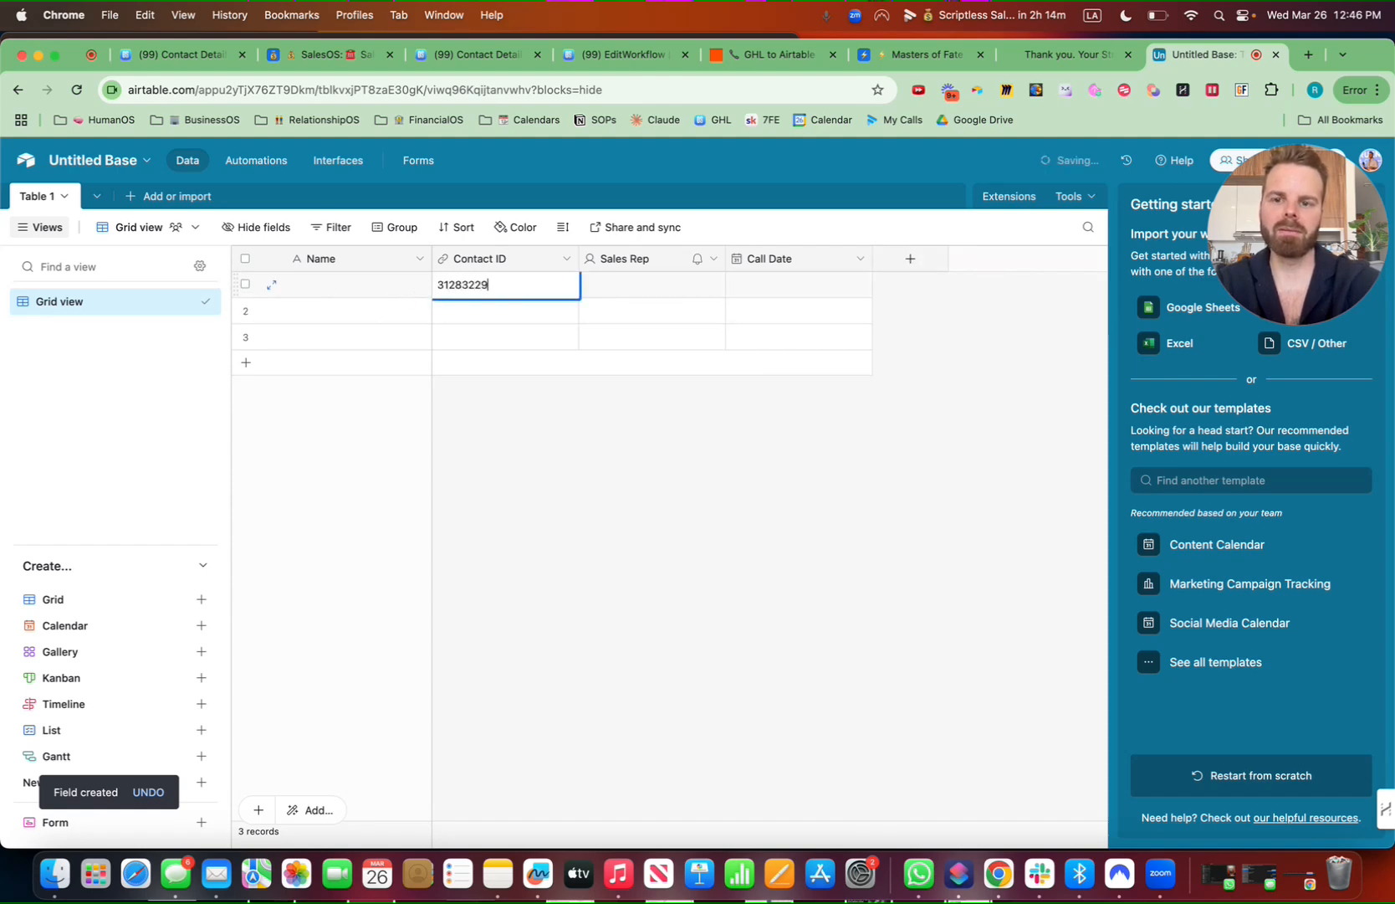
key("backspace")
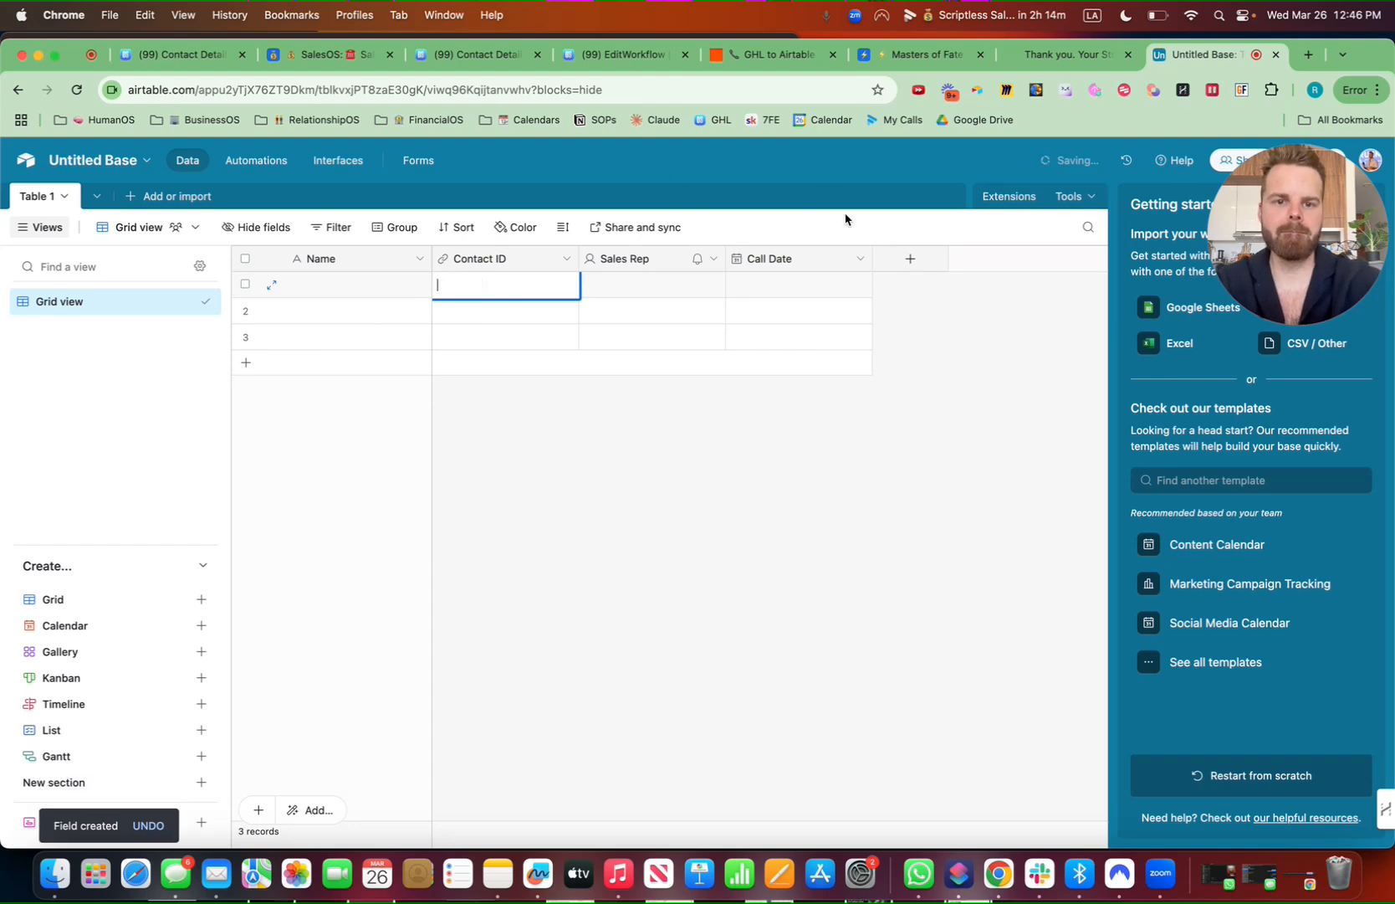
left_click(910, 257)
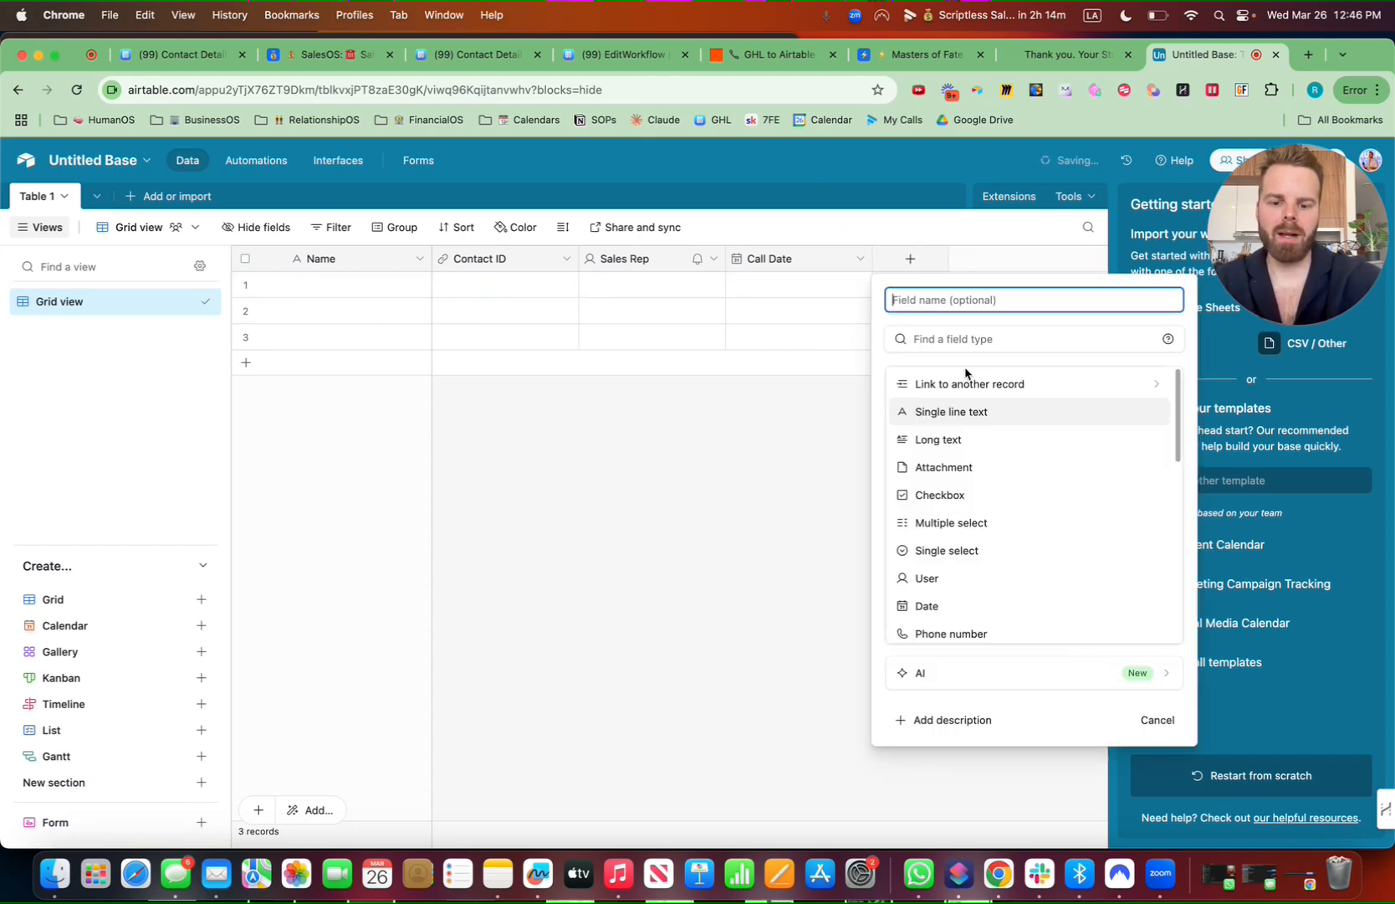
Step: Name the new field Button and make it a Button field type
type("Button")
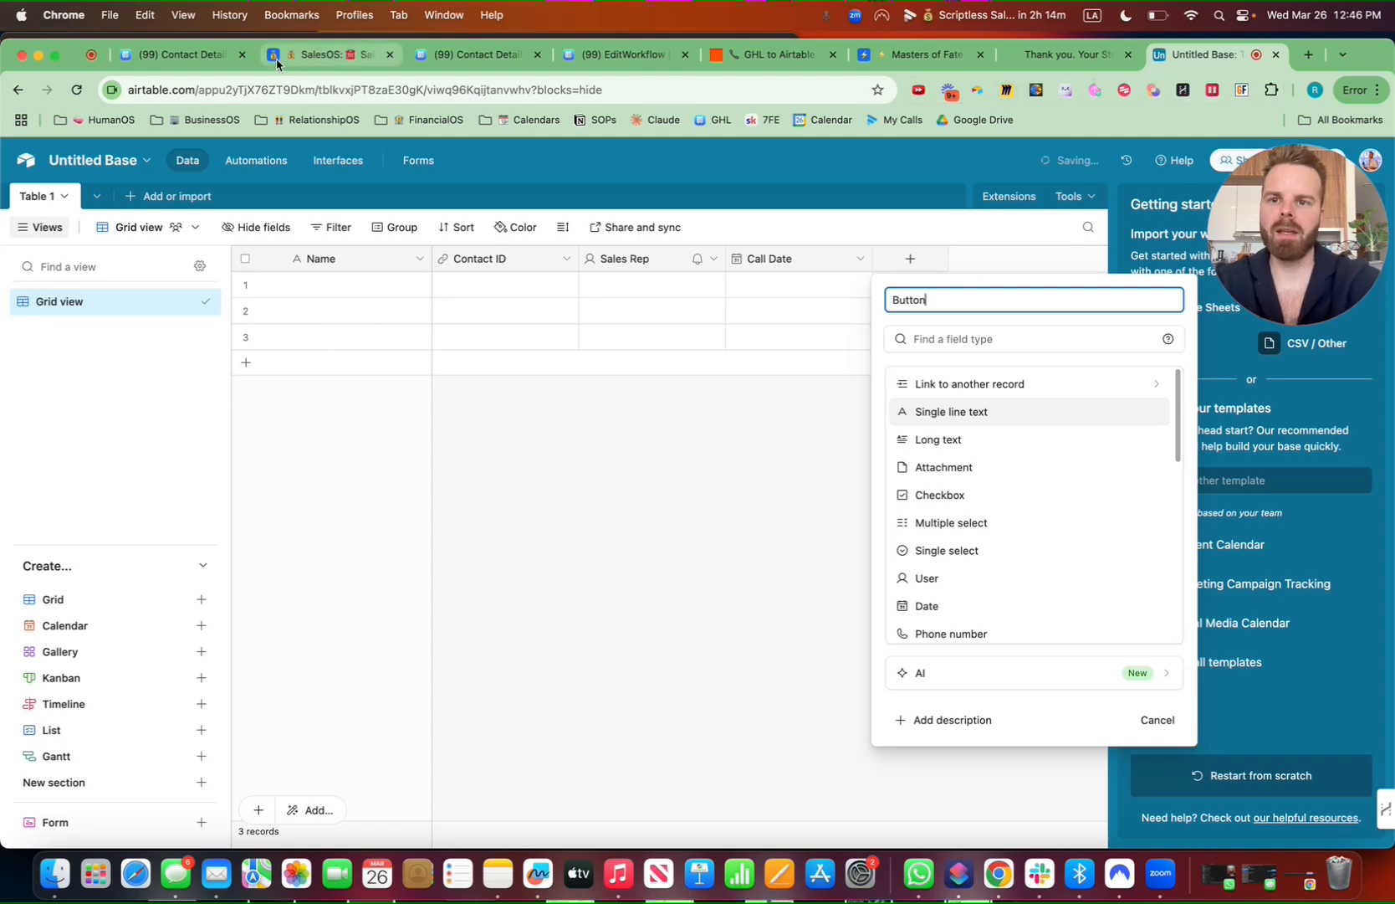
left_click(478, 53)
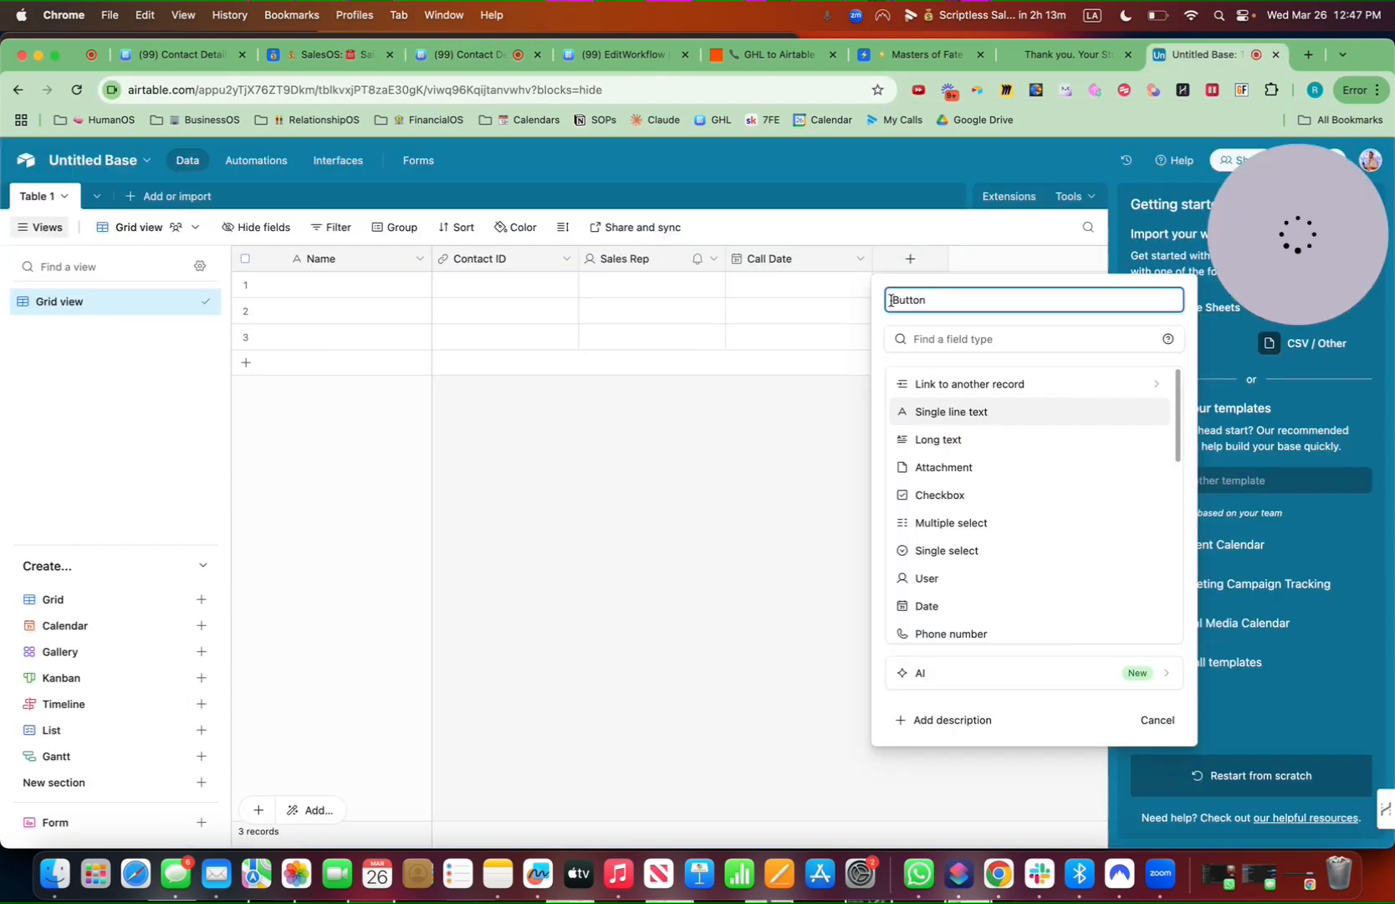
type("butt")
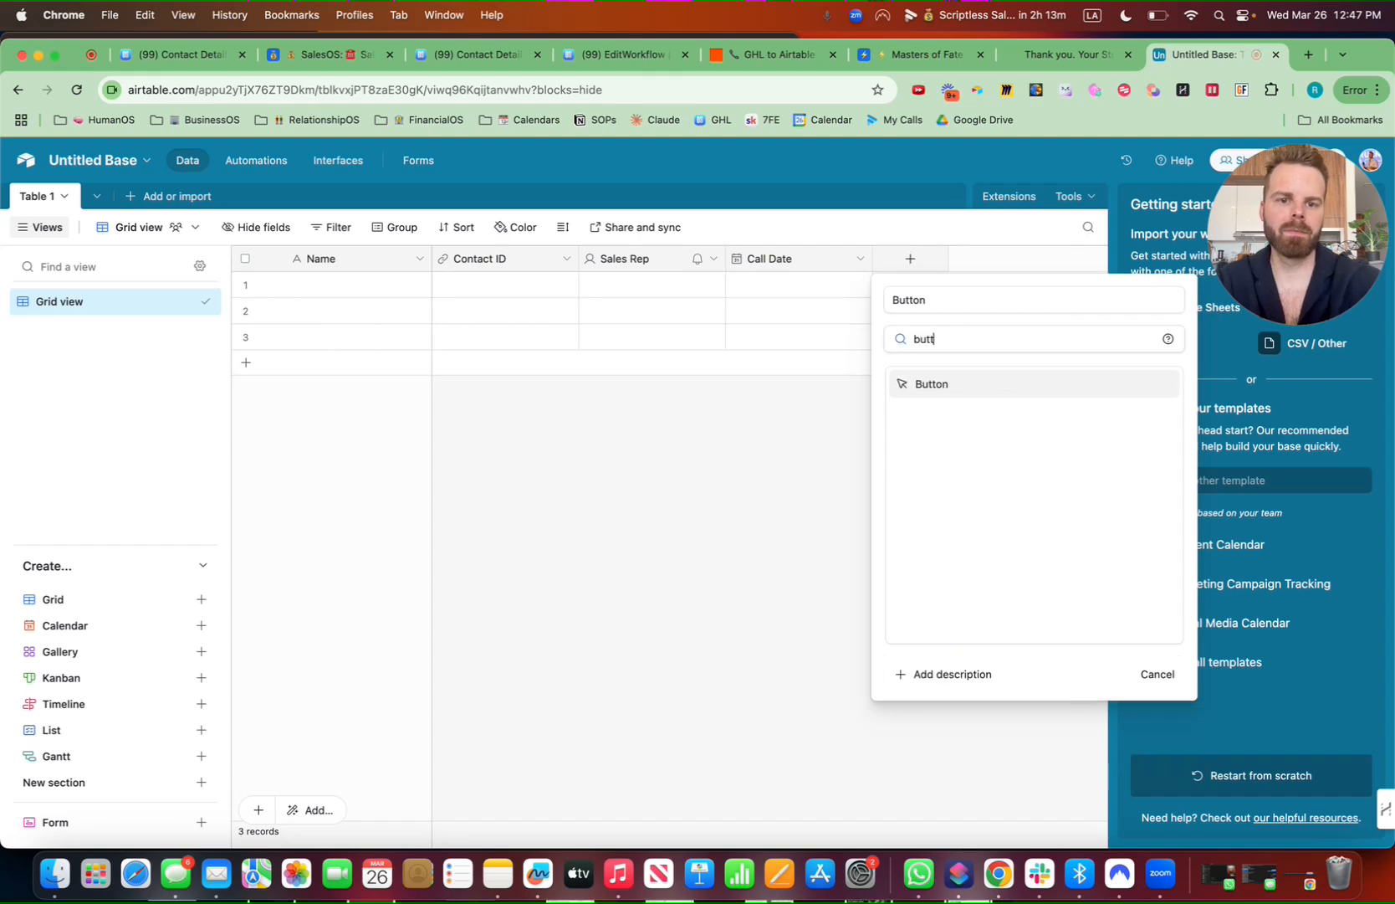
left_click(930, 383)
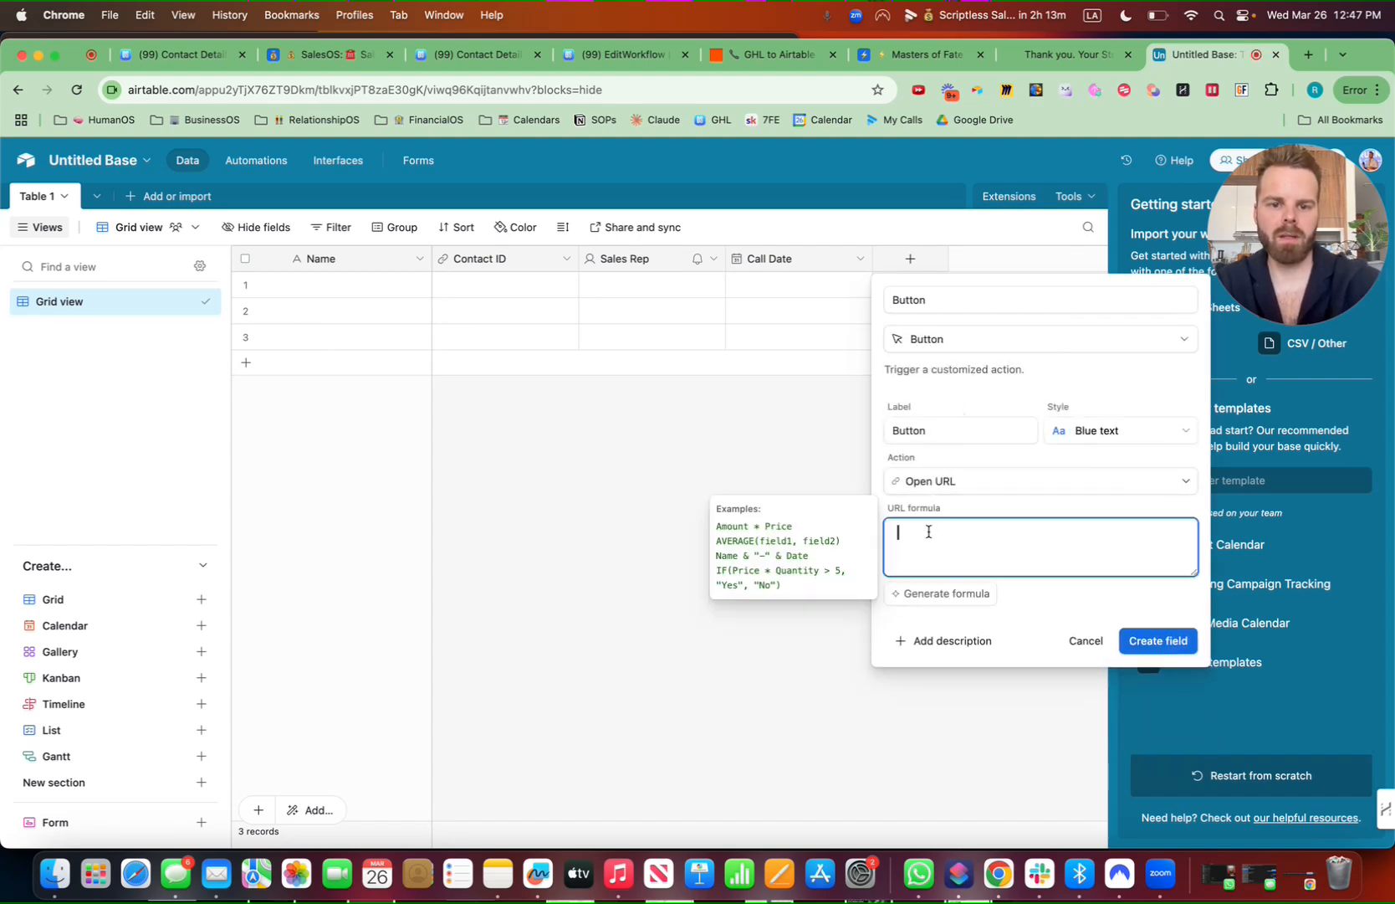
Step: Set the button to Open URL with the GHL contacts/detail/ URL & {Contact ID}, and create it
type("\"\"")
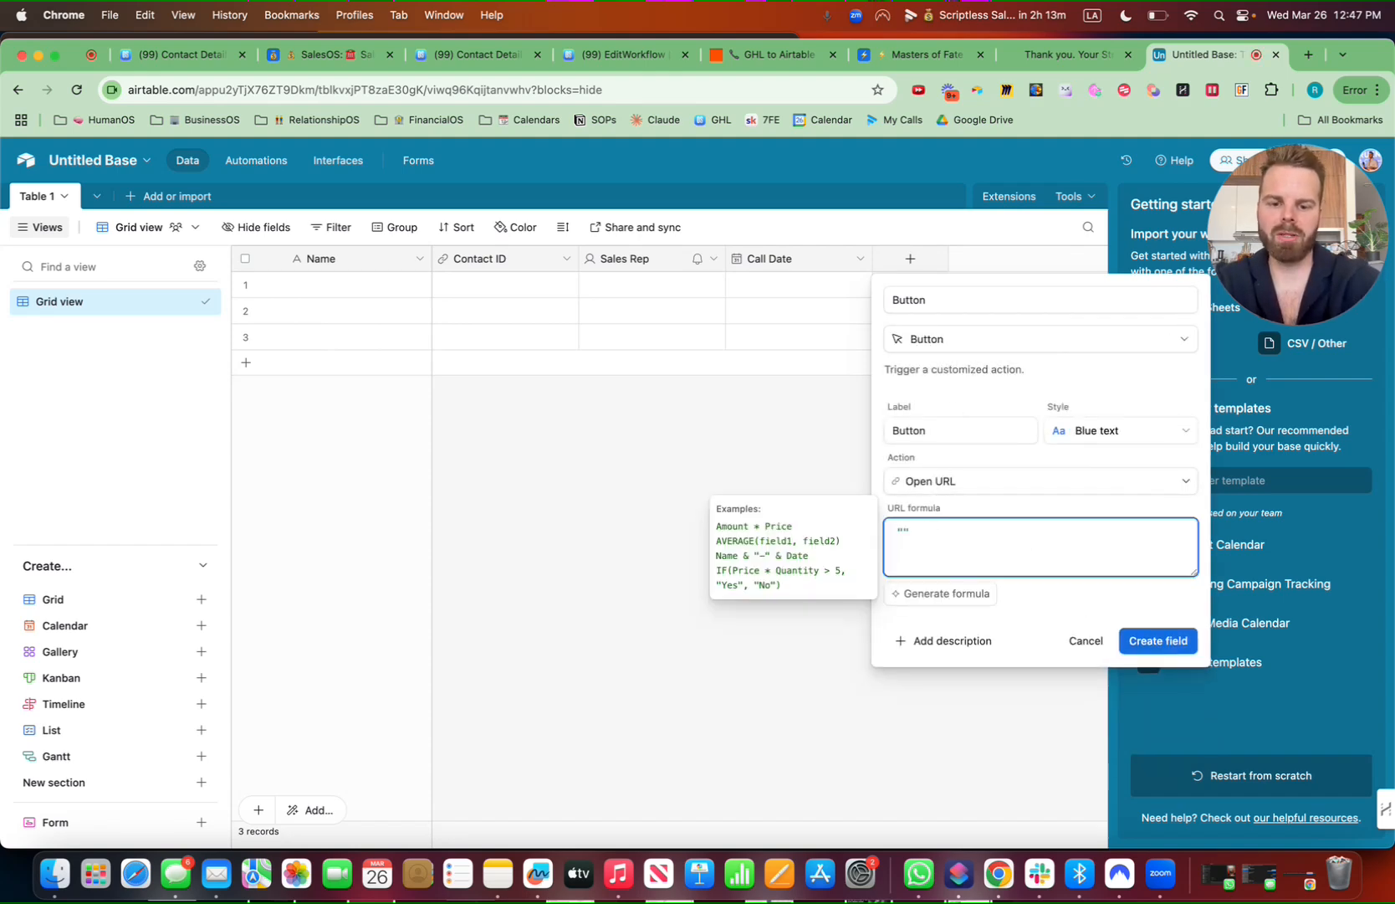
type("\"https://app.gohighlevel.com/v2/location/ZJQSLWJWH7OVHVrJjmPj/contacts/detail/\"")
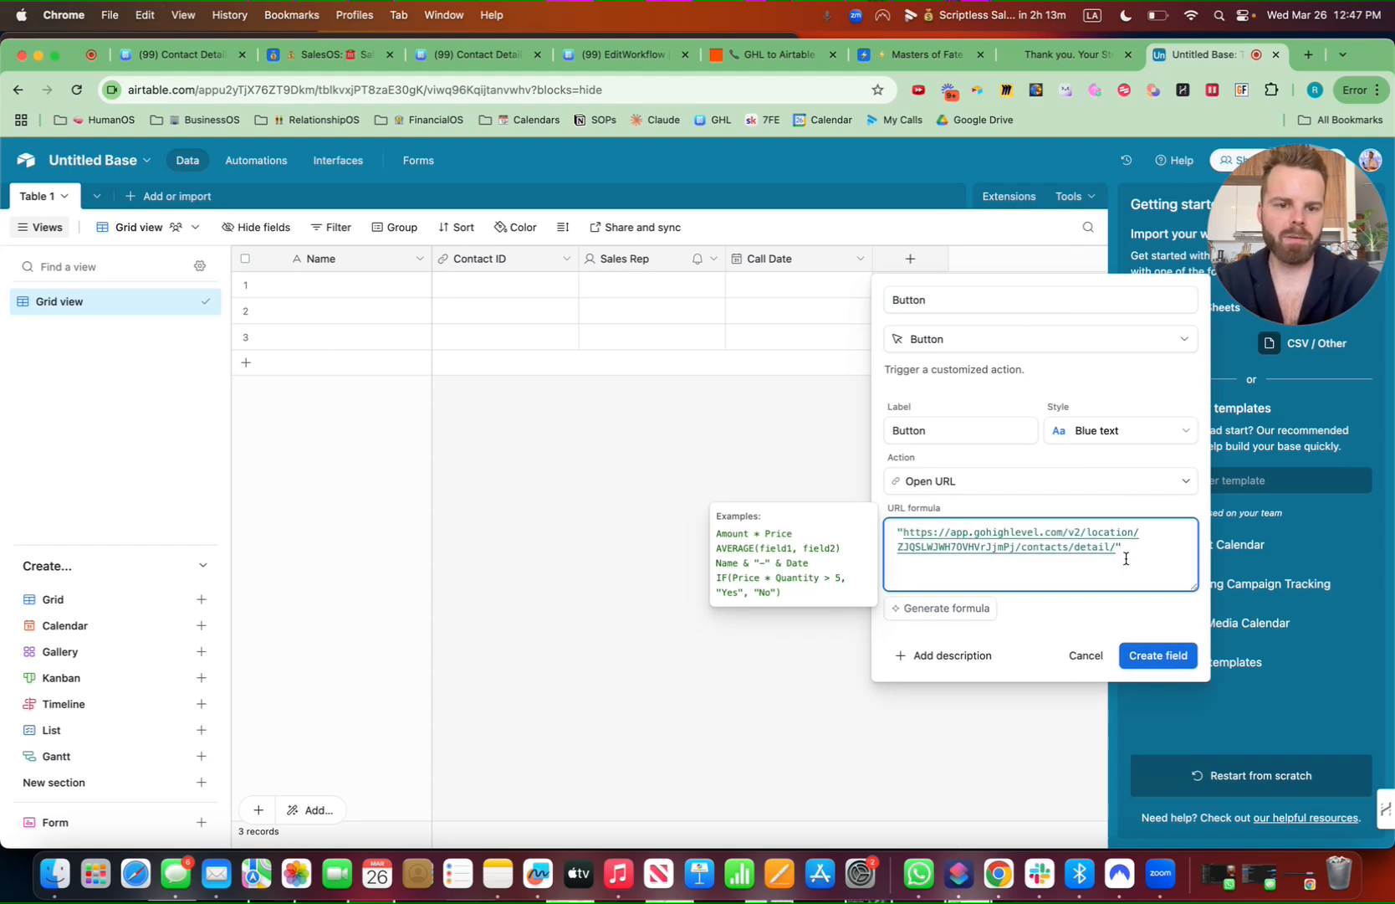
type("& cont")
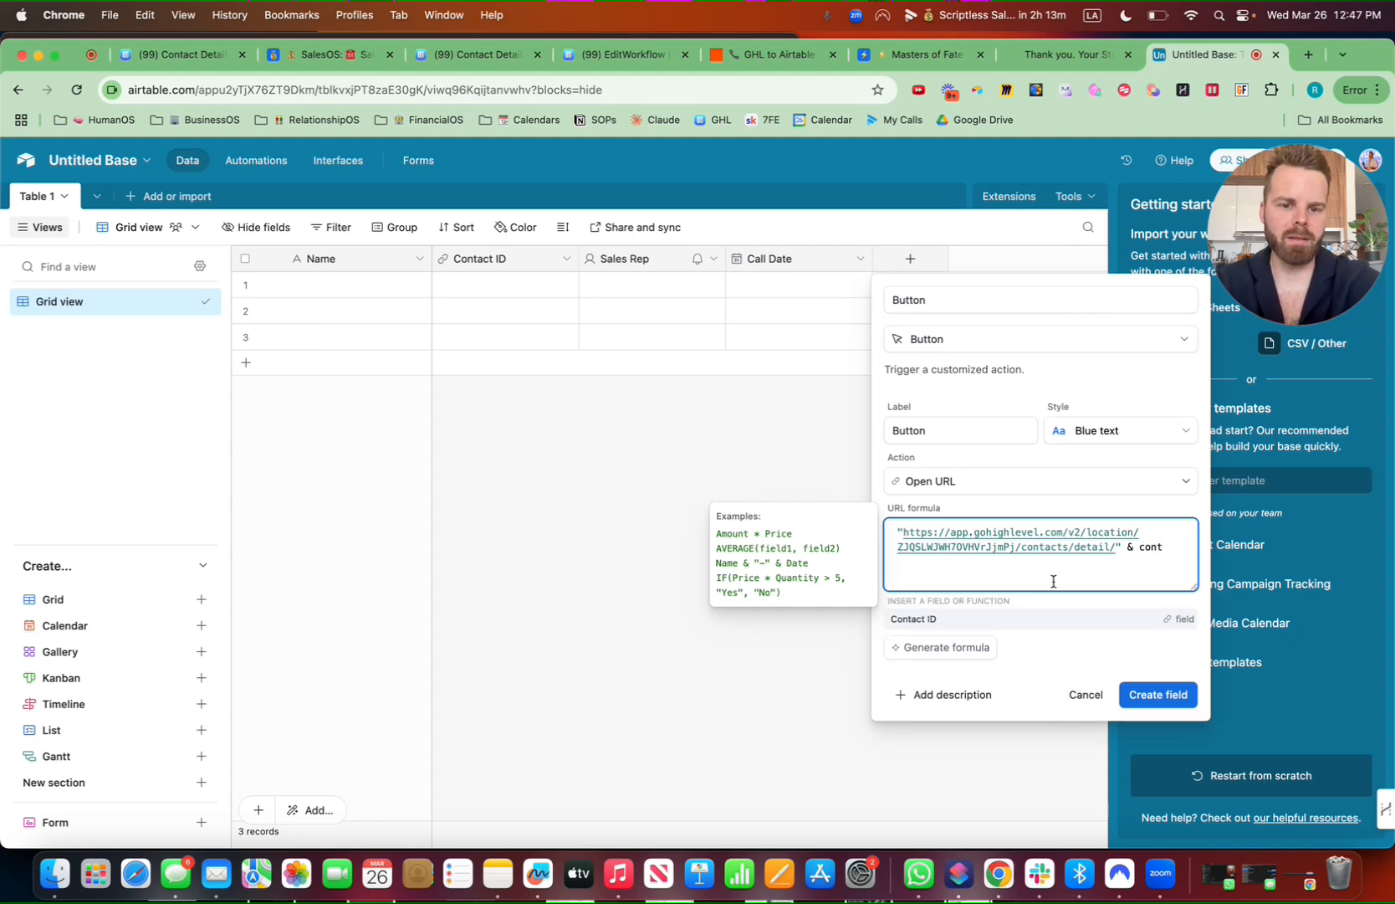
left_click(913, 619)
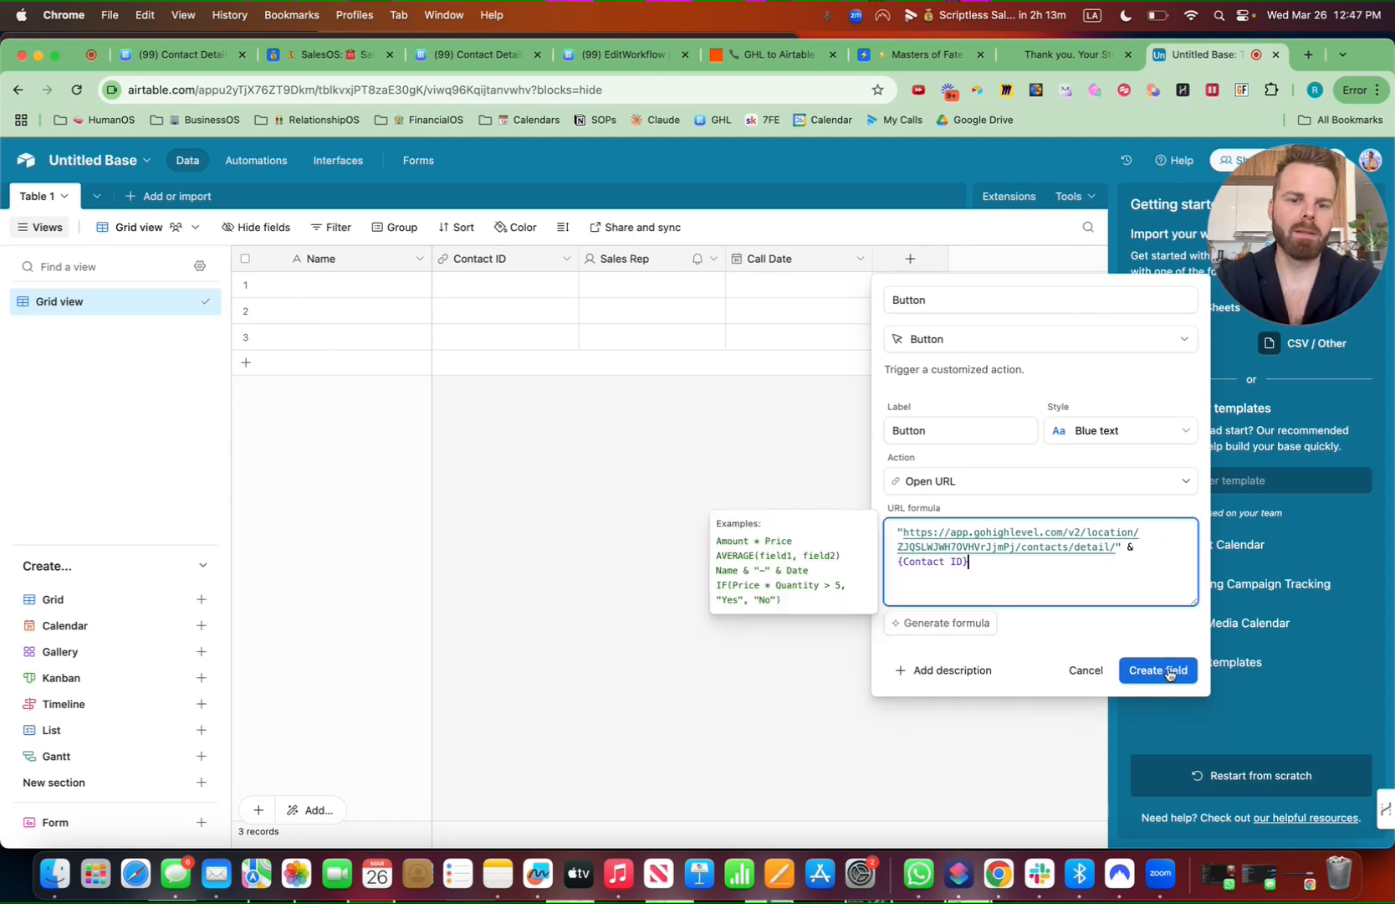
left_click(1157, 669)
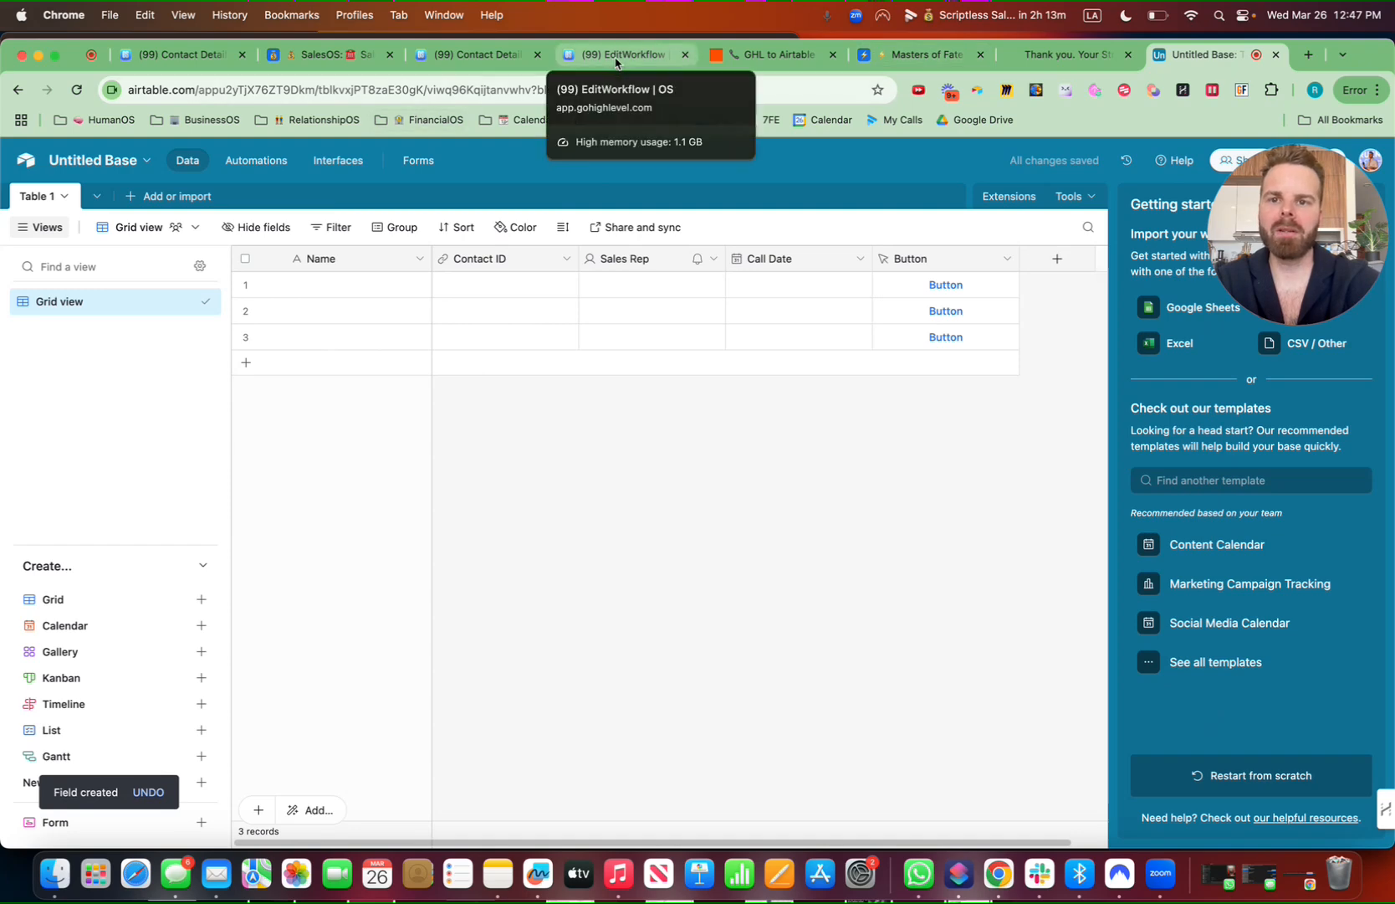
left_click(473, 53)
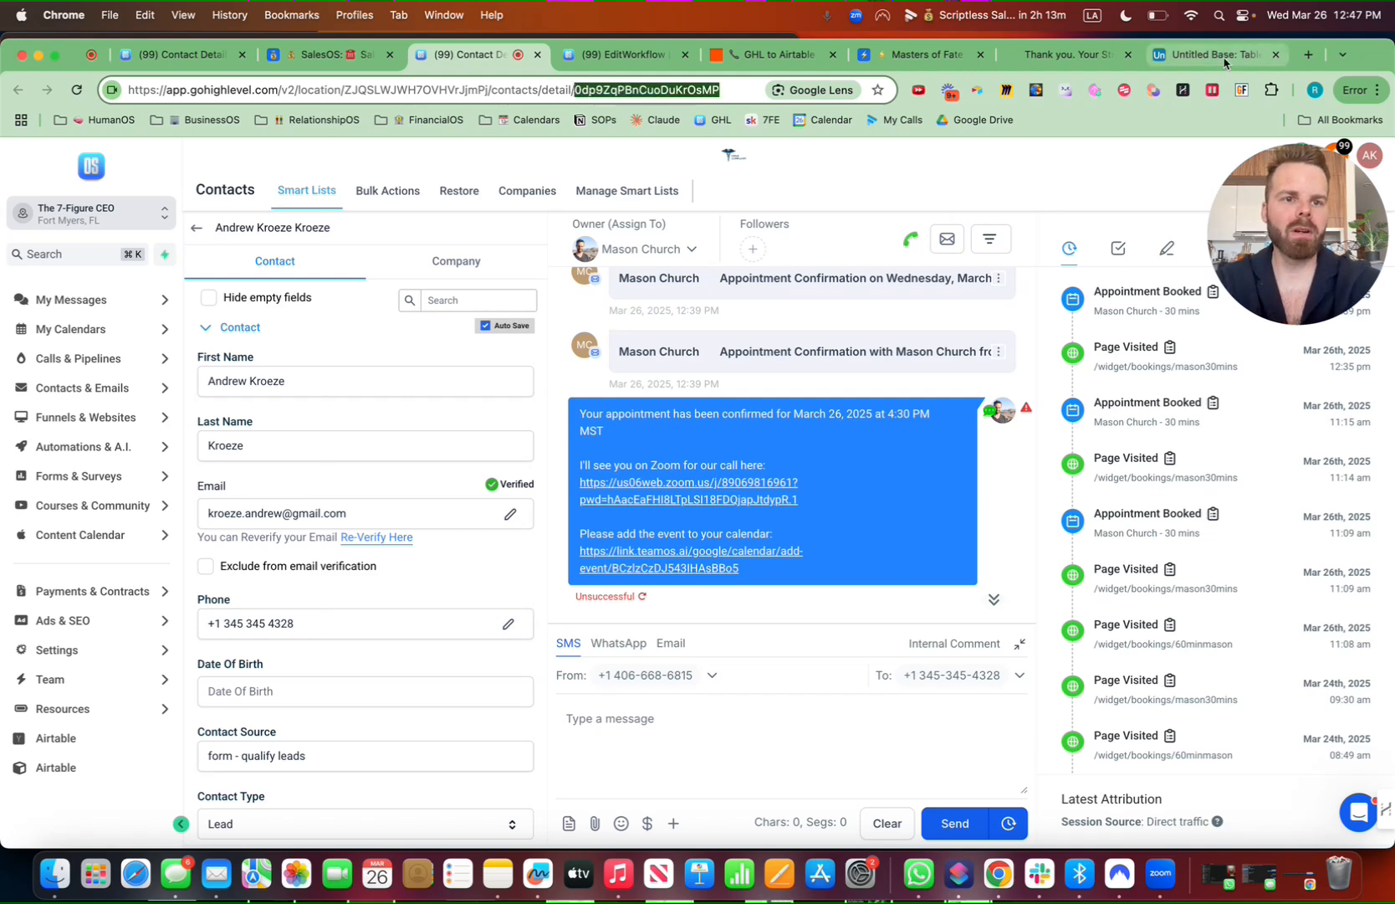
left_click(1210, 53)
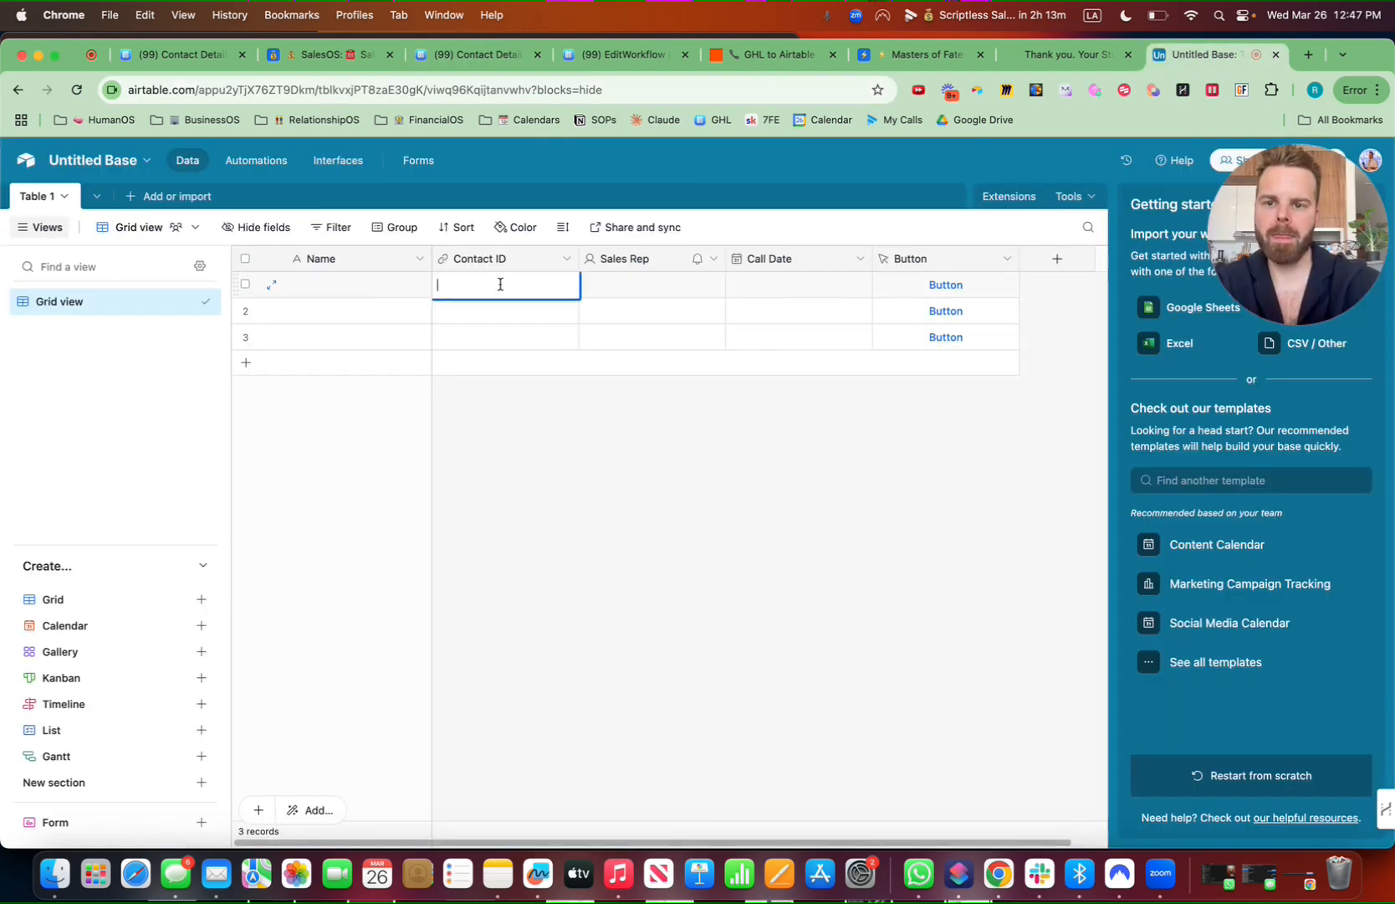
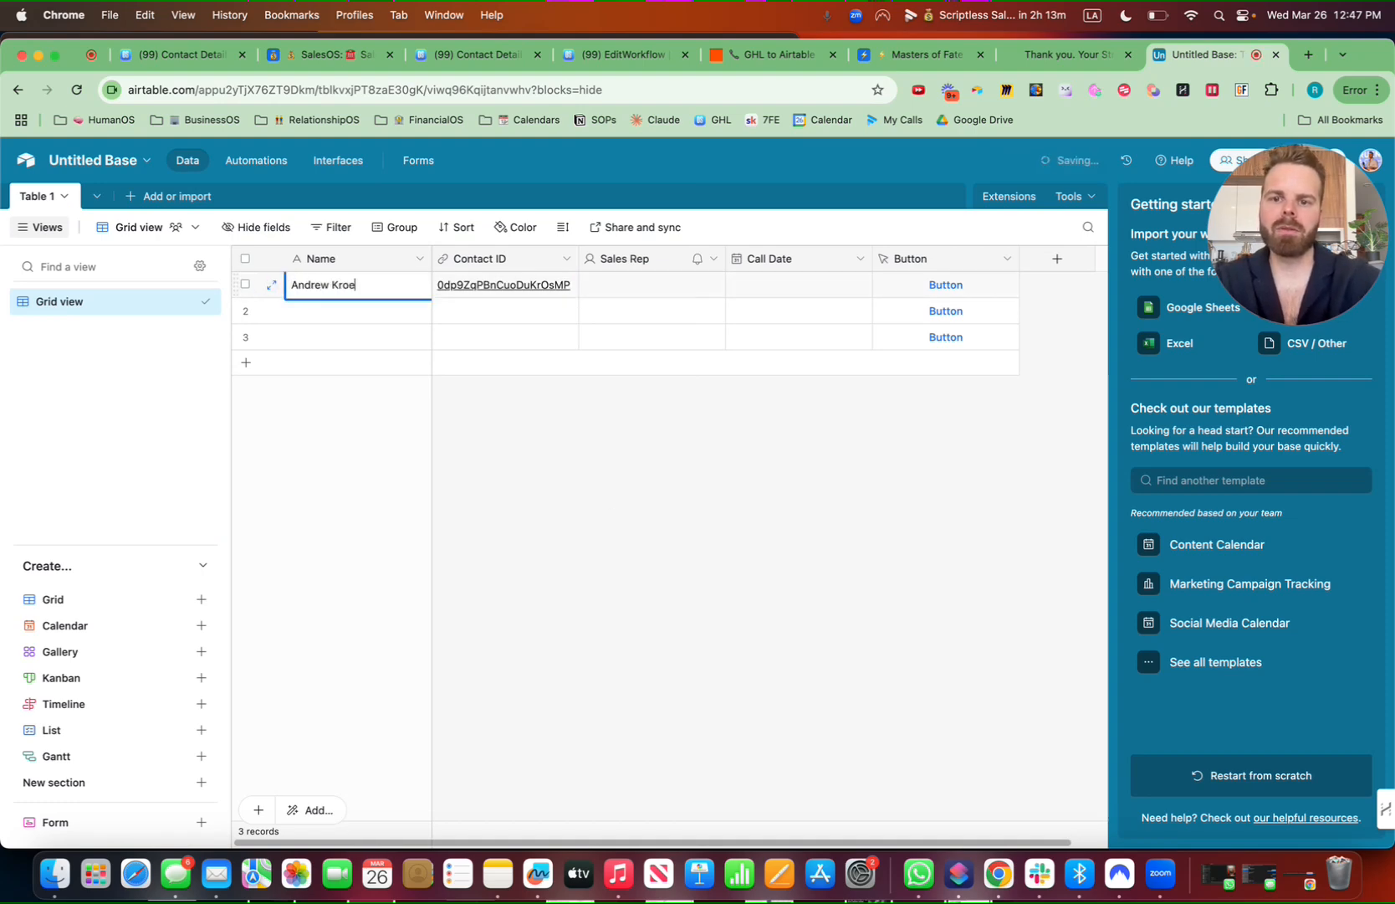
Step: Assign a sales rep, set the call date to 3/27/2025 and launch the record's button
left_click(651, 284)
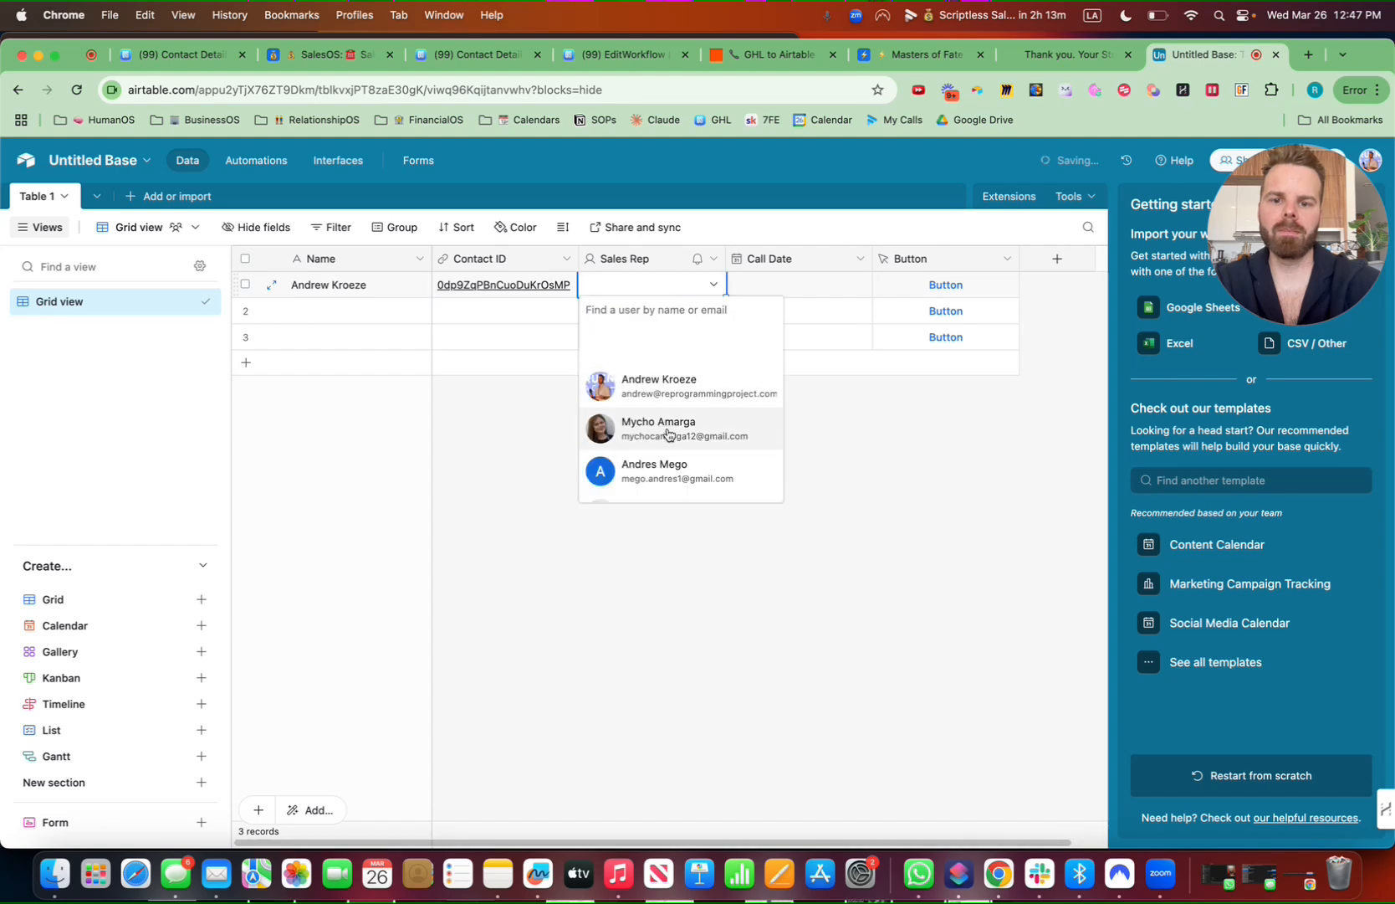
left_click(796, 285)
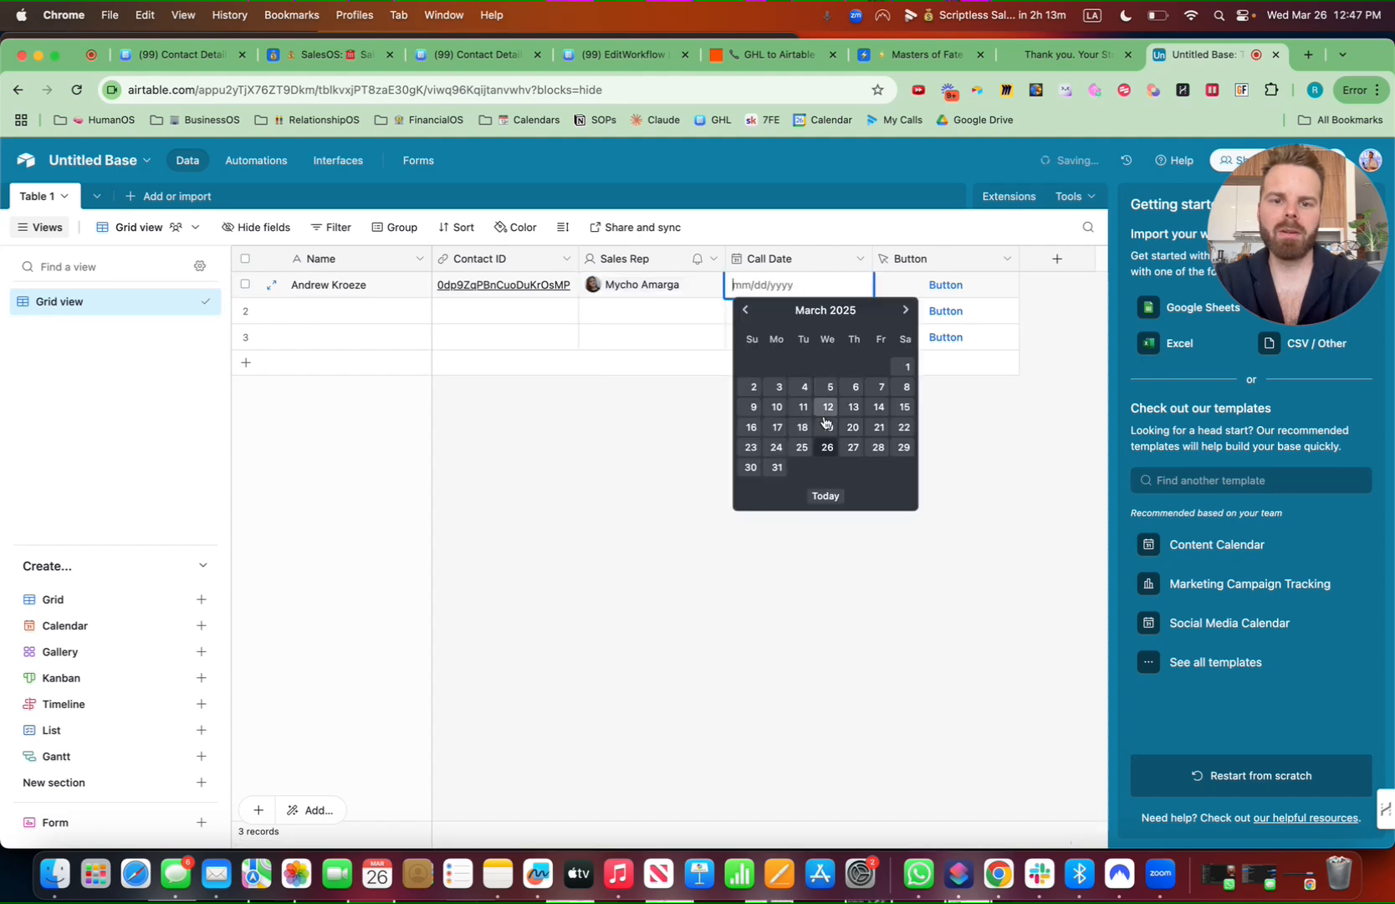
left_click(851, 447)
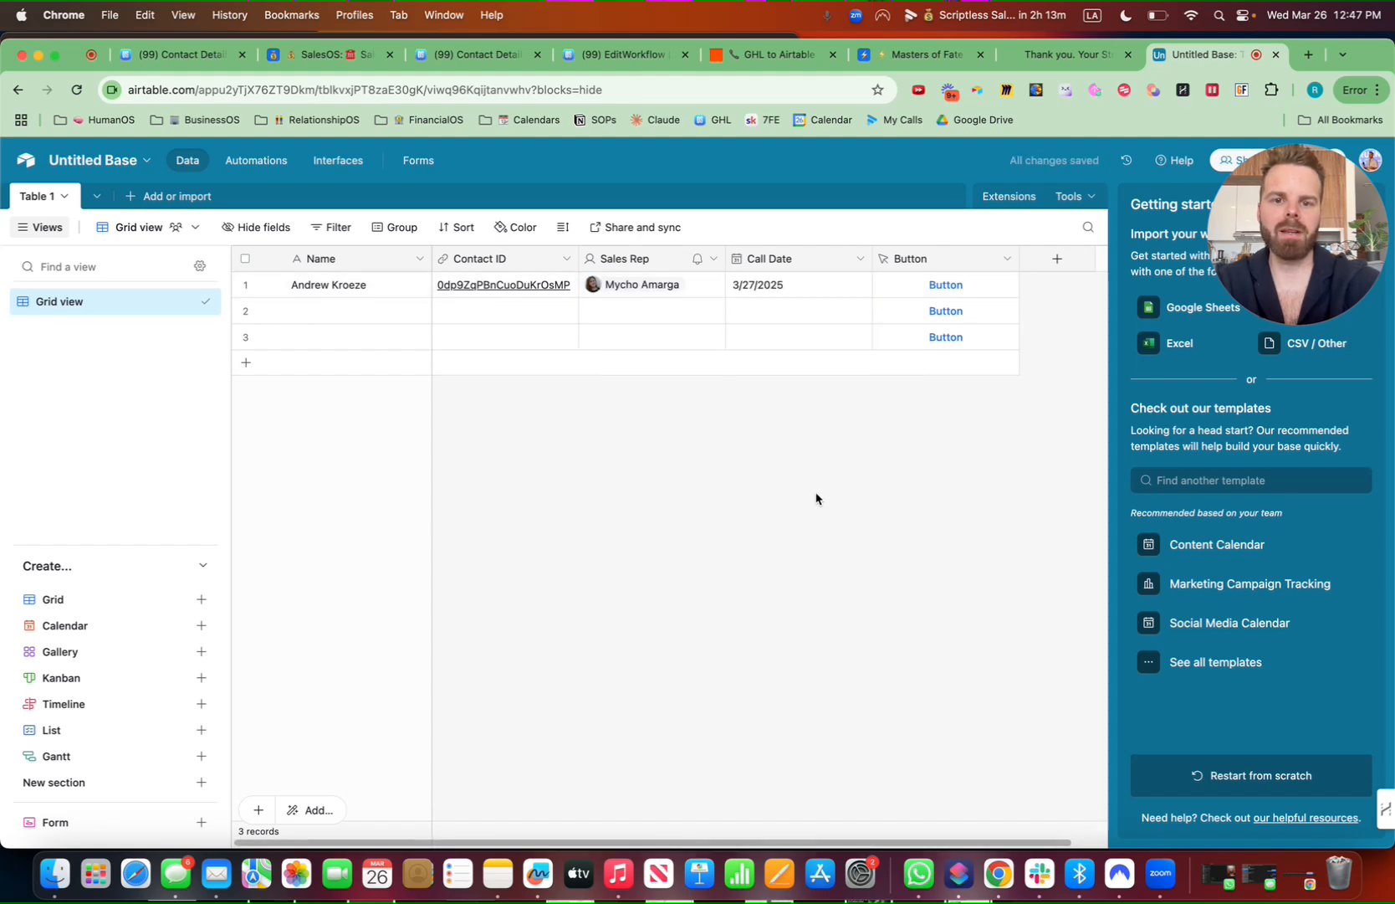
left_click(918, 285)
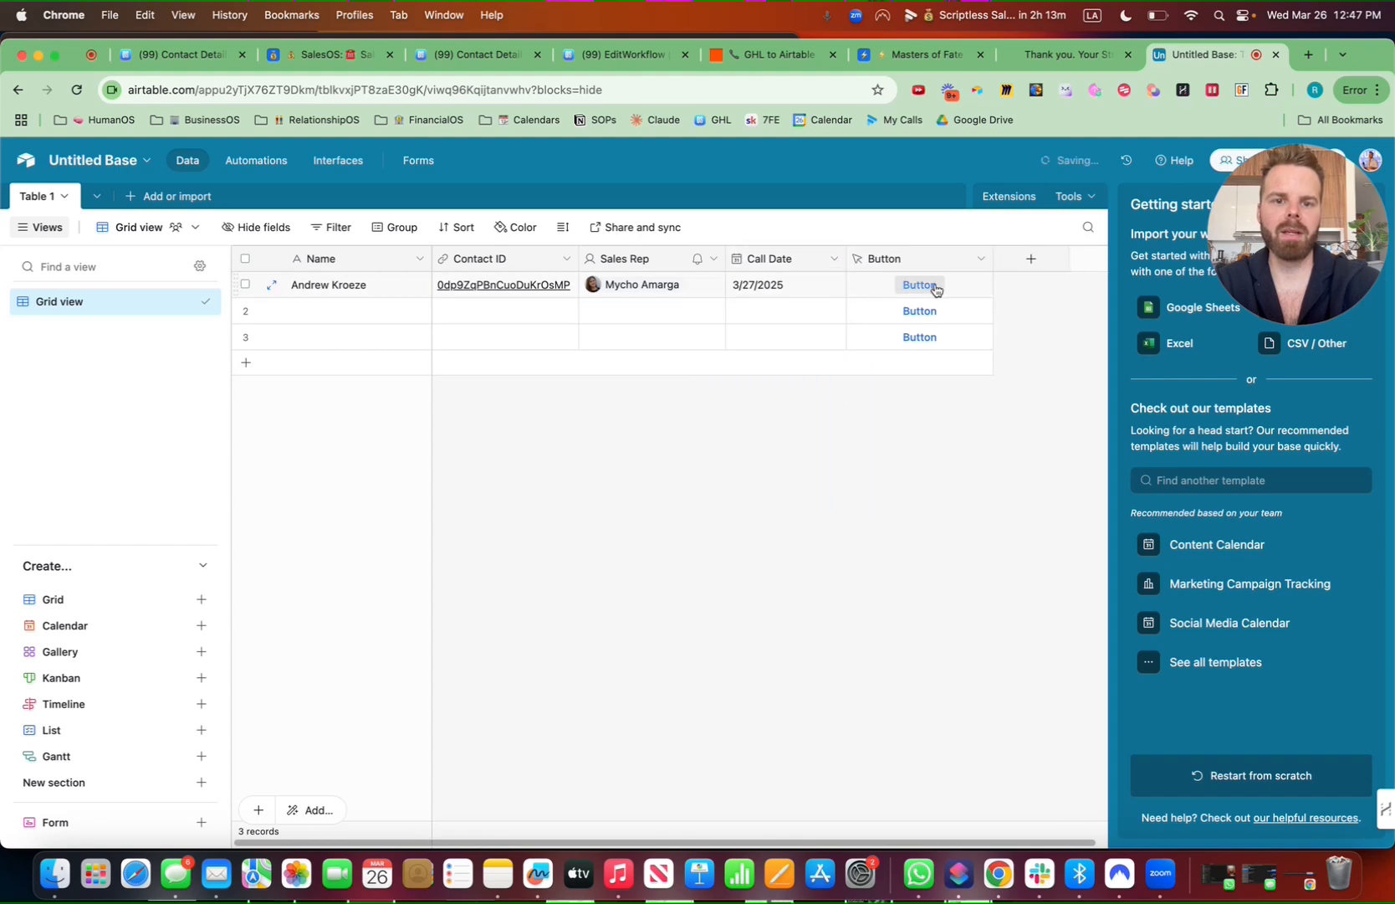
left_click(918, 284)
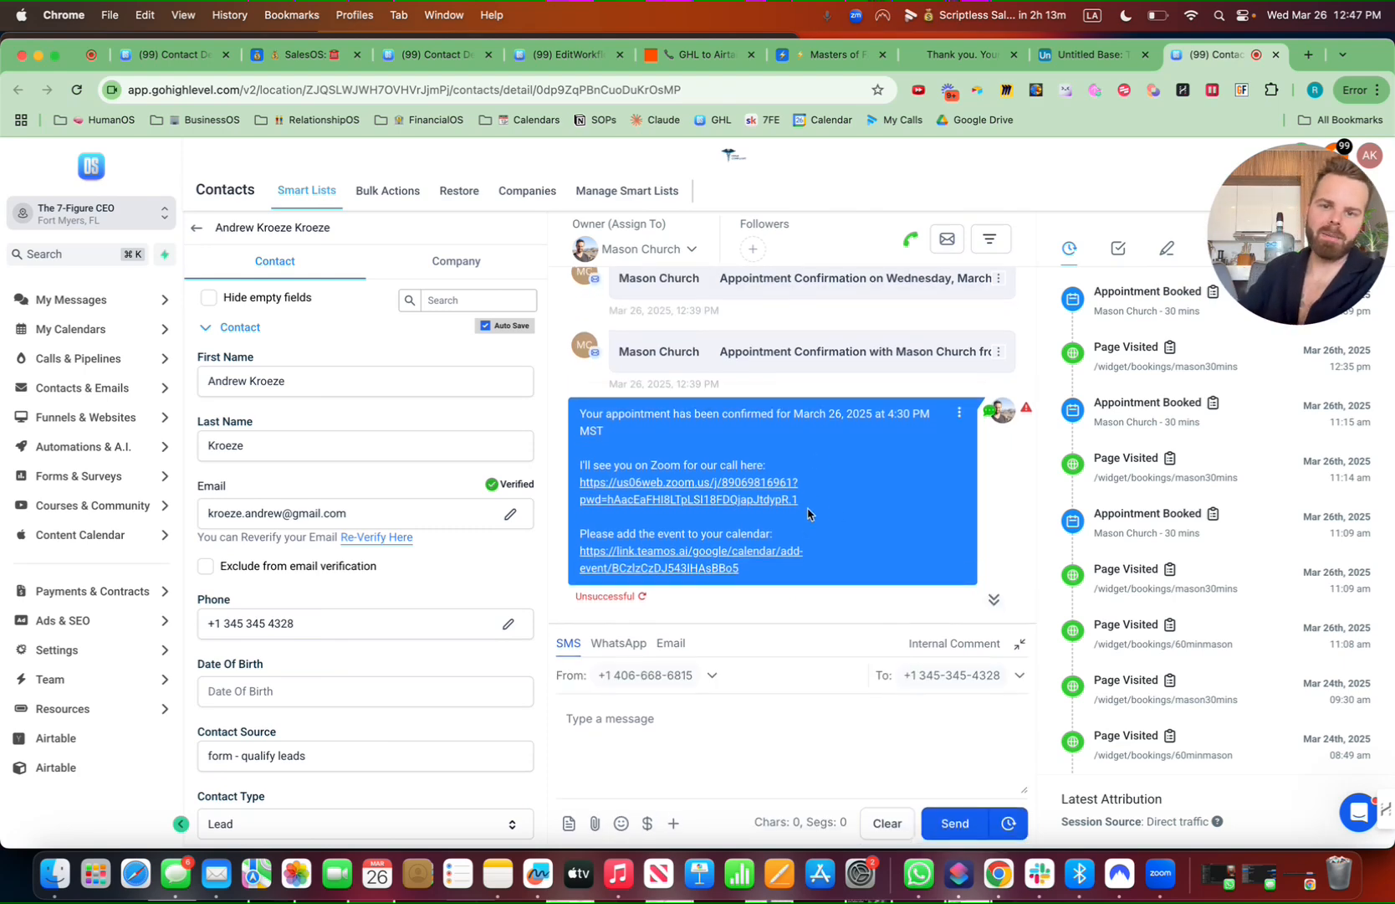
scroll("down", 3)
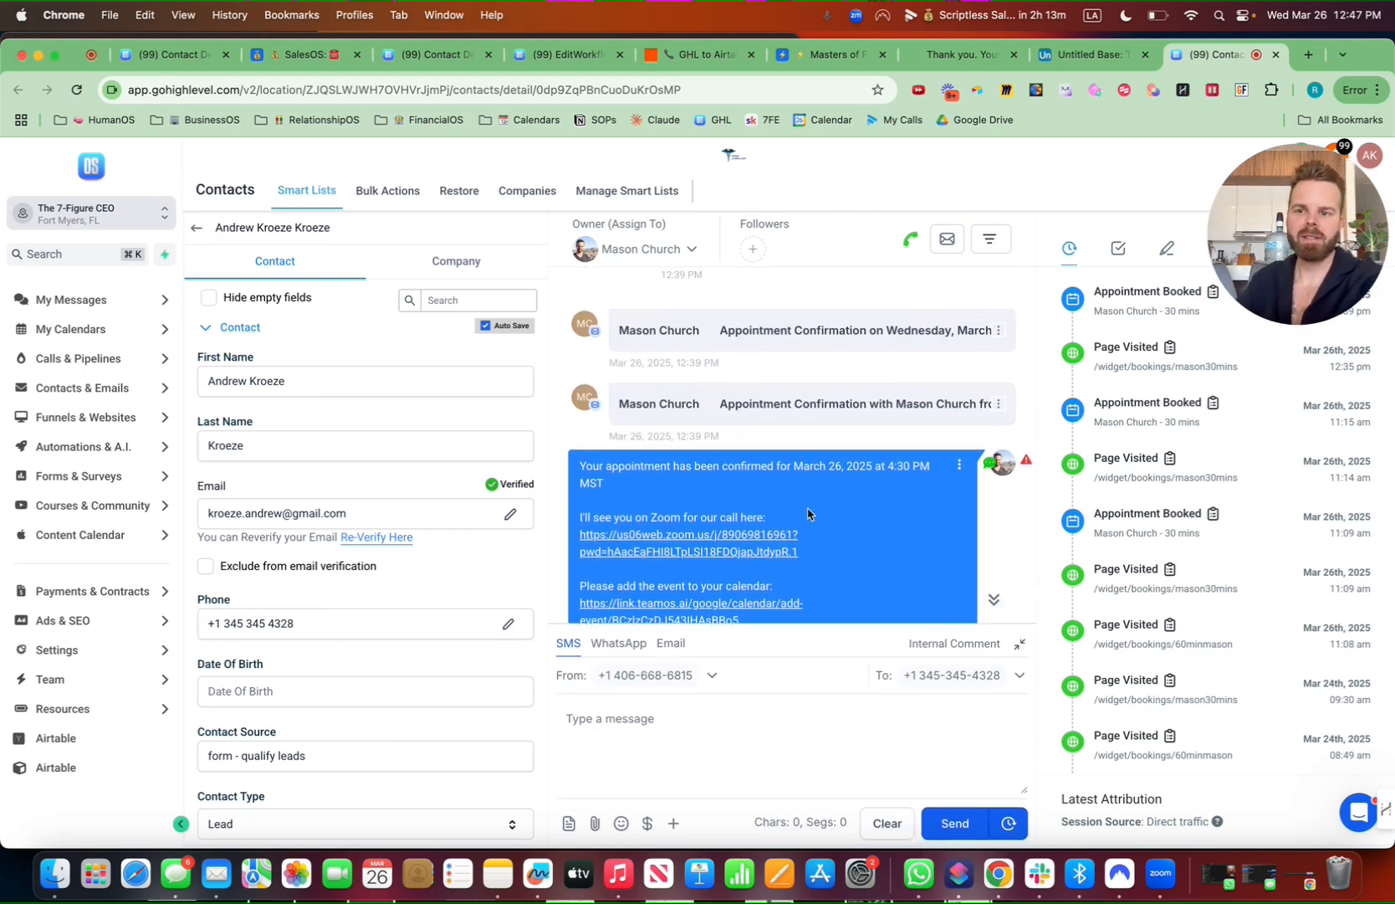